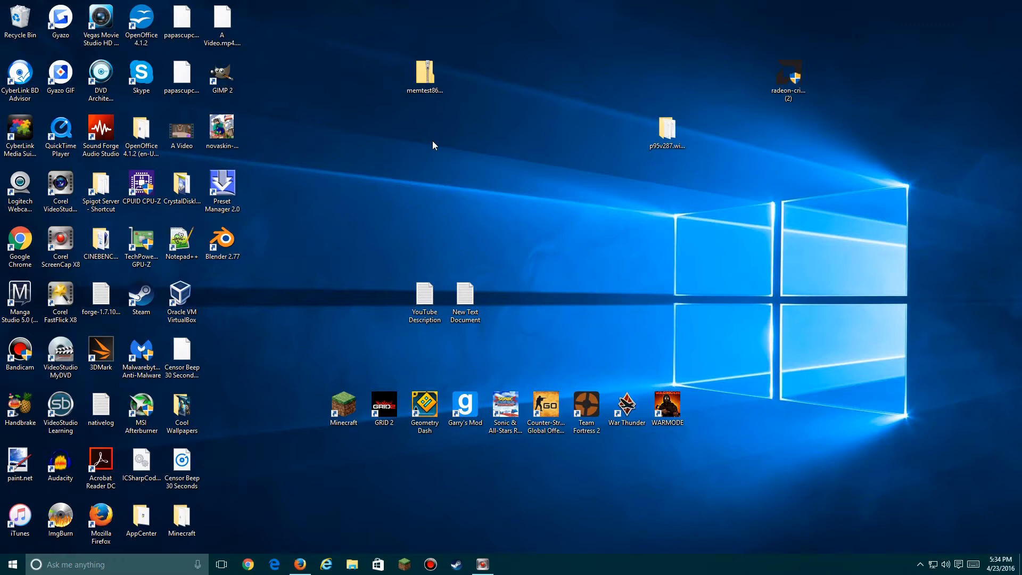
pyautogui.moveTo(436, 142)
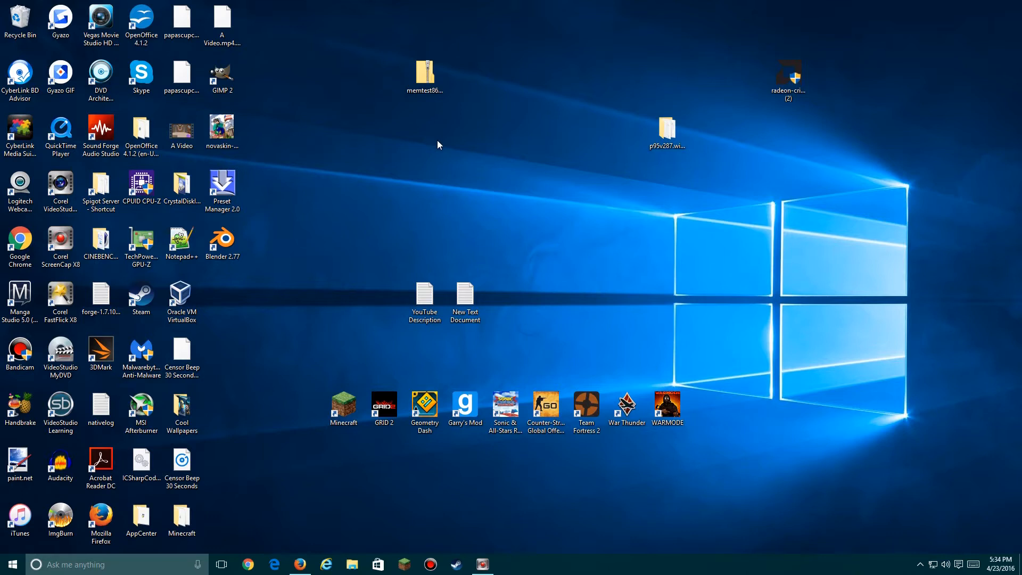
pyautogui.moveTo(446, 166)
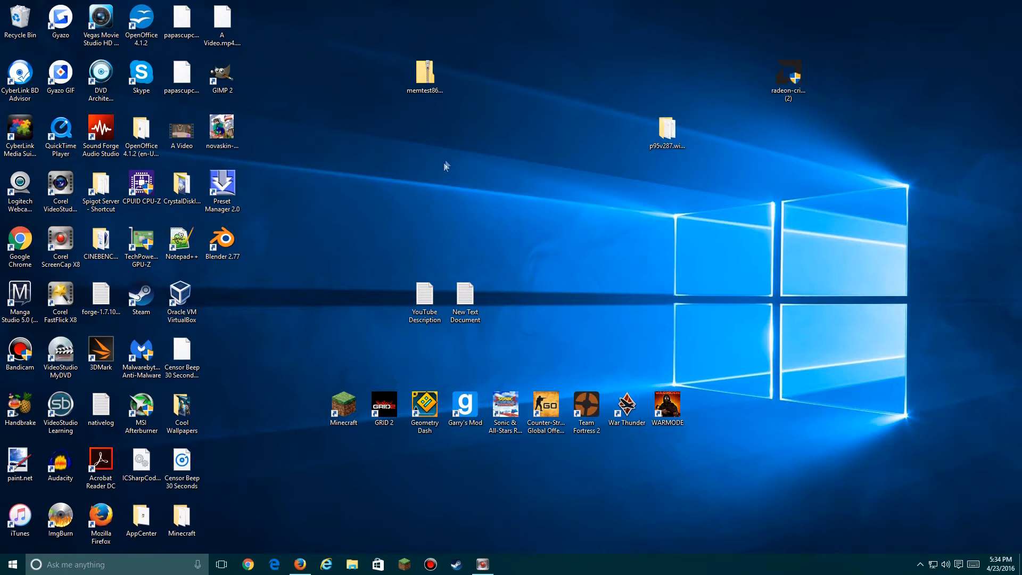
pyautogui.moveTo(315, 479)
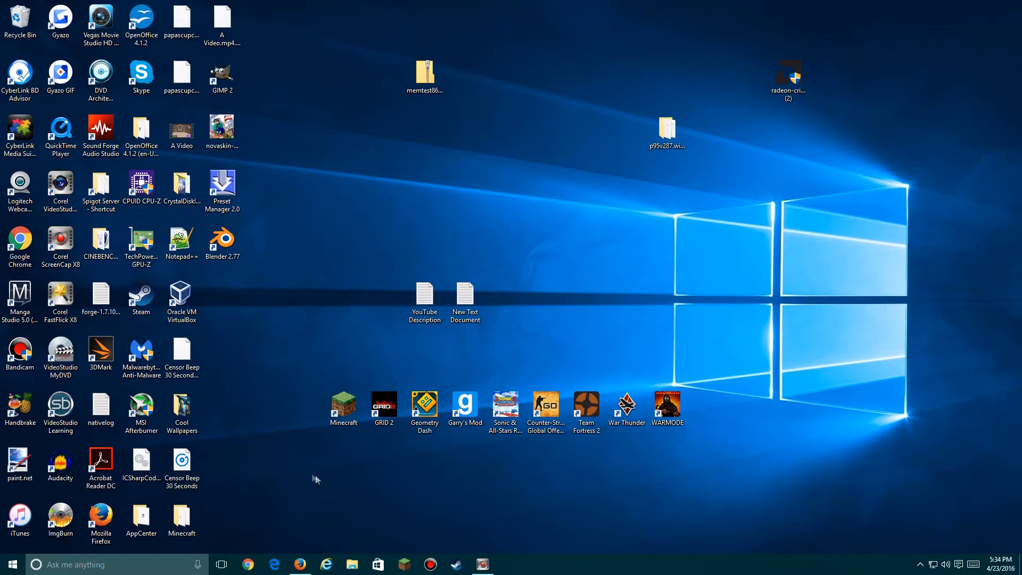
pyautogui.moveTo(313, 475)
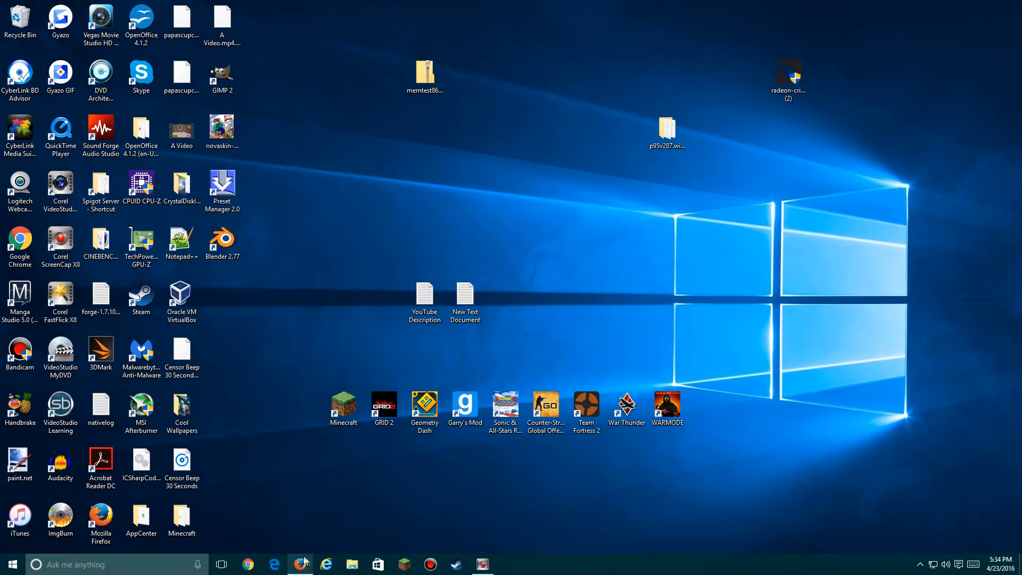
# - Download the recommended Forge 1.7.10 installer from files.minecraftforge.net, skipping the ad
pyautogui.click(299, 564)
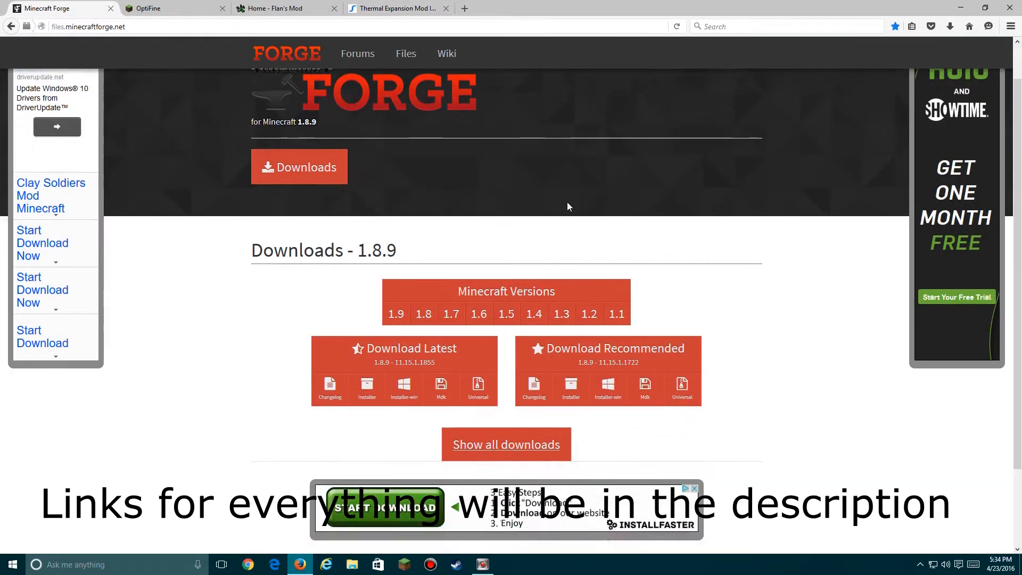
pyautogui.scroll(-3)
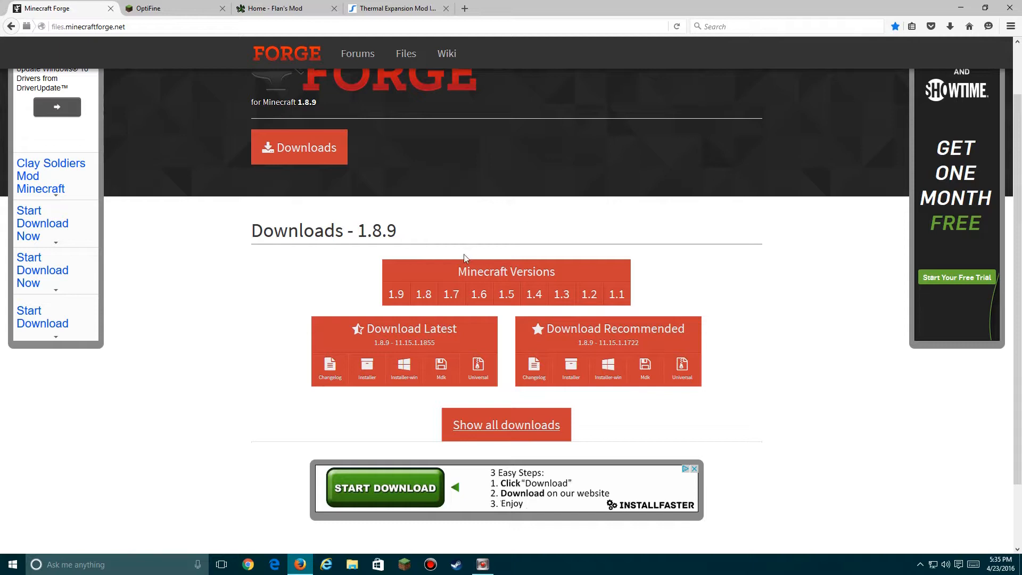
pyautogui.moveTo(456, 243)
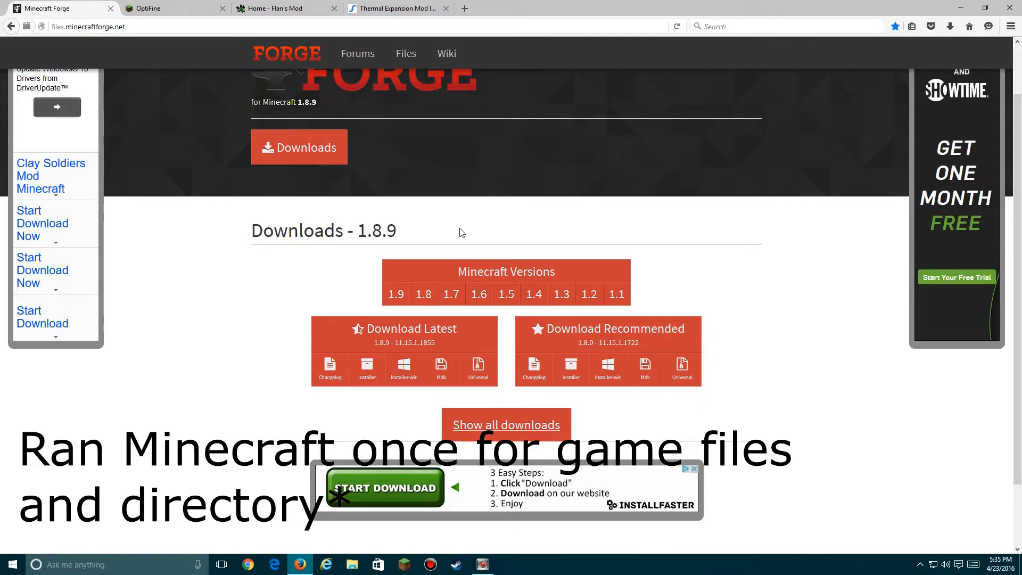
pyautogui.moveTo(449, 265)
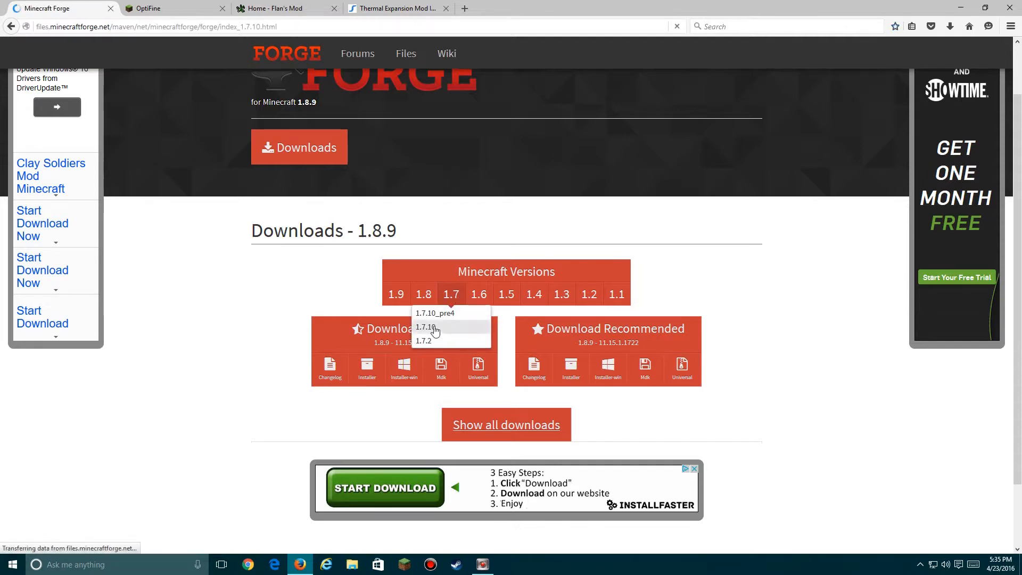
pyautogui.click(425, 327)
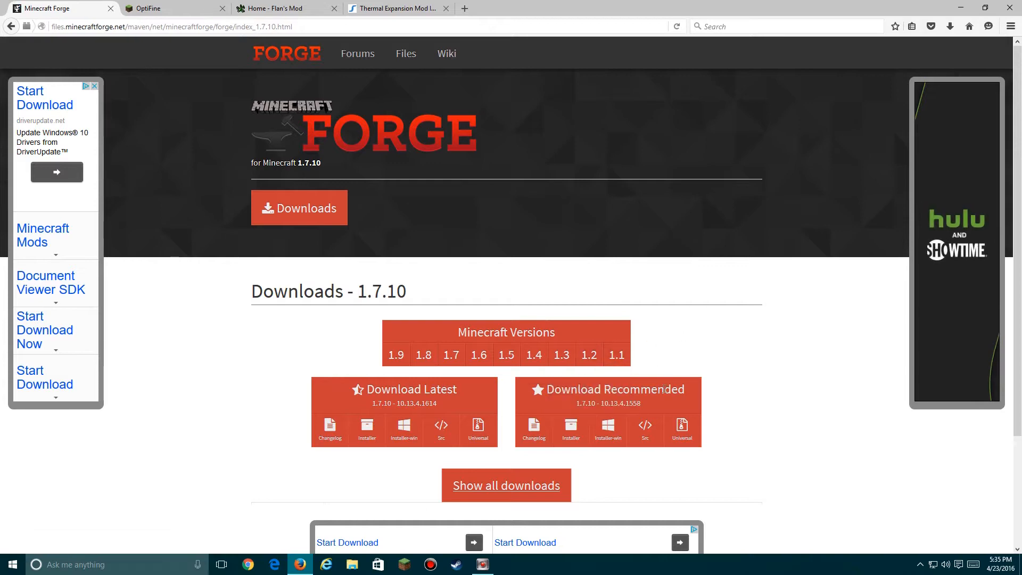
pyautogui.scroll(-3)
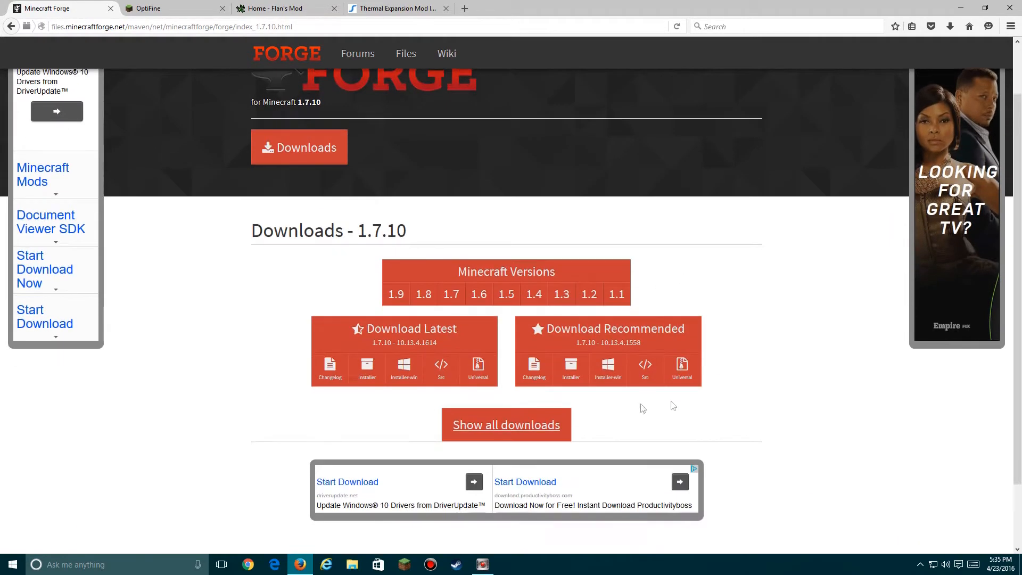
pyautogui.moveTo(607, 363)
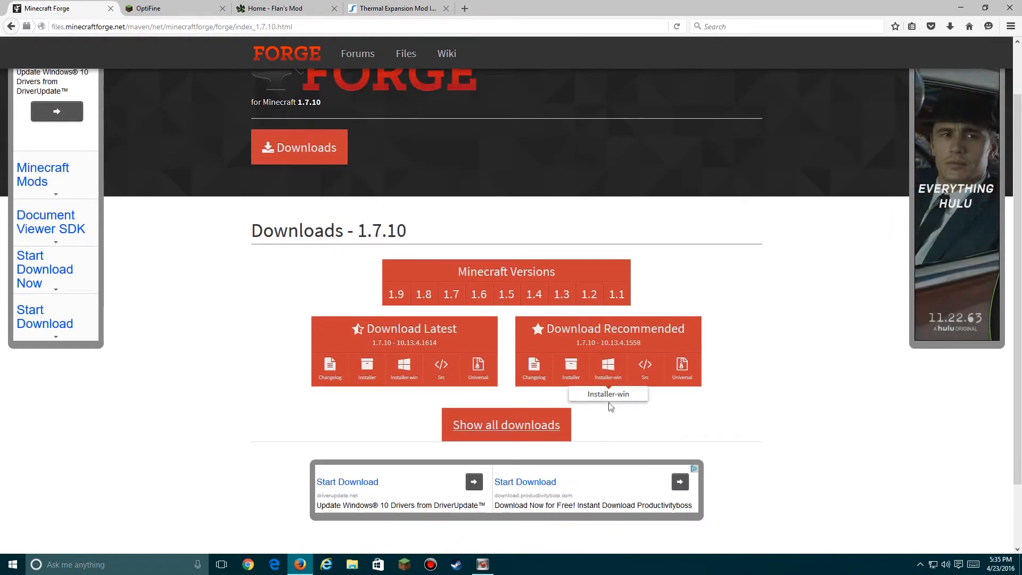
pyautogui.moveTo(570, 365)
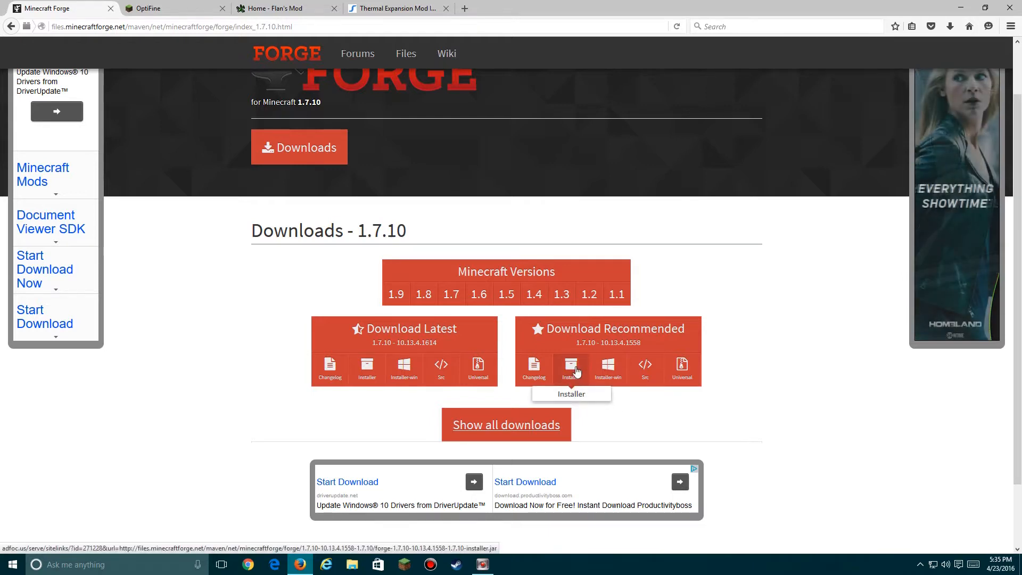
pyautogui.click(570, 365)
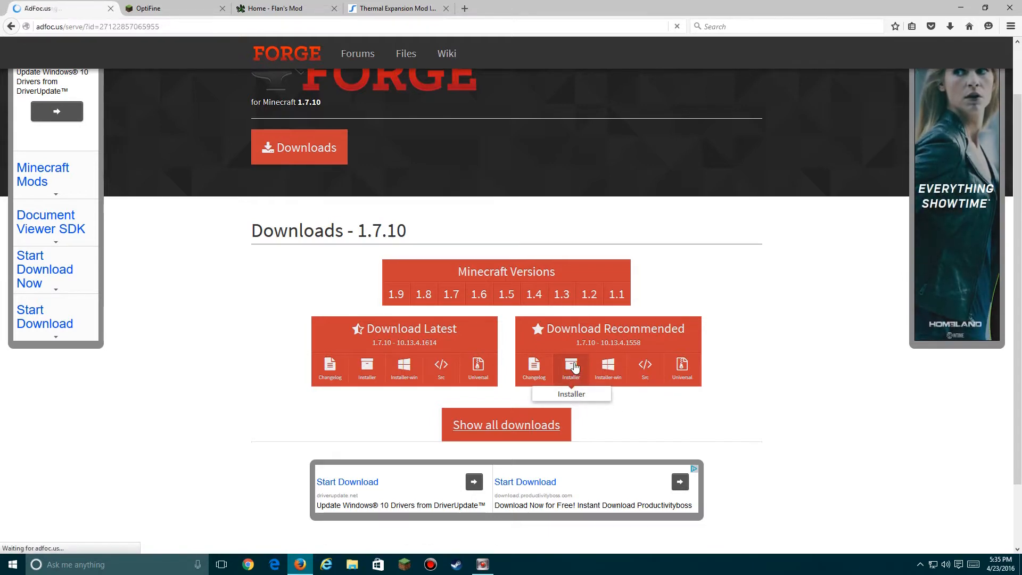
pyautogui.click(571, 369)
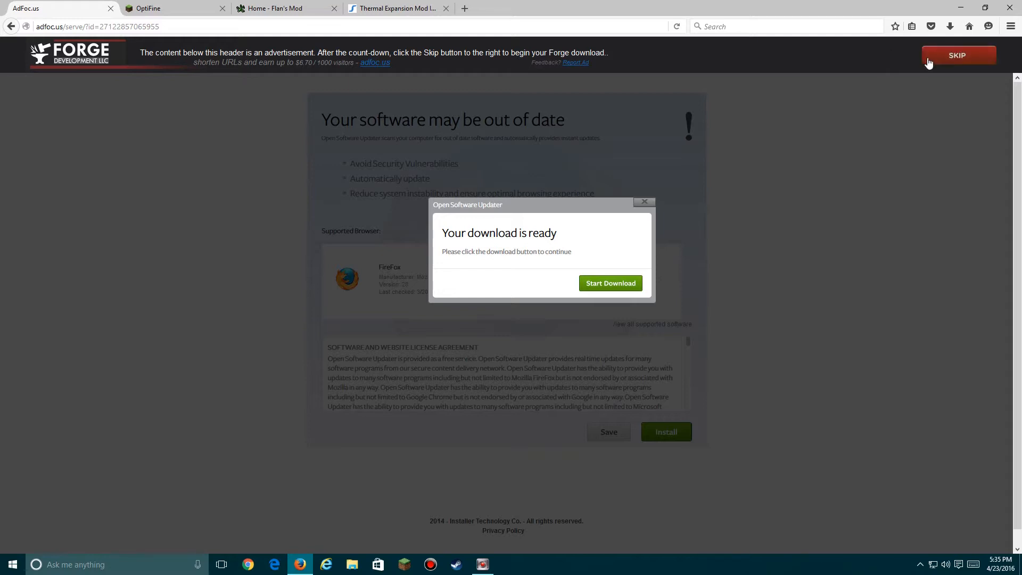
pyautogui.click(610, 283)
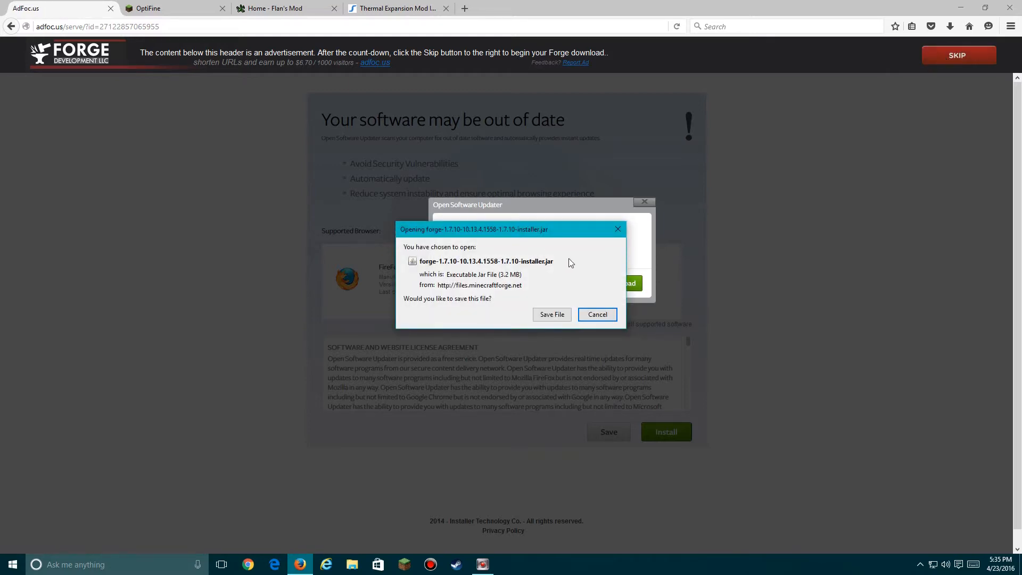
pyautogui.moveTo(559, 310)
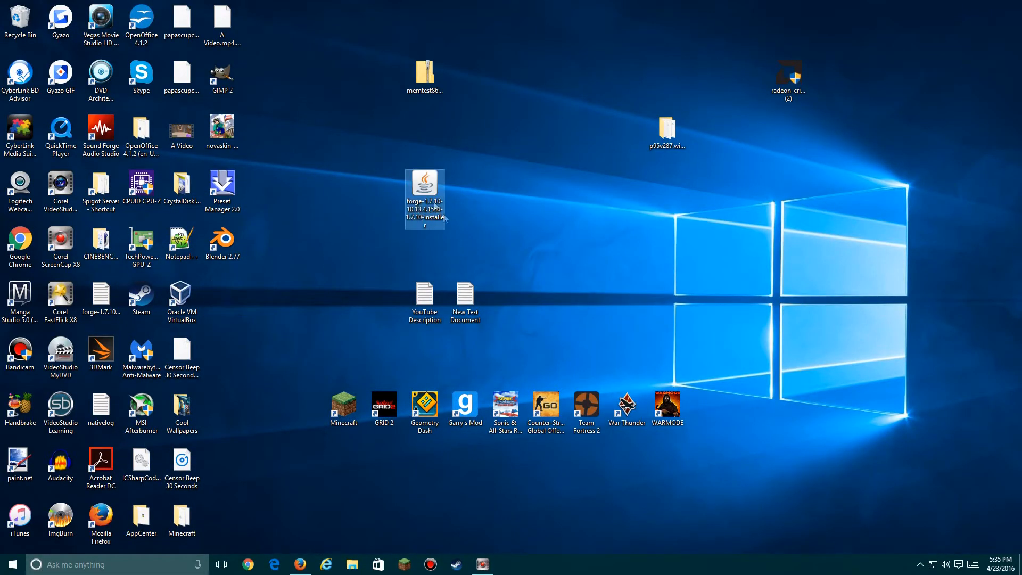
pyautogui.moveTo(505, 212)
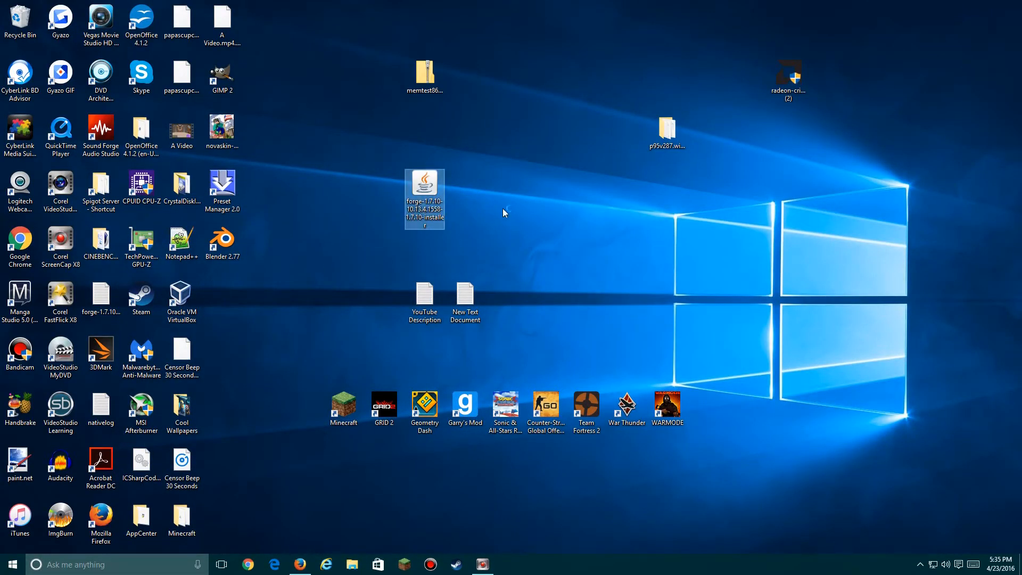
pyautogui.doubleClick(424, 198)
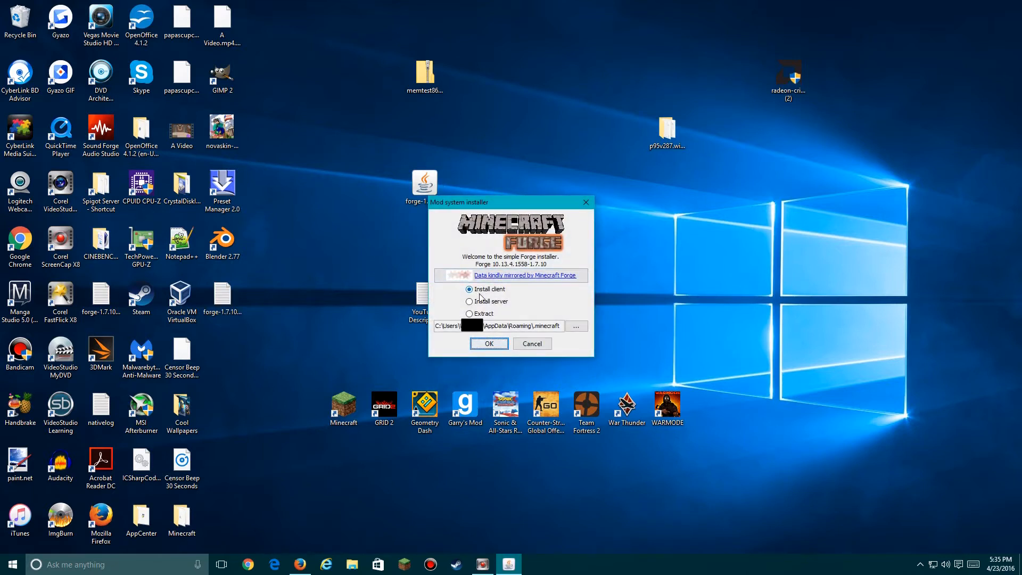
pyautogui.moveTo(488, 295)
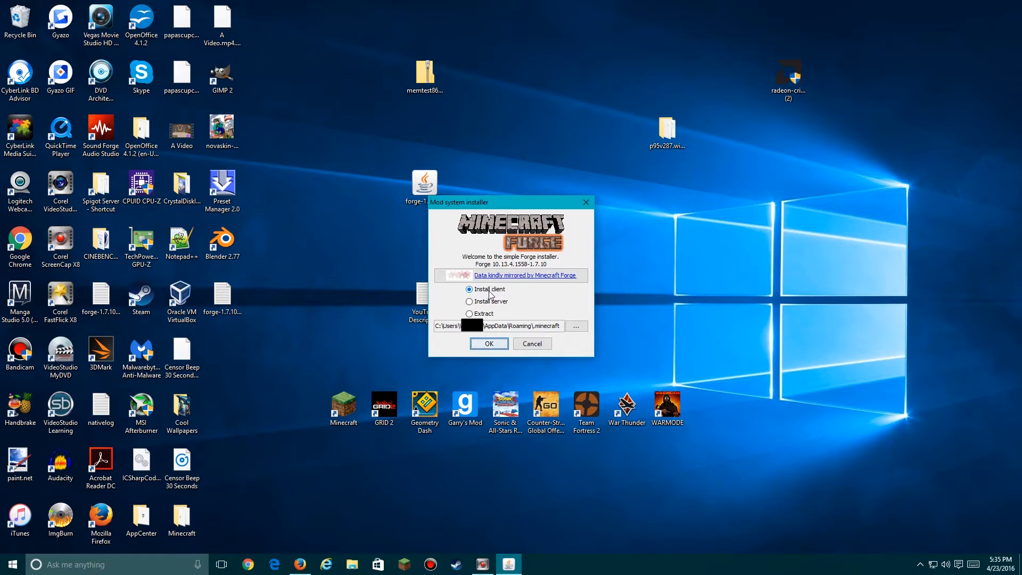
pyautogui.moveTo(510, 299)
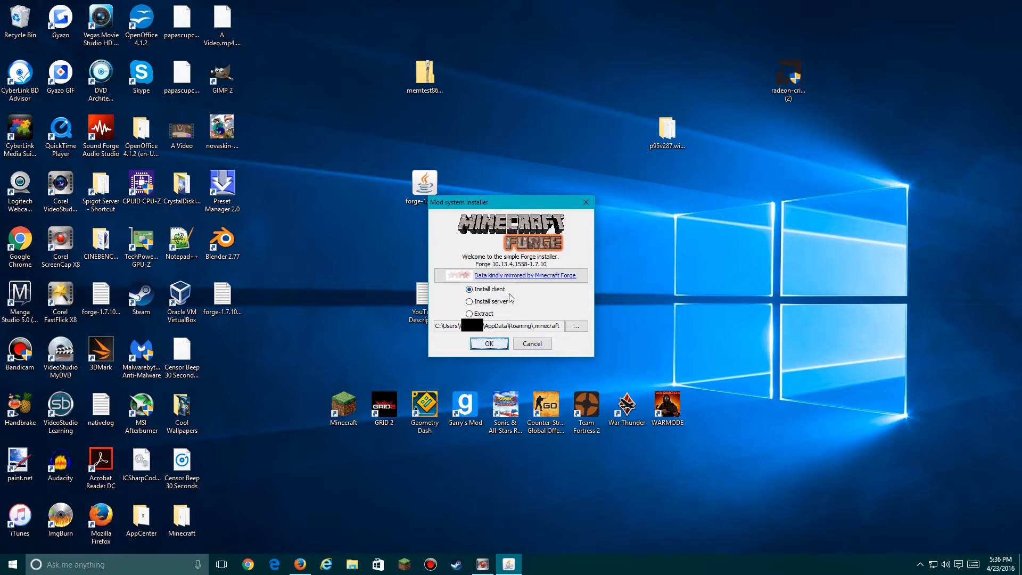
pyautogui.moveTo(511, 301)
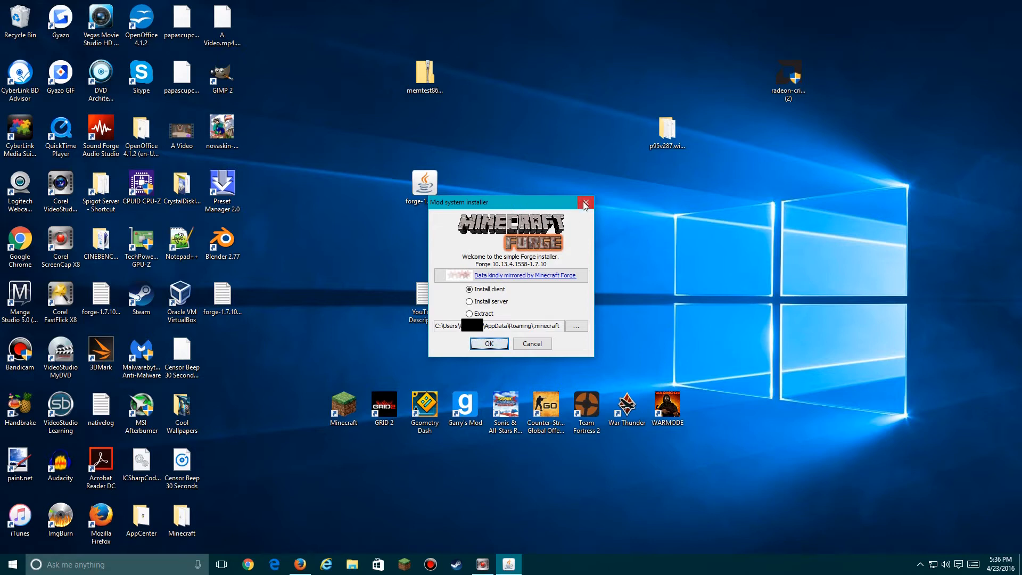
pyautogui.click(585, 203)
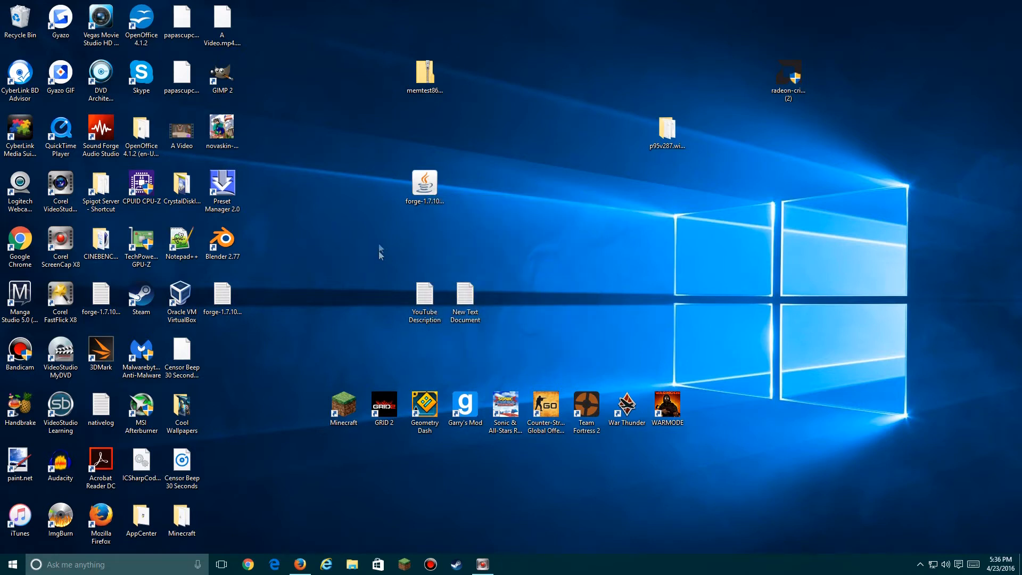
pyautogui.moveTo(358, 254)
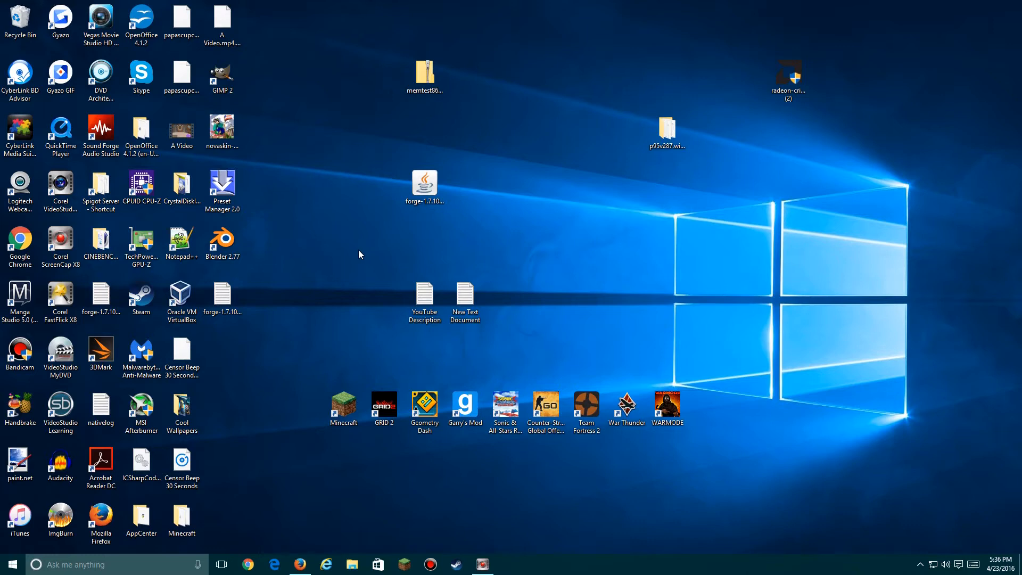
pyautogui.moveTo(310, 372)
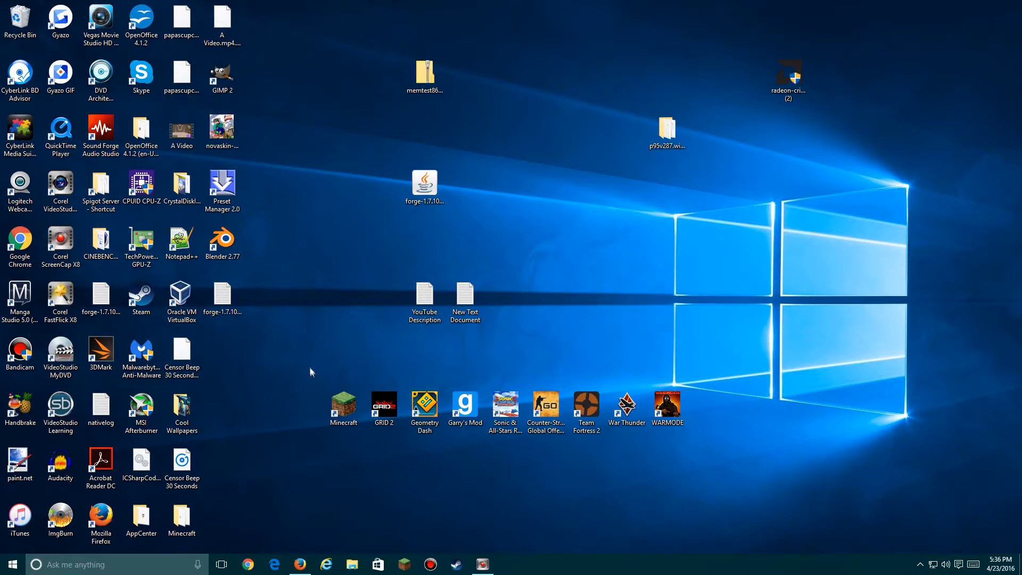
# - Save the OptiFine 1.8.9 HD U H5 .jar from the OptiFine Downloads page
pyautogui.click(299, 564)
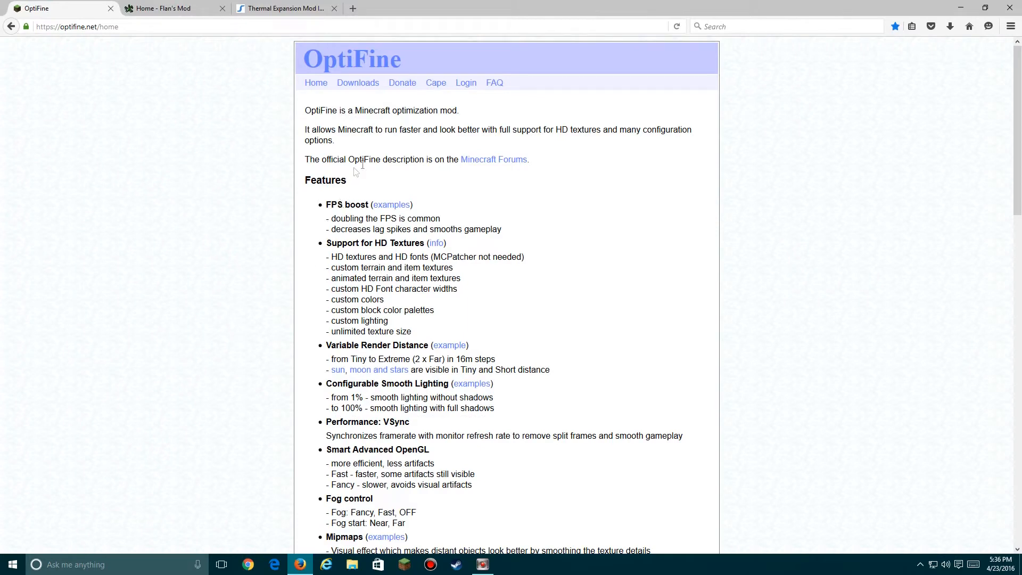
pyautogui.moveTo(354, 105)
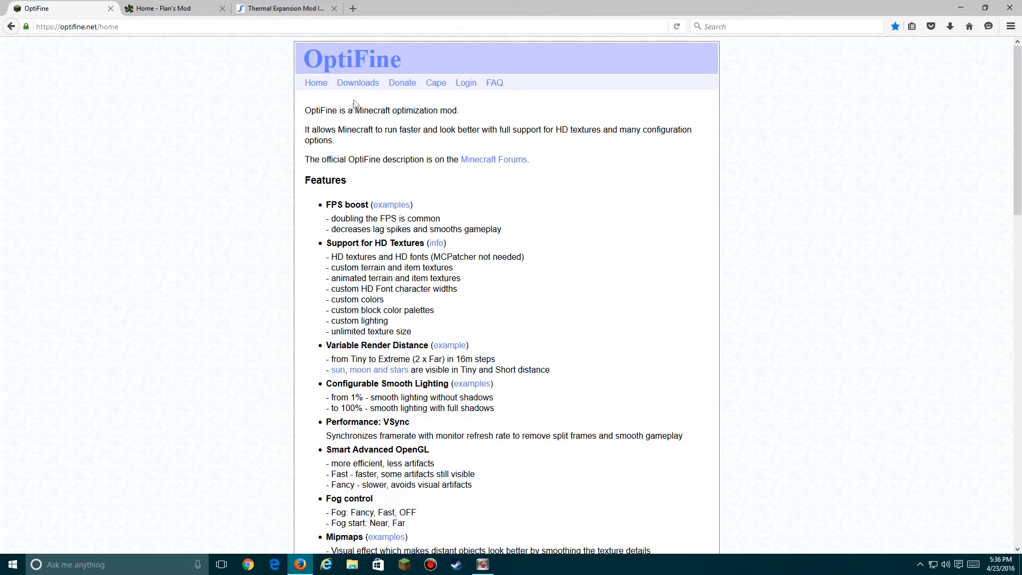
pyautogui.click(357, 82)
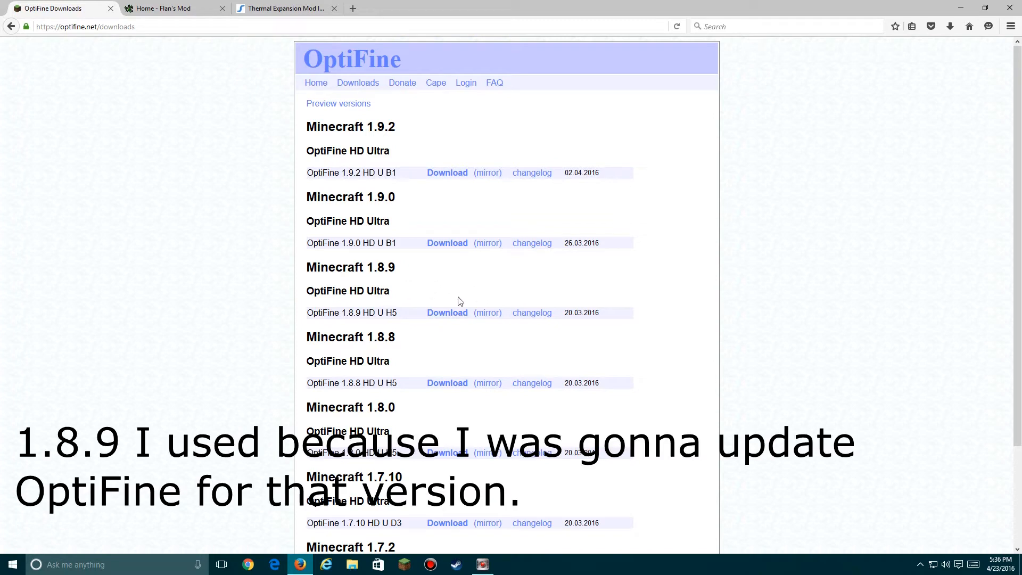
pyautogui.moveTo(494, 323)
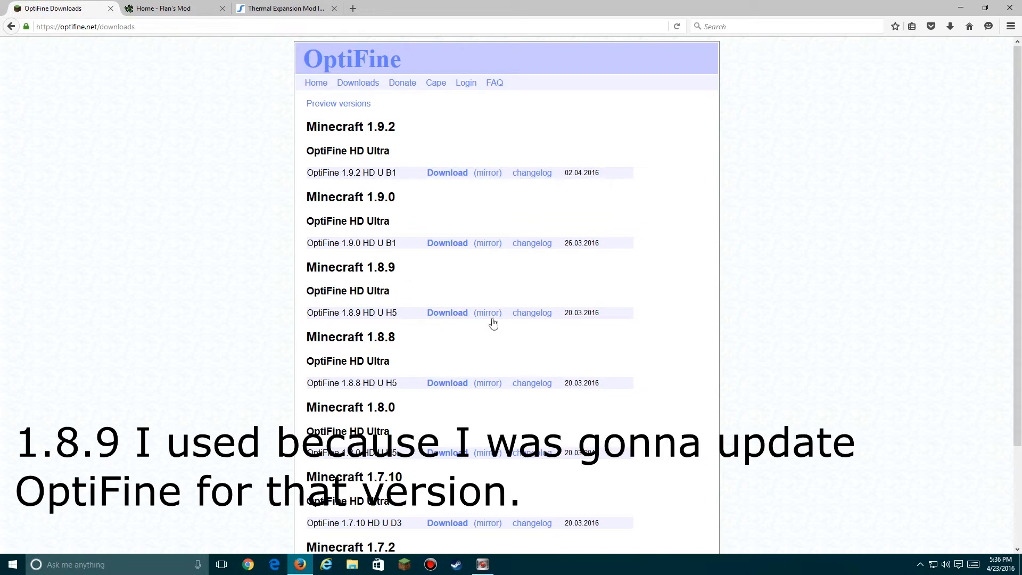
pyautogui.click(447, 312)
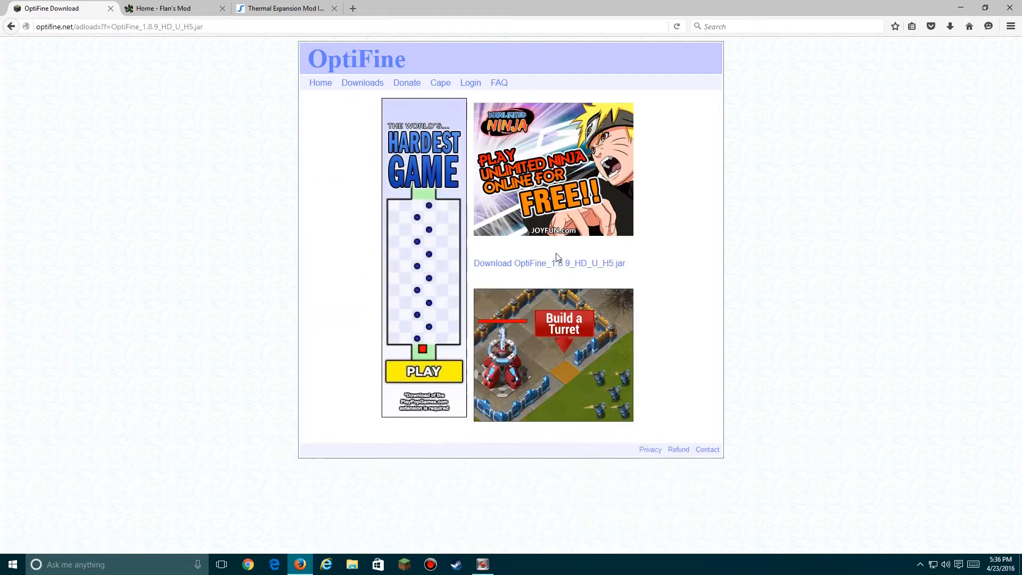
pyautogui.click(549, 262)
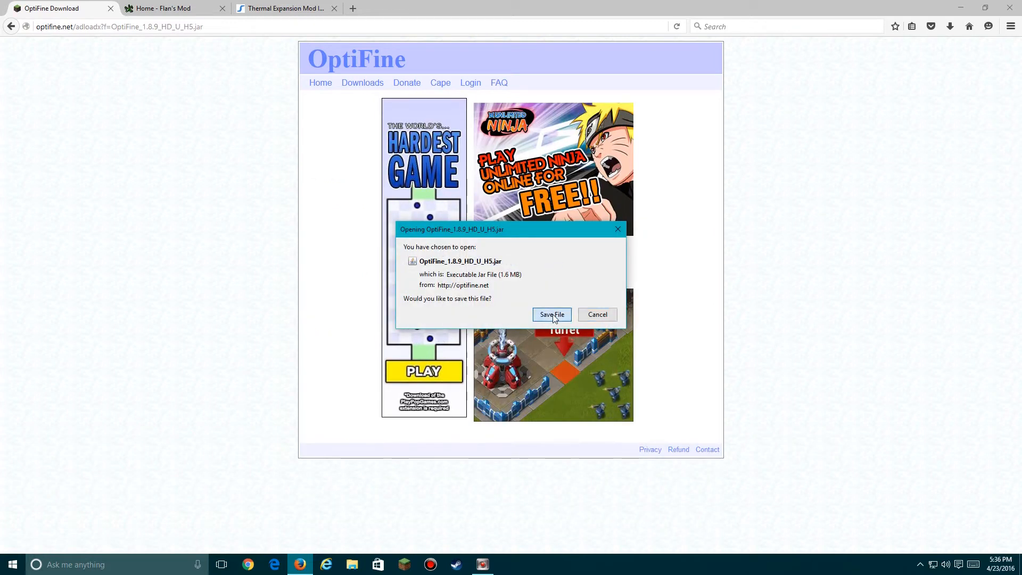
pyautogui.click(551, 314)
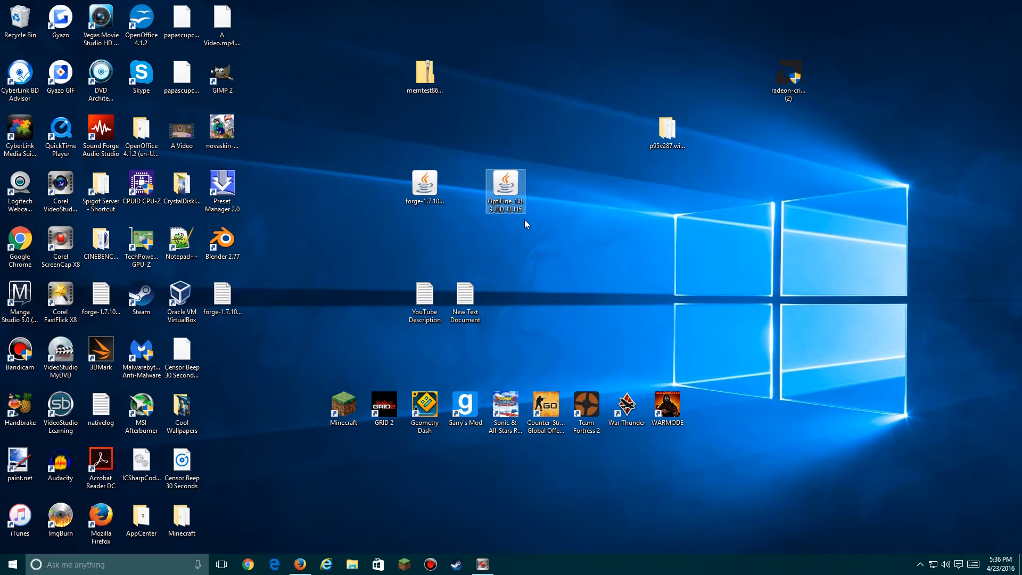
pyautogui.moveTo(523, 237)
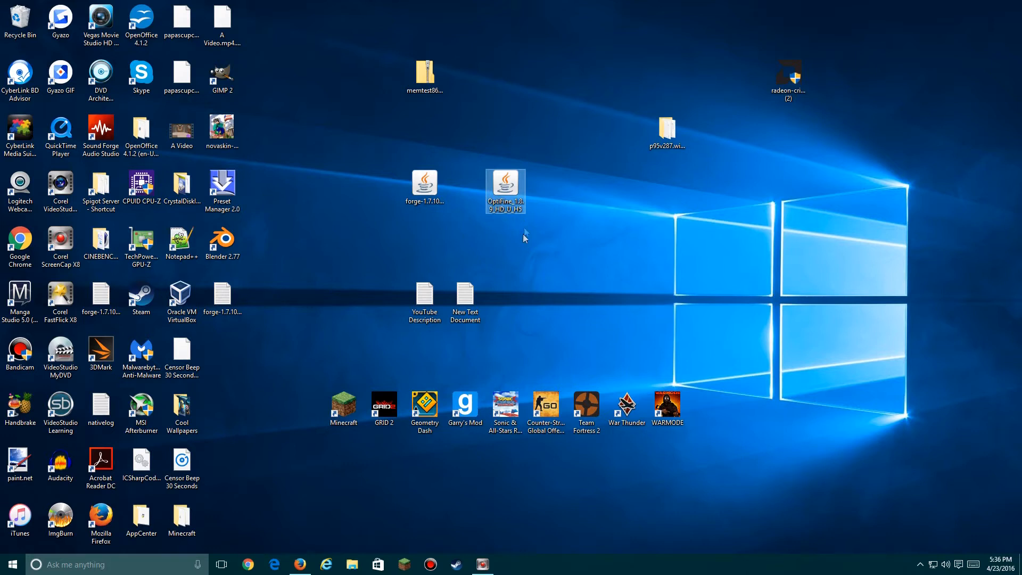
pyautogui.moveTo(526, 206)
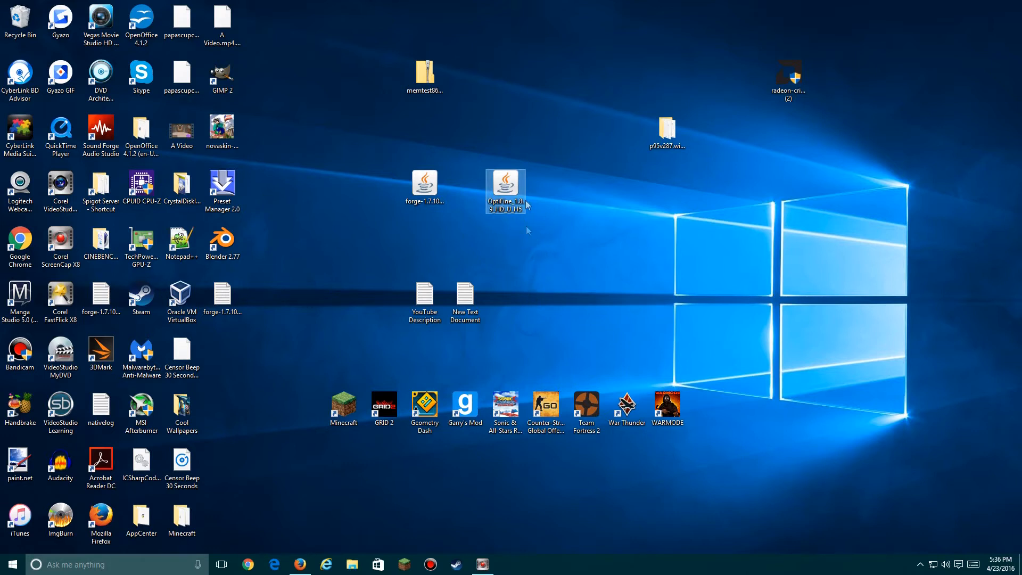
# - Run the OptiFine 1.8.9 HD Ultra H5 jar installer and confirm the success message
pyautogui.doubleClick(505, 186)
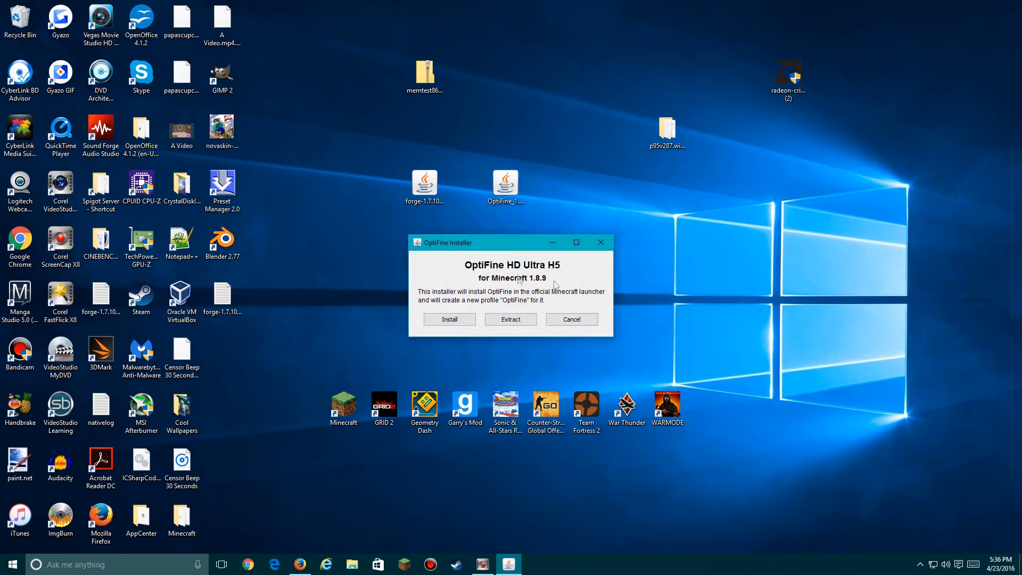
pyautogui.moveTo(491, 310)
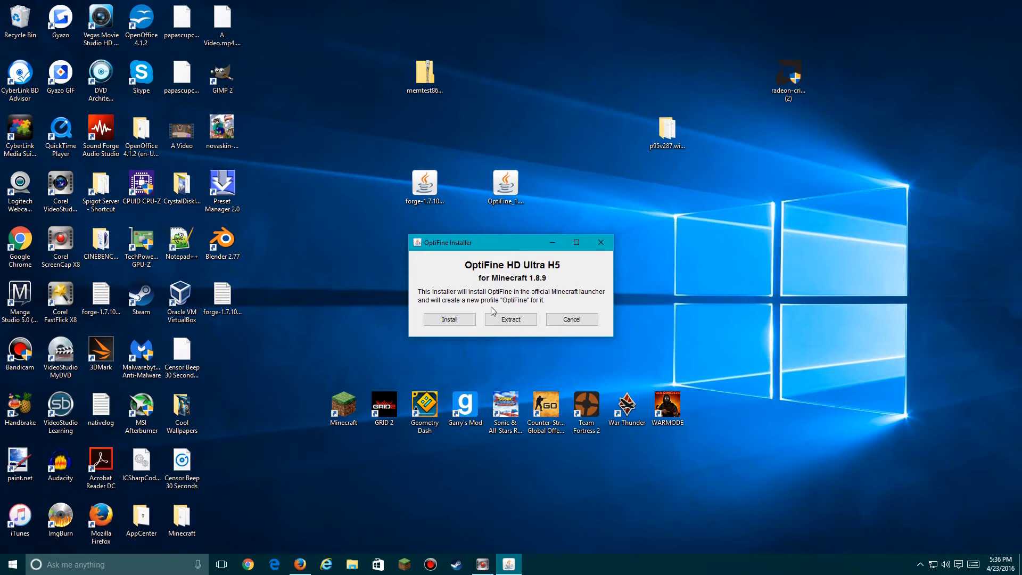
pyautogui.click(448, 319)
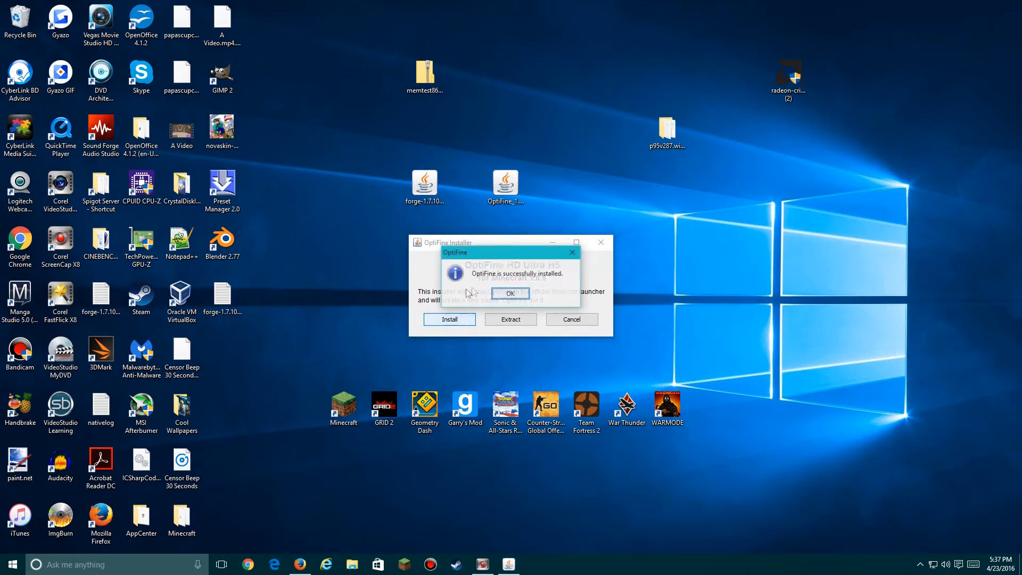
pyautogui.click(511, 293)
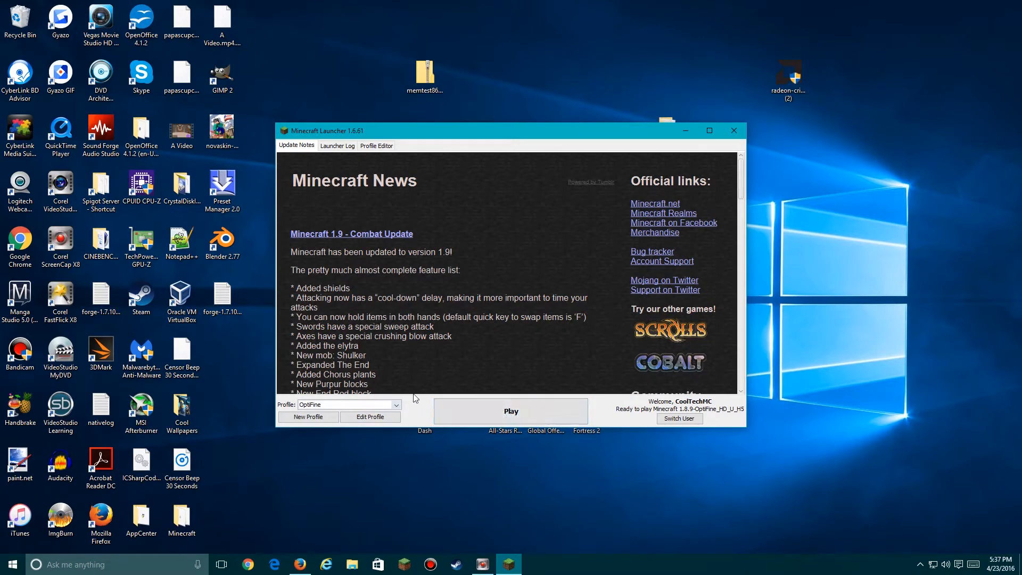
pyautogui.moveTo(538, 273)
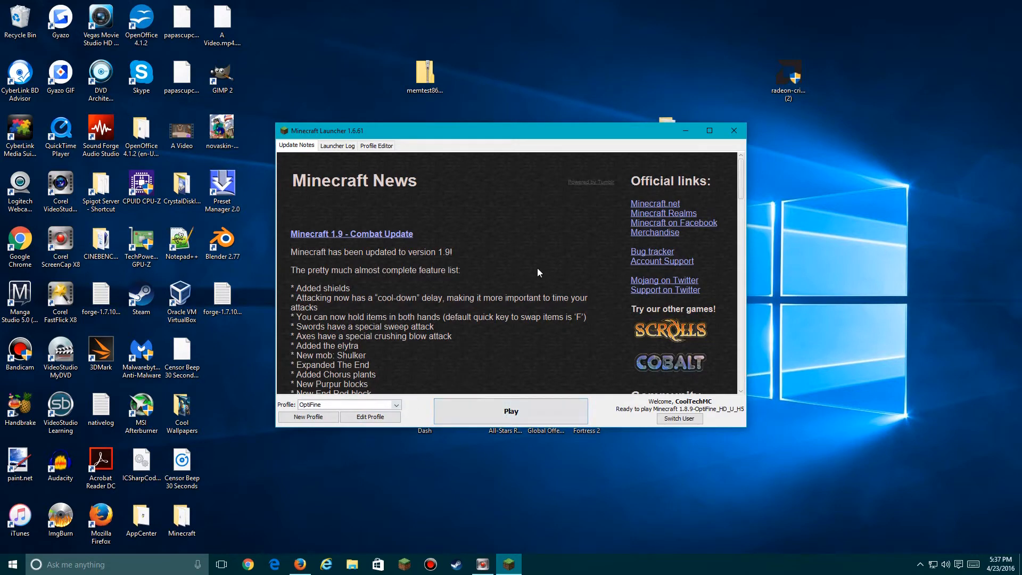
pyautogui.moveTo(552, 302)
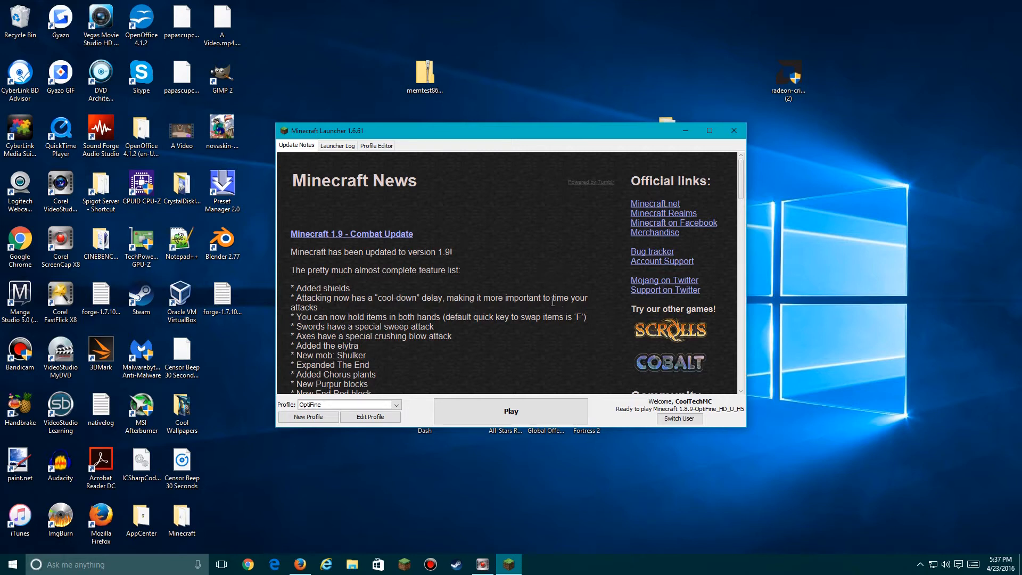
pyautogui.moveTo(691, 195)
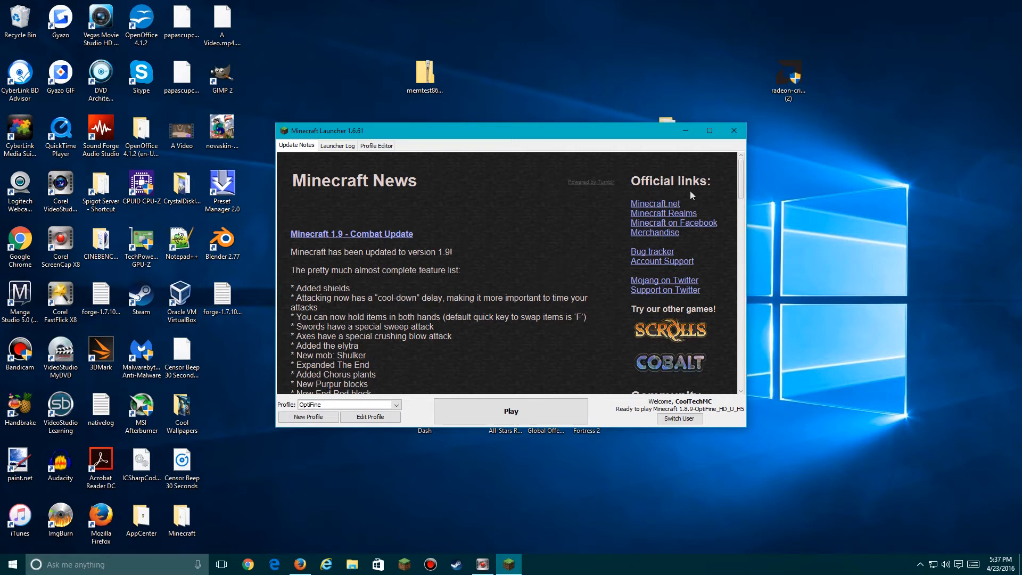
pyautogui.moveTo(762, 136)
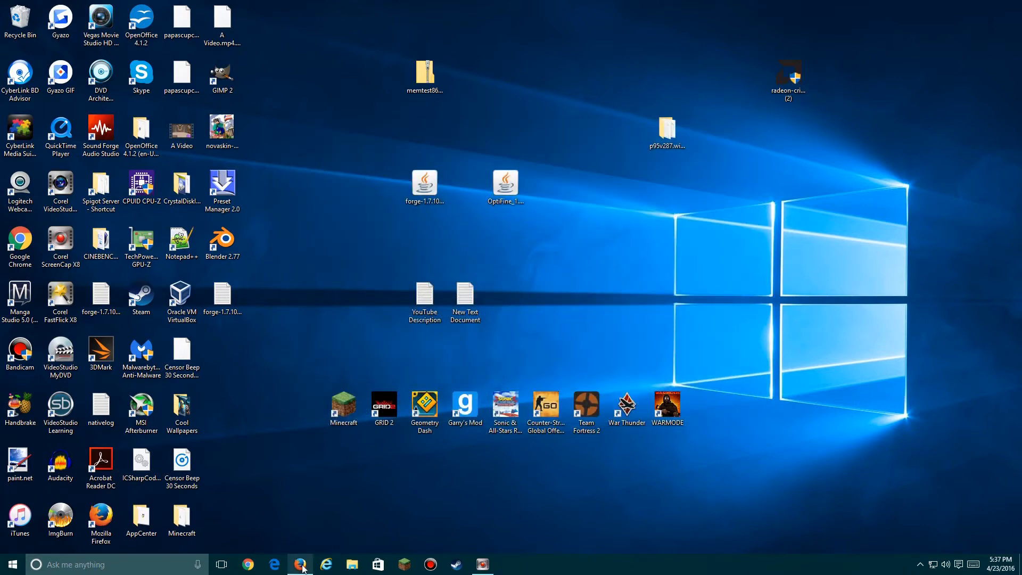
# - Close the OptiFine tab and go to the Flan's Mod Download and Install page
pyautogui.click(300, 563)
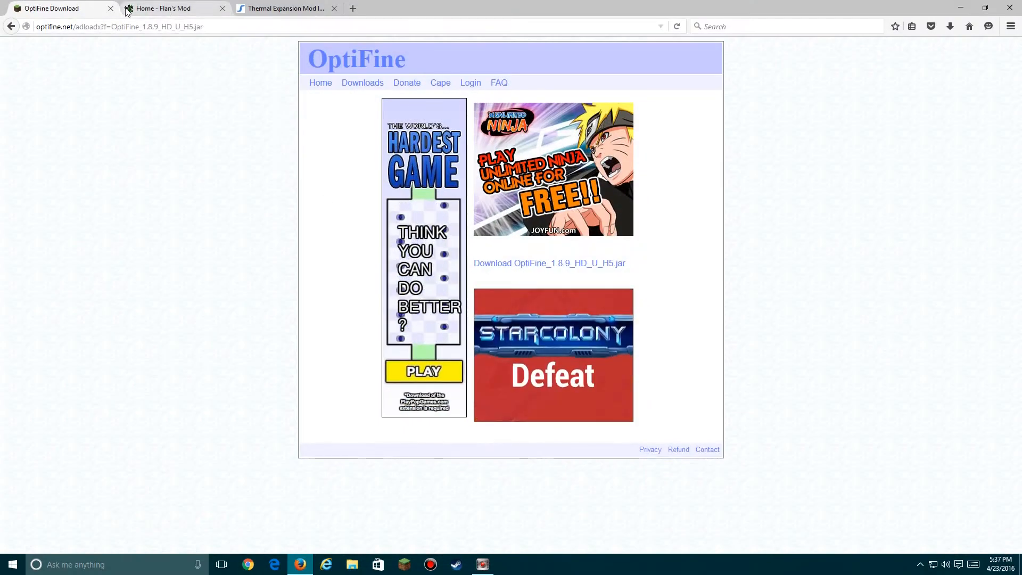
pyautogui.click(163, 8)
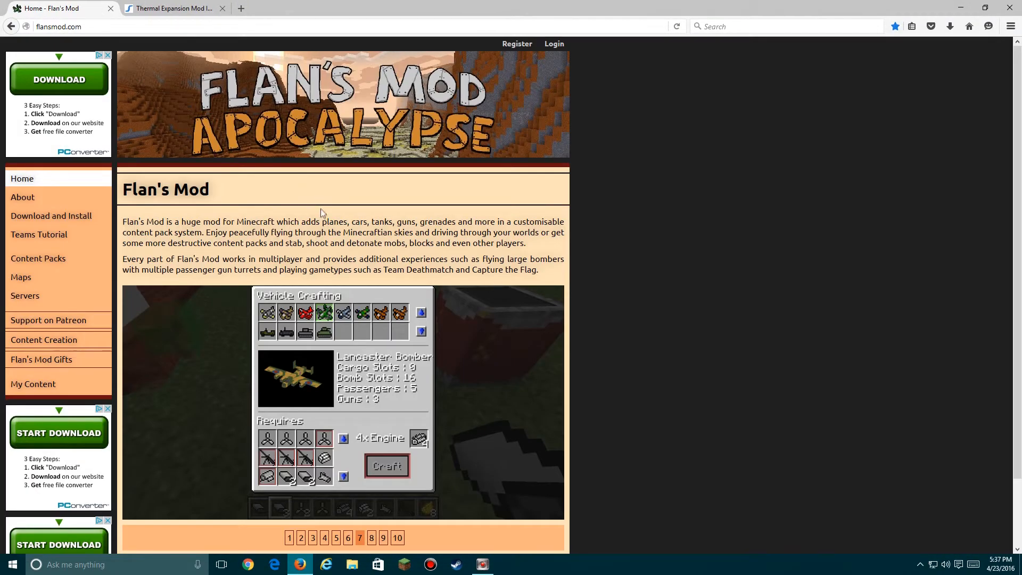
pyautogui.click(371, 538)
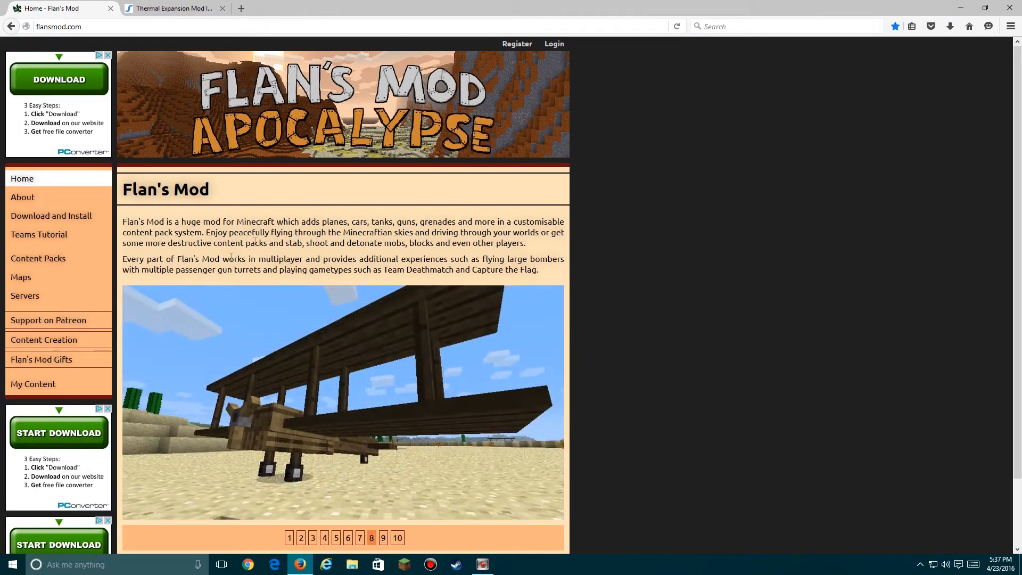
pyautogui.click(51, 216)
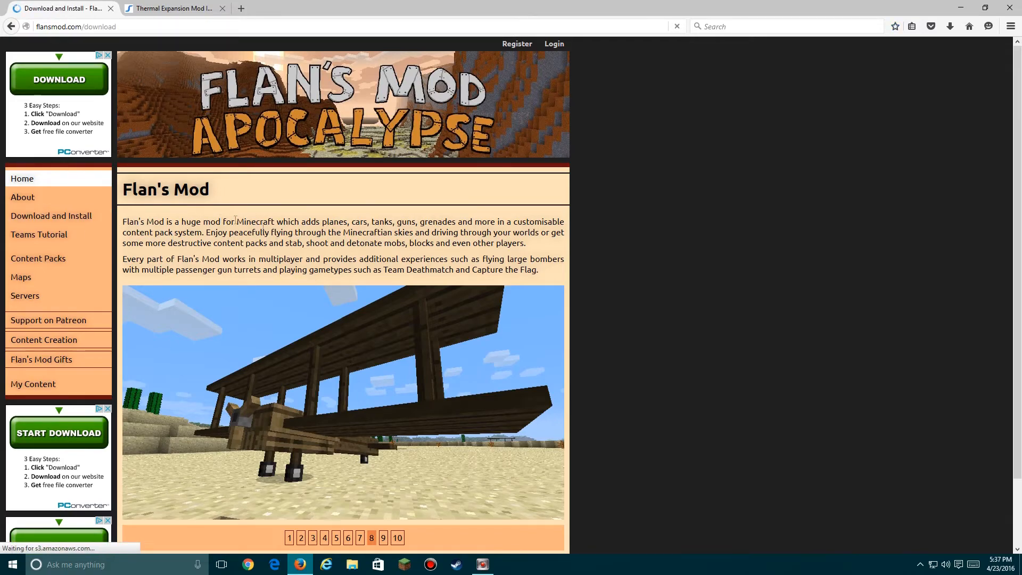
pyautogui.click(51, 216)
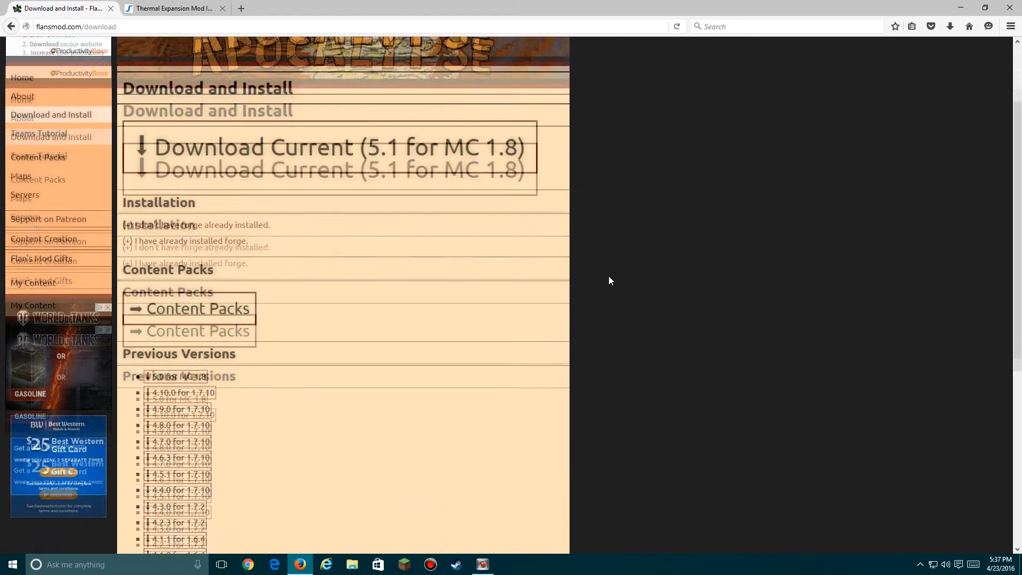
# - Download Flan's Mod 4.10.0 for 1.7.10 through MediaFire
pyautogui.scroll(-3)
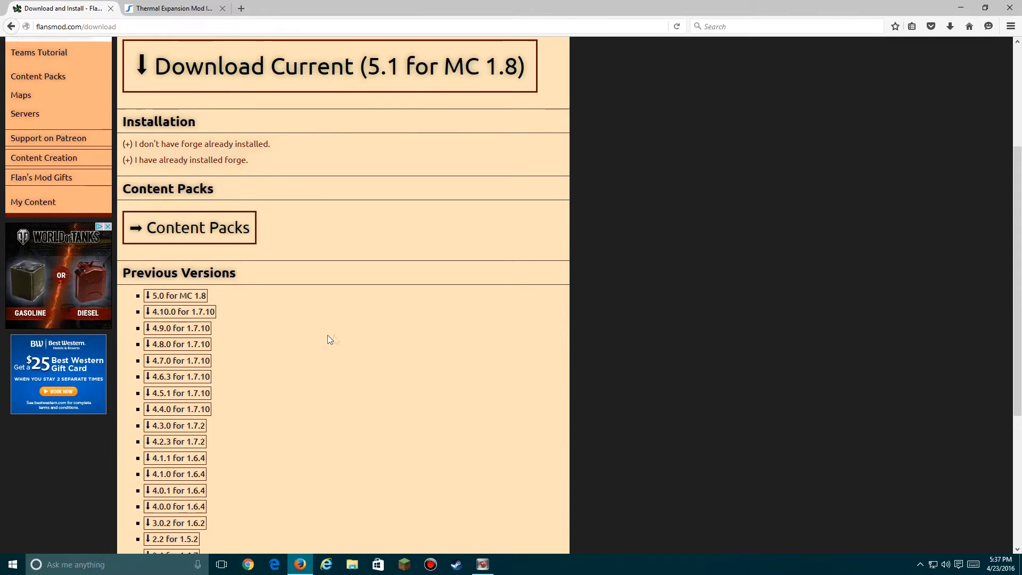
pyautogui.moveTo(276, 343)
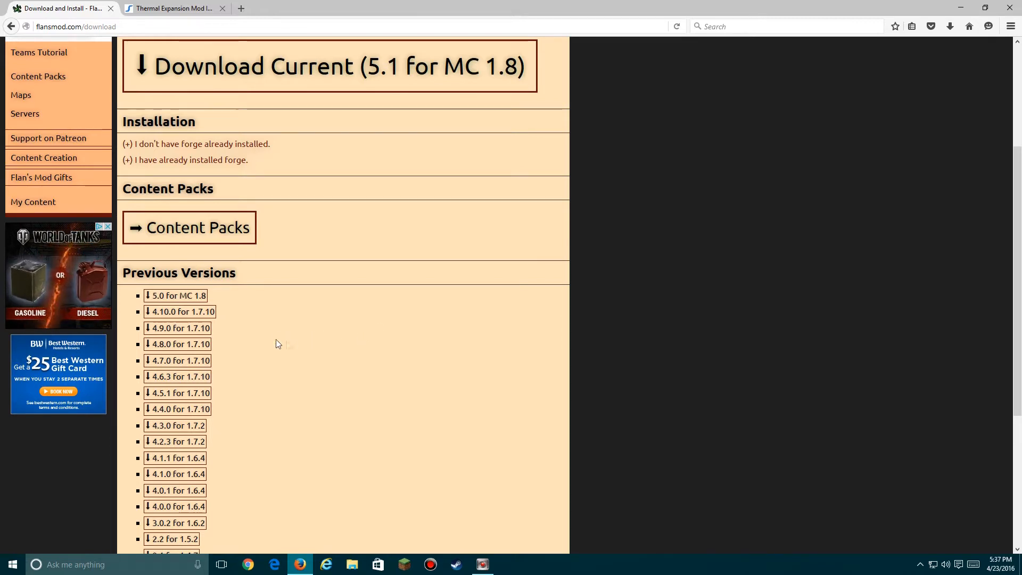
pyautogui.click(181, 312)
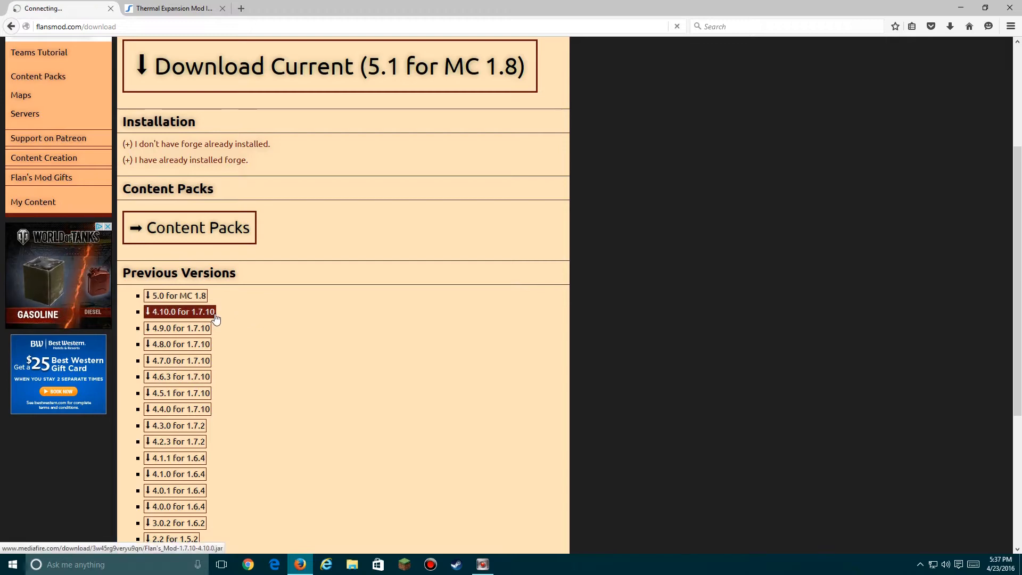
pyautogui.click(181, 311)
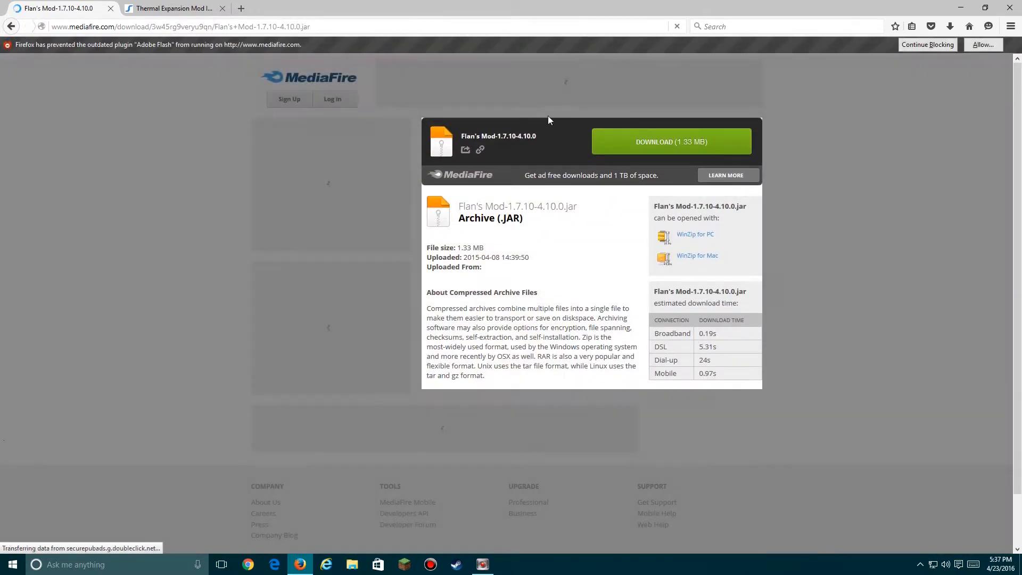
pyautogui.click(670, 141)
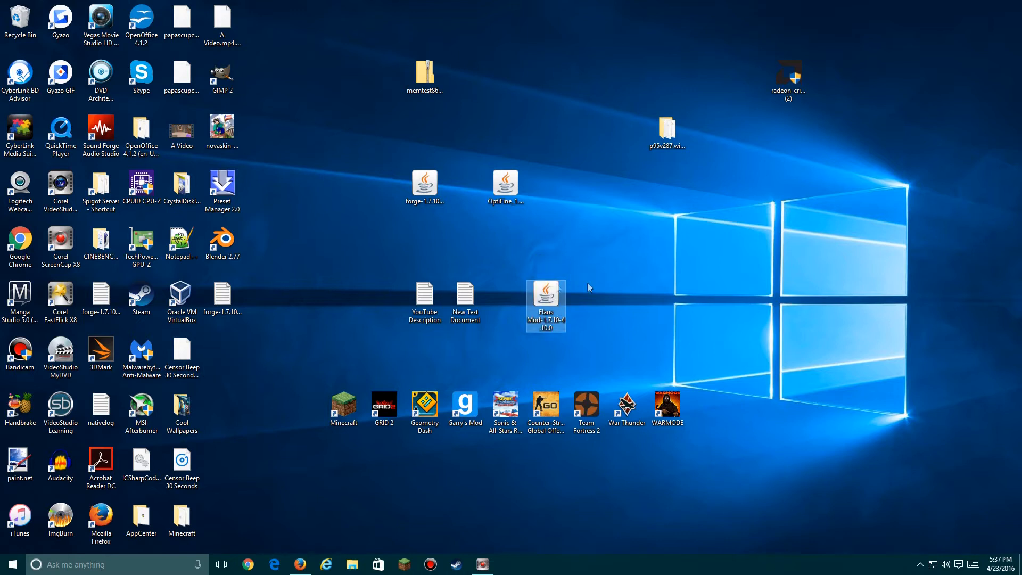
pyautogui.moveTo(562, 271)
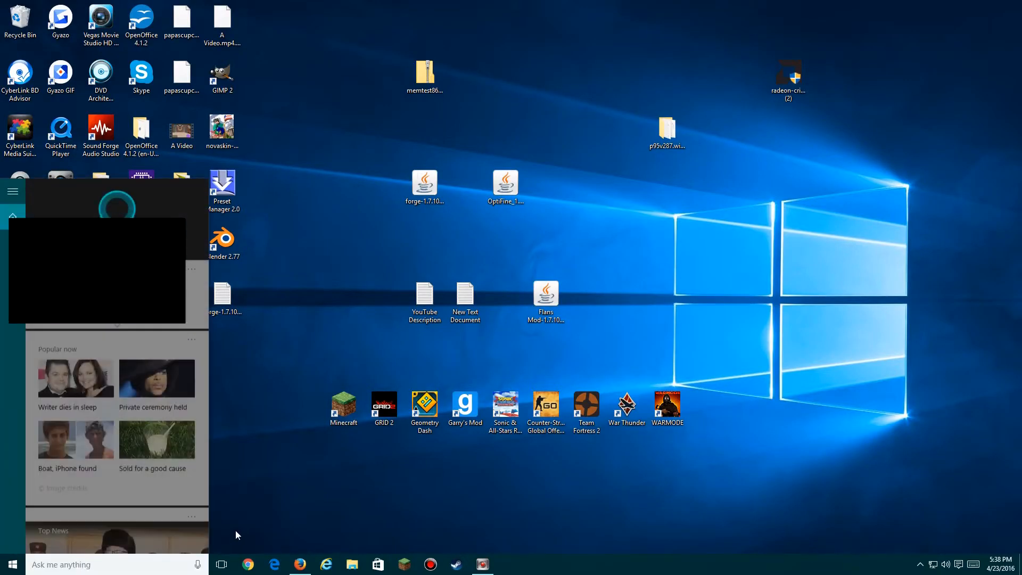
# - Search %appdata% from the Windows search box to open the Roaming folder
pyautogui.write('%ap')
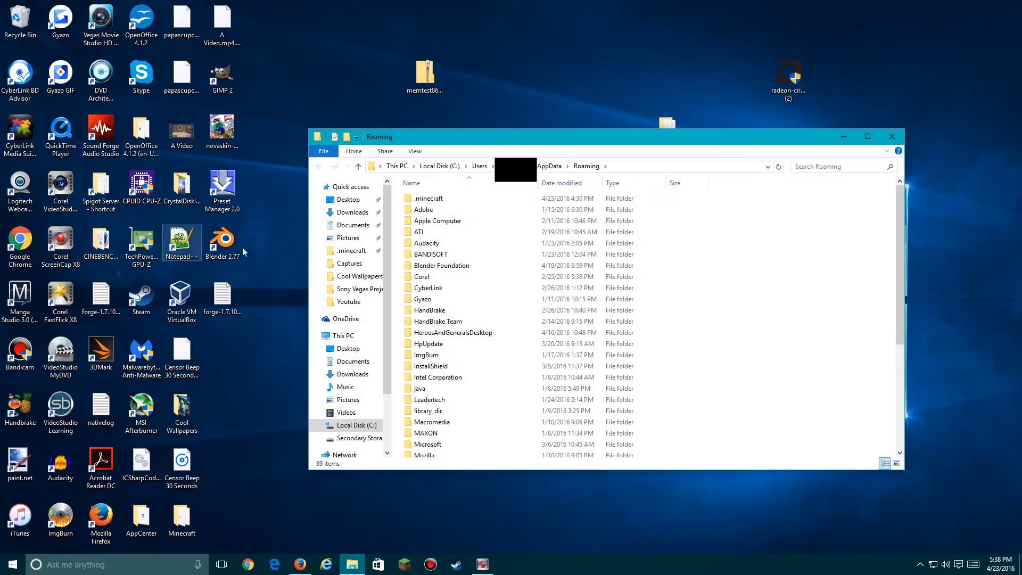
# - Put the Flans Mod 1.7.10-4.10.0 jar into .minecraft's mods folder, then close Explorer
pyautogui.click(441, 265)
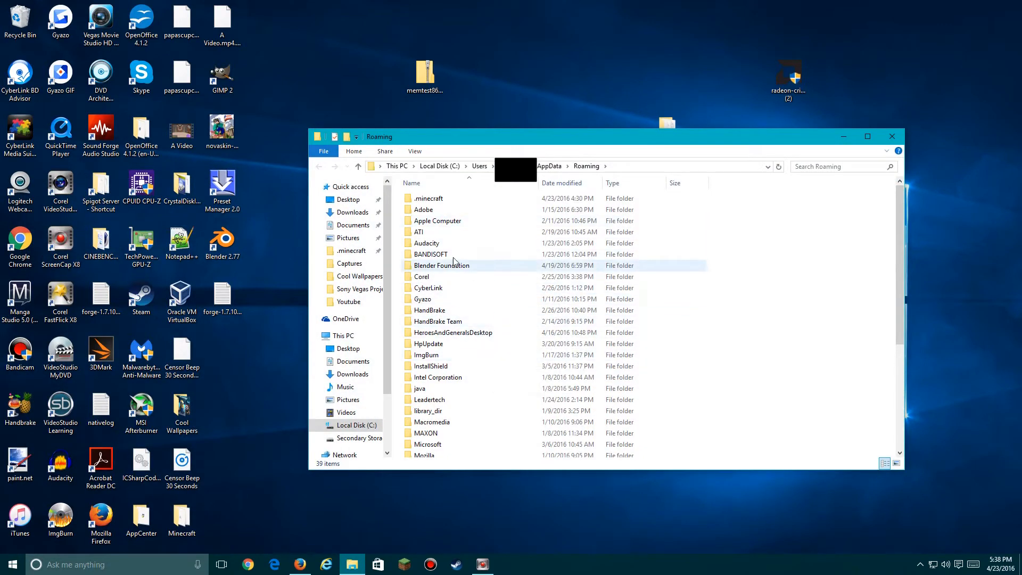
pyautogui.click(429, 198)
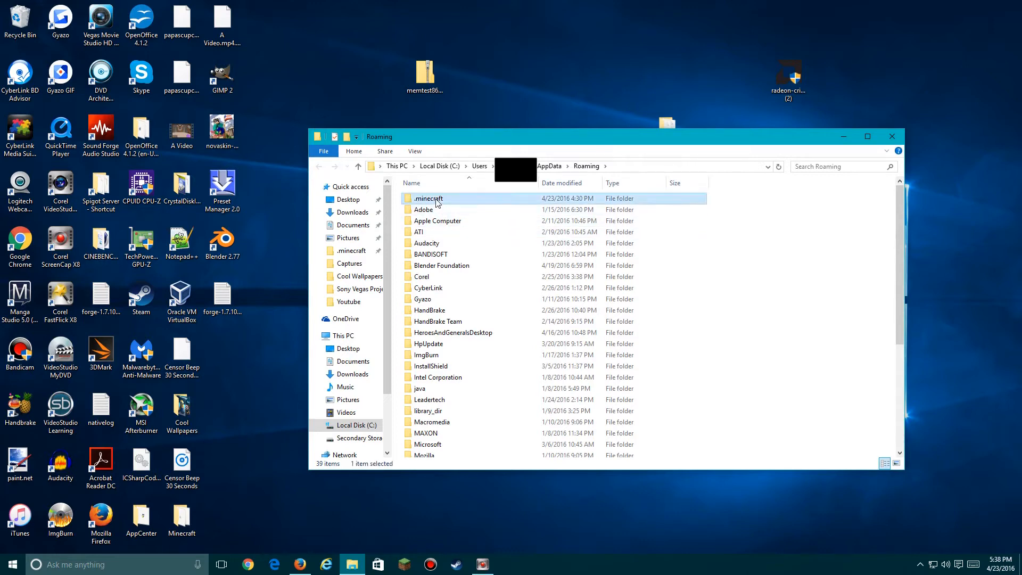
pyautogui.doubleClick(428, 198)
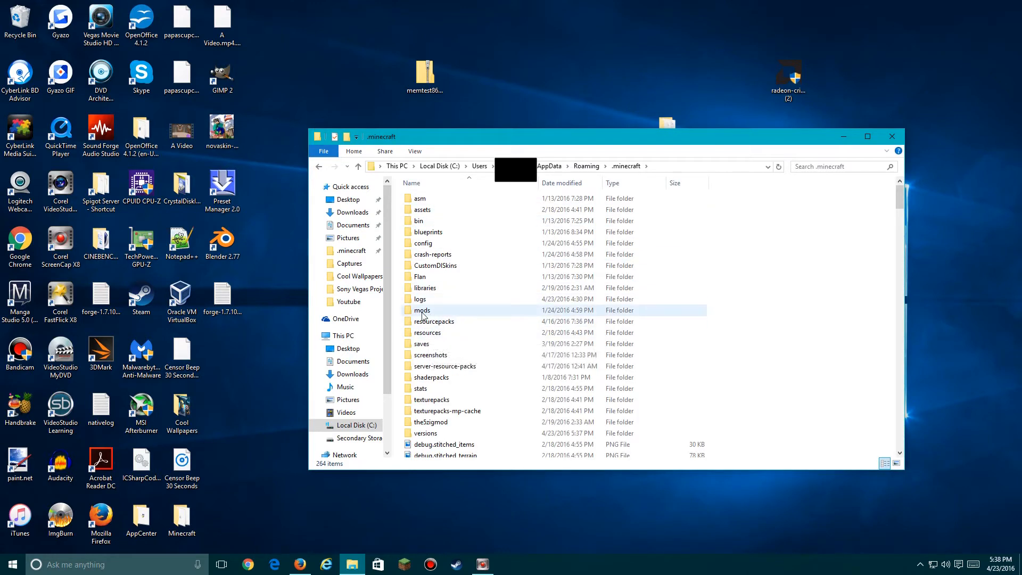
pyautogui.doubleClick(421, 310)
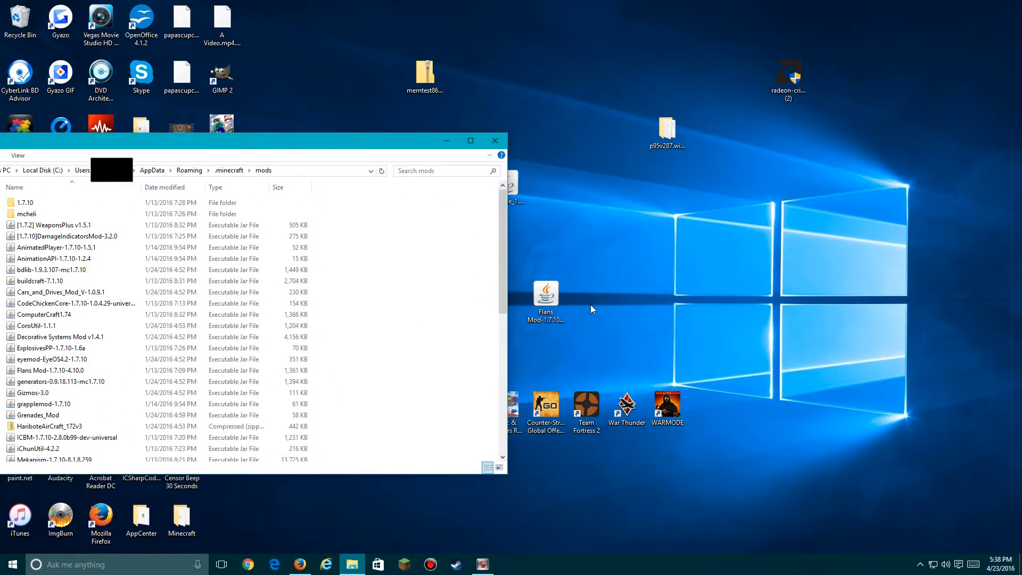
pyautogui.scroll(-3)
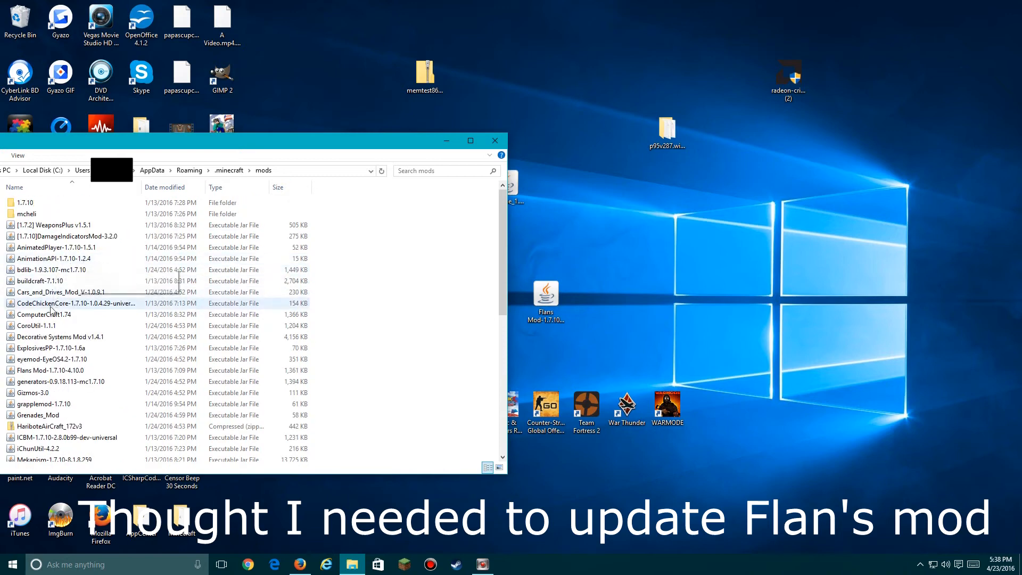
pyautogui.rightClick(49, 370)
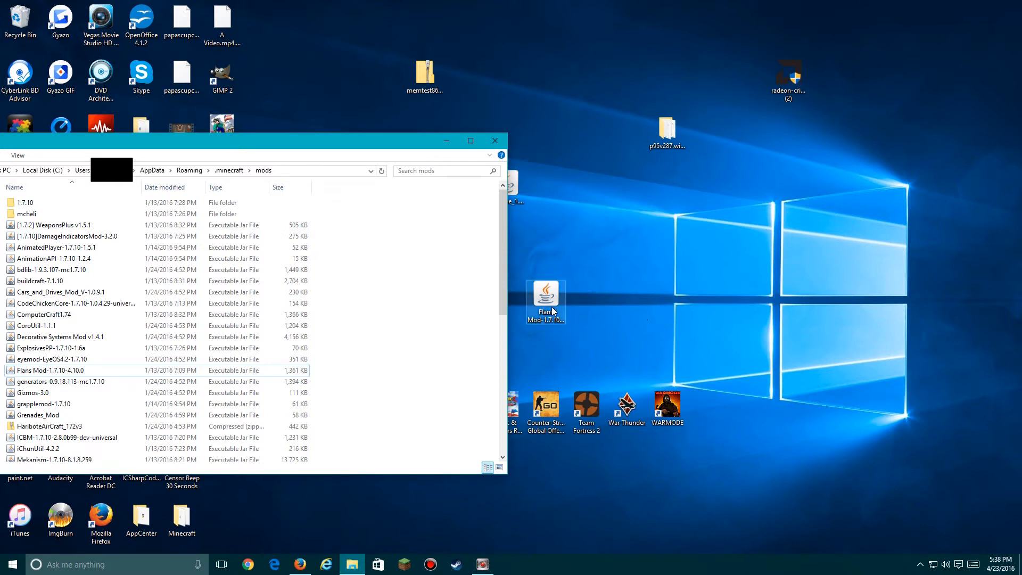
pyautogui.moveTo(546, 300); pyautogui.dragTo(443, 313)
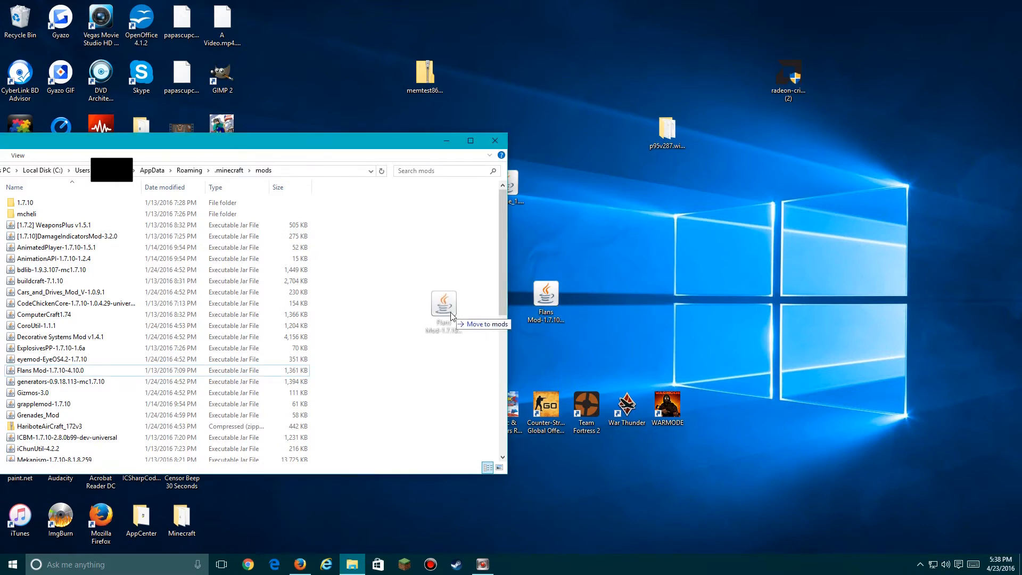
pyautogui.moveTo(444, 310); pyautogui.dragTo(546, 303)
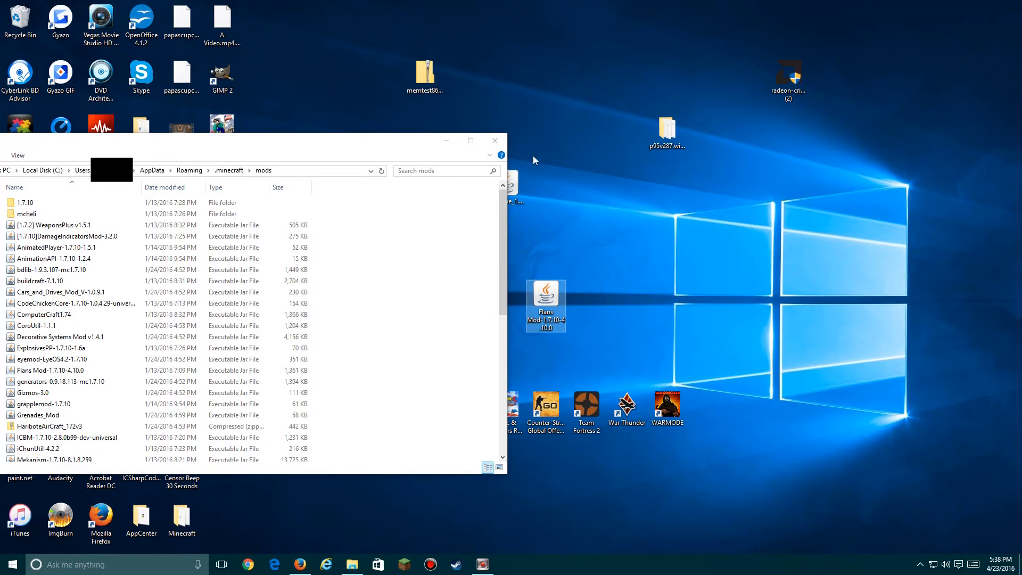
pyautogui.click(494, 140)
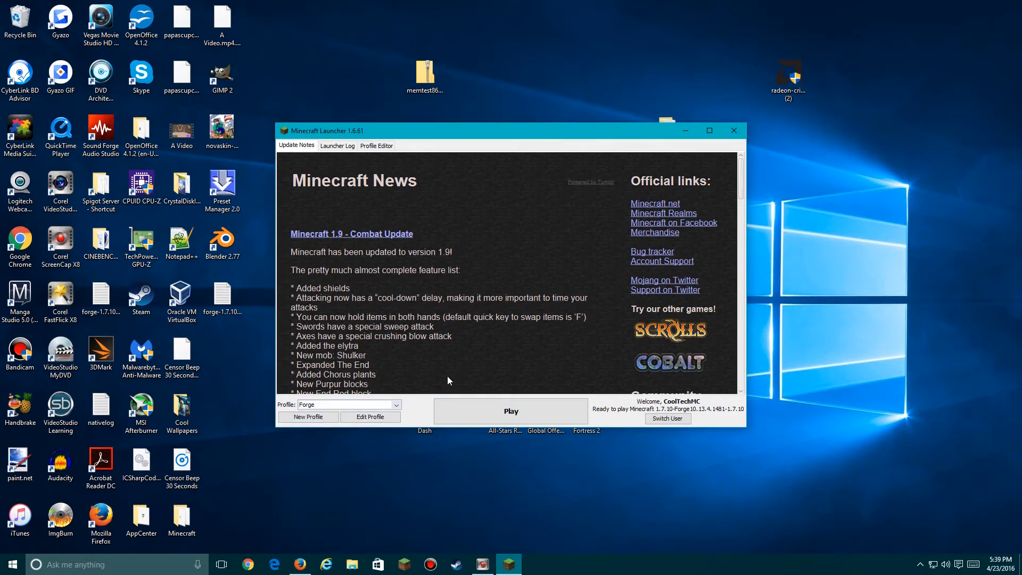
# - Play the Forge profile to launch Minecraft 1.7.10 with its 65 mods
pyautogui.click(511, 412)
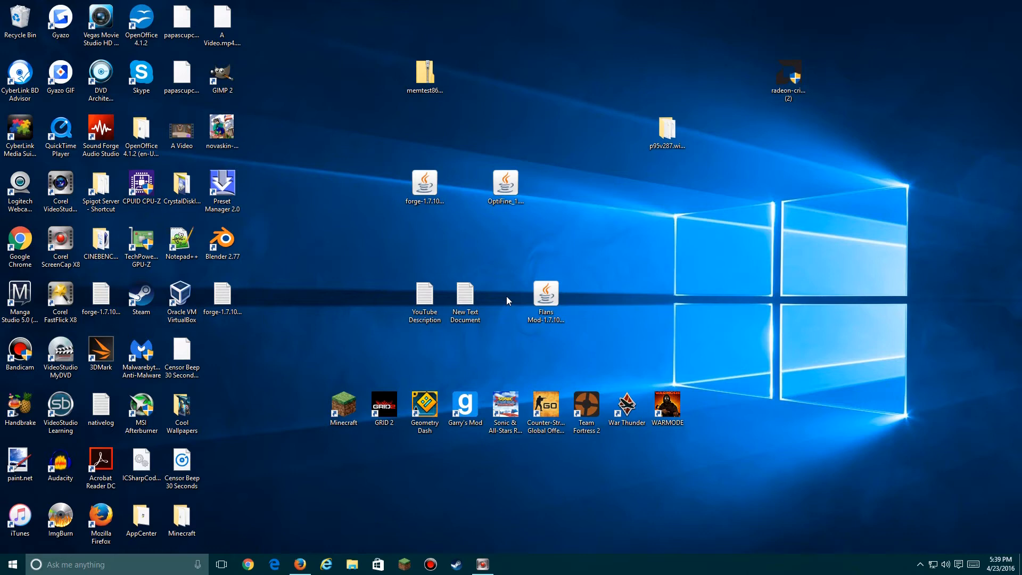
pyautogui.moveTo(503, 290)
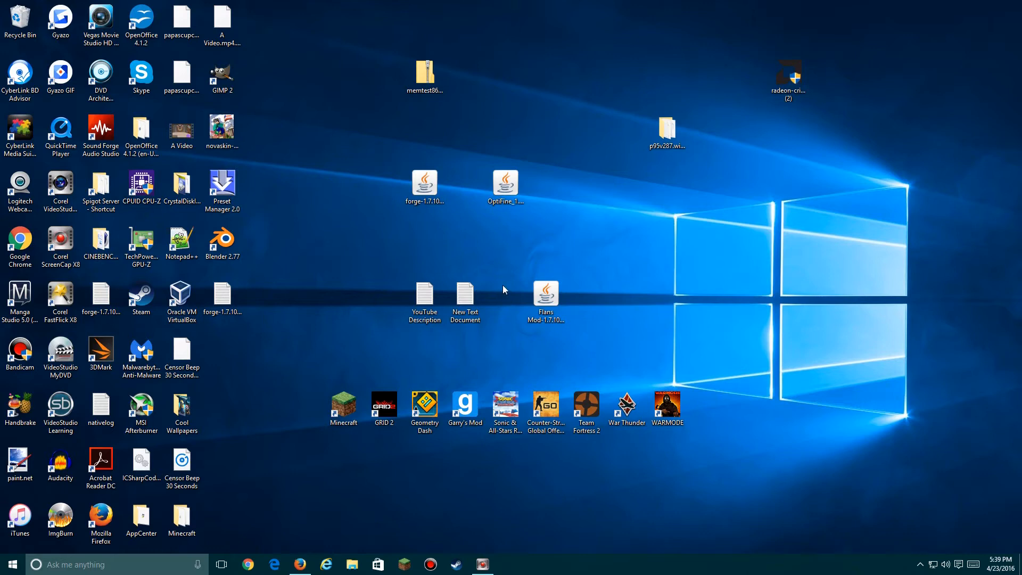
pyautogui.moveTo(496, 289)
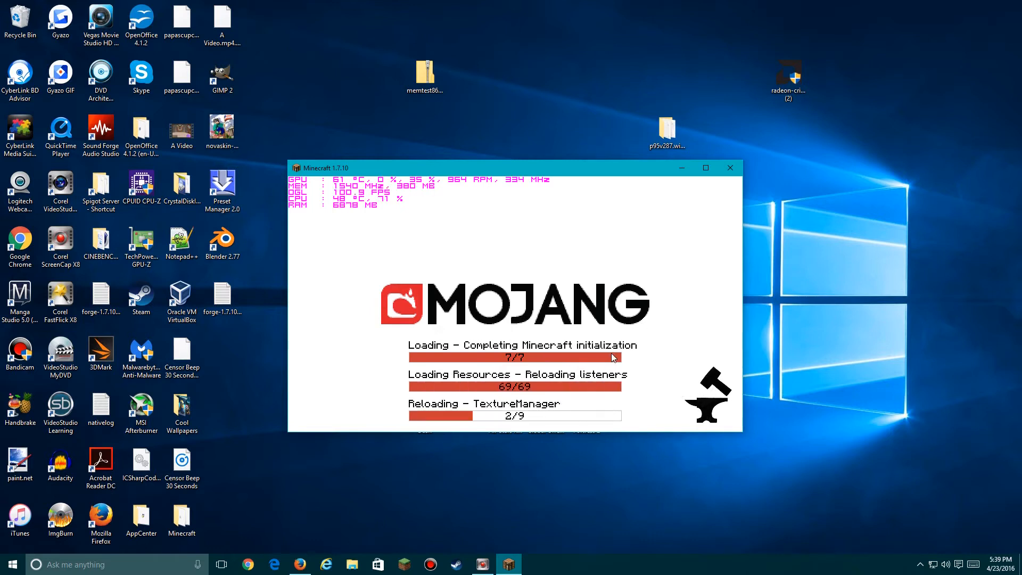
pyautogui.moveTo(646, 323)
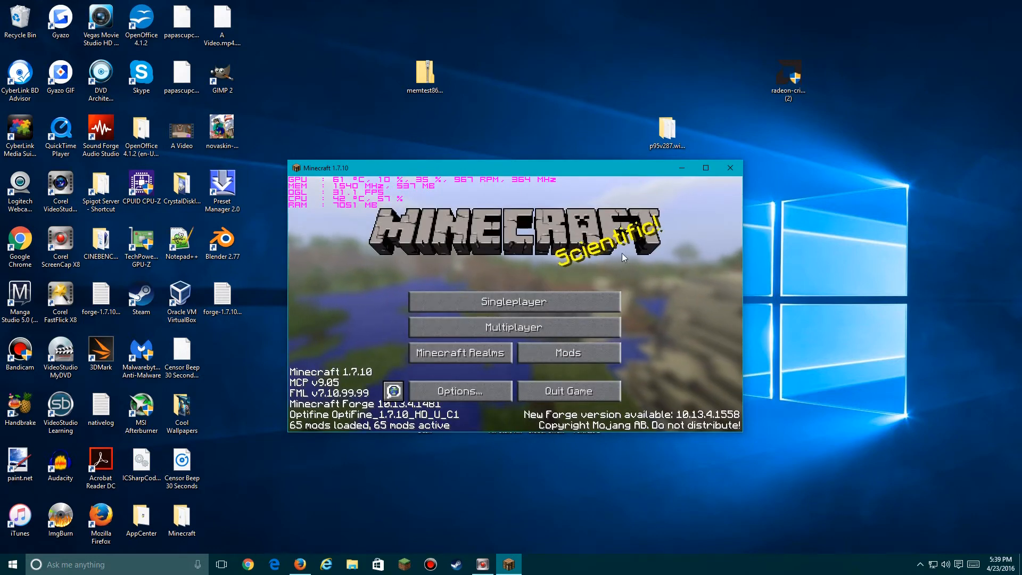
# - Maximize Minecraft and scroll through the Mods list of 65 loaded mods
pyautogui.click(705, 168)
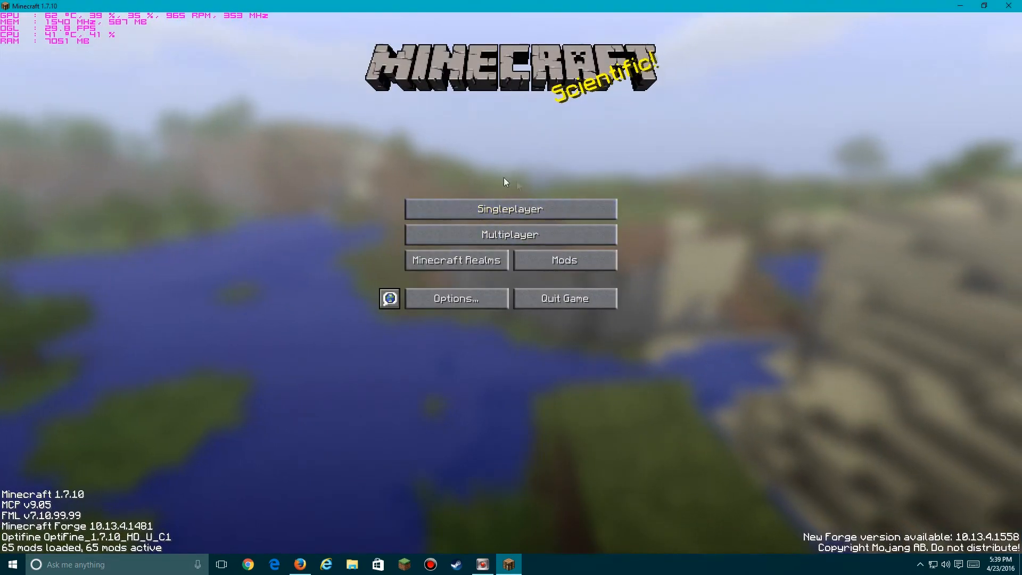
pyautogui.click(564, 259)
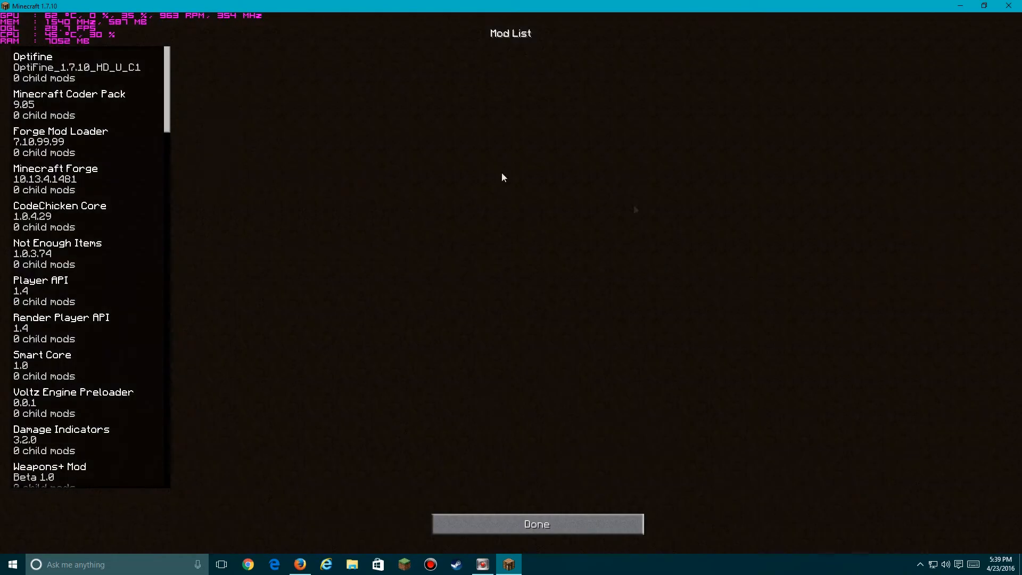
pyautogui.scroll(-3)
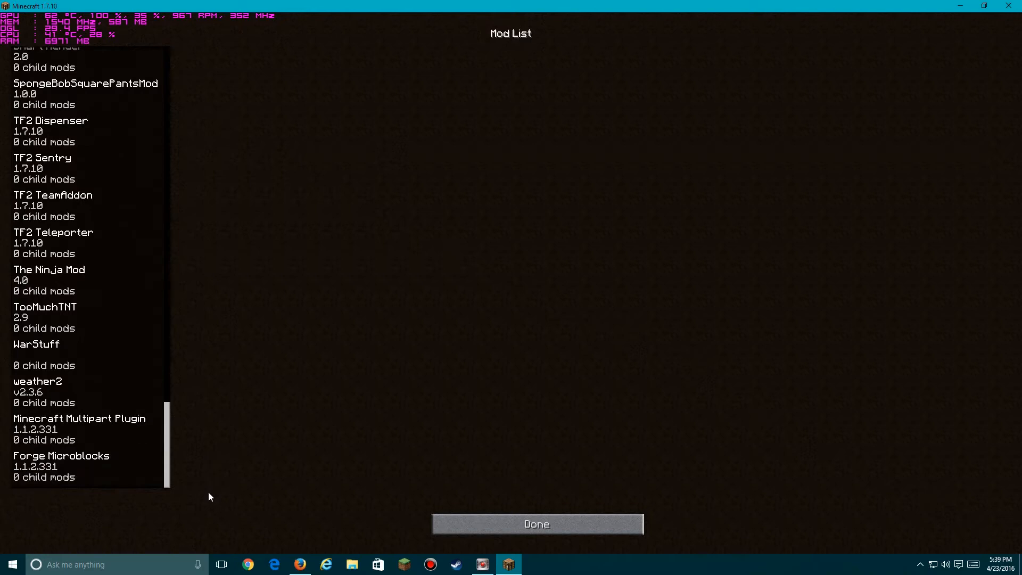
pyautogui.click(536, 523)
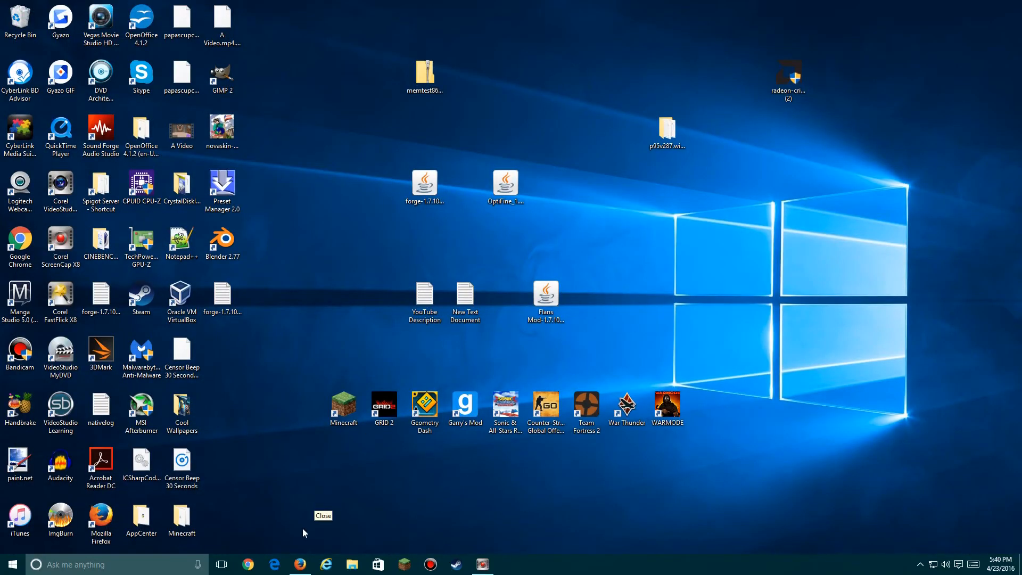
pyautogui.moveTo(311, 533)
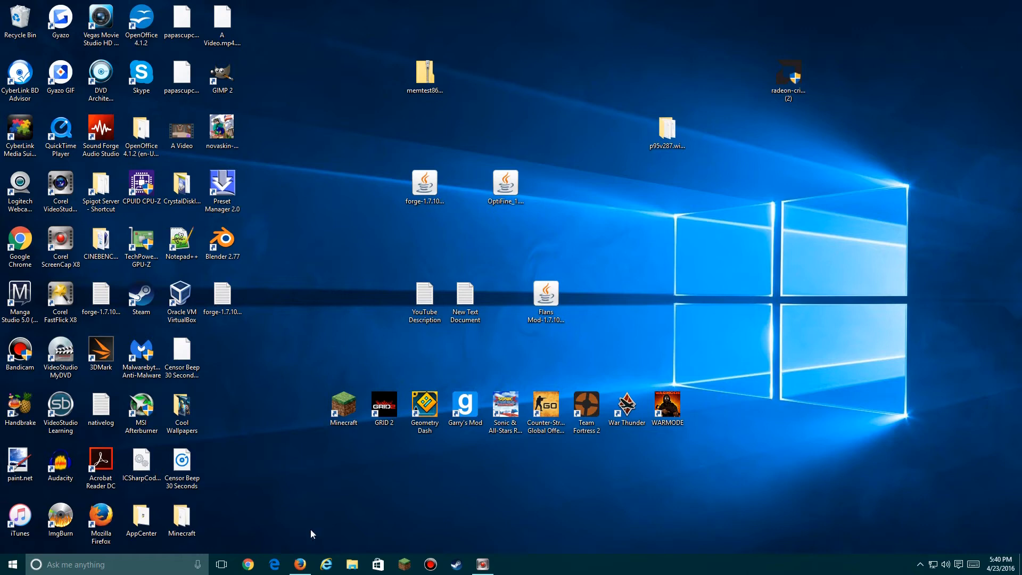
pyautogui.moveTo(308, 529)
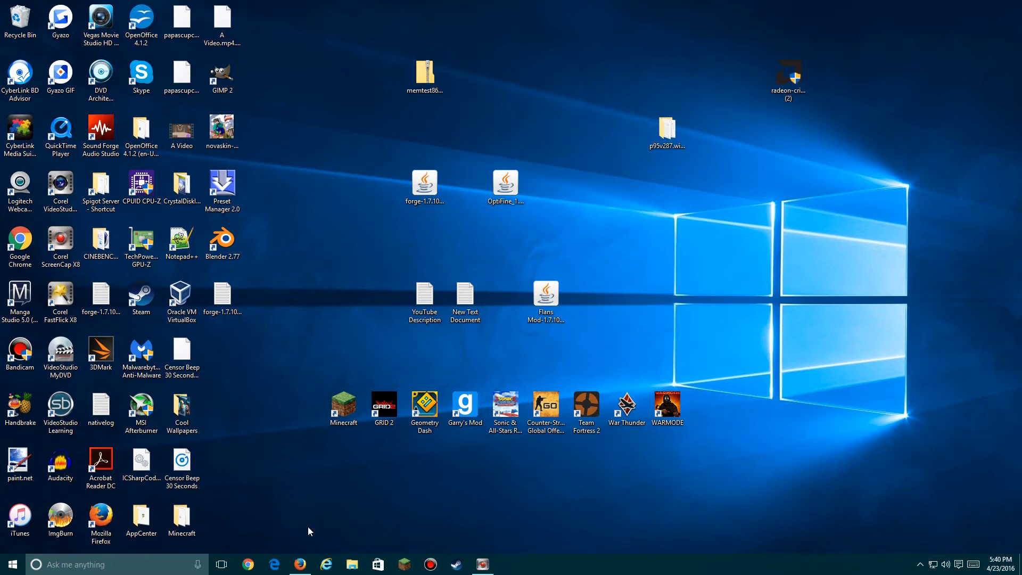
# - Go from flansmod.com's Content Packs list to the [Official][1.8] Simple Parts Pack page
pyautogui.click(299, 565)
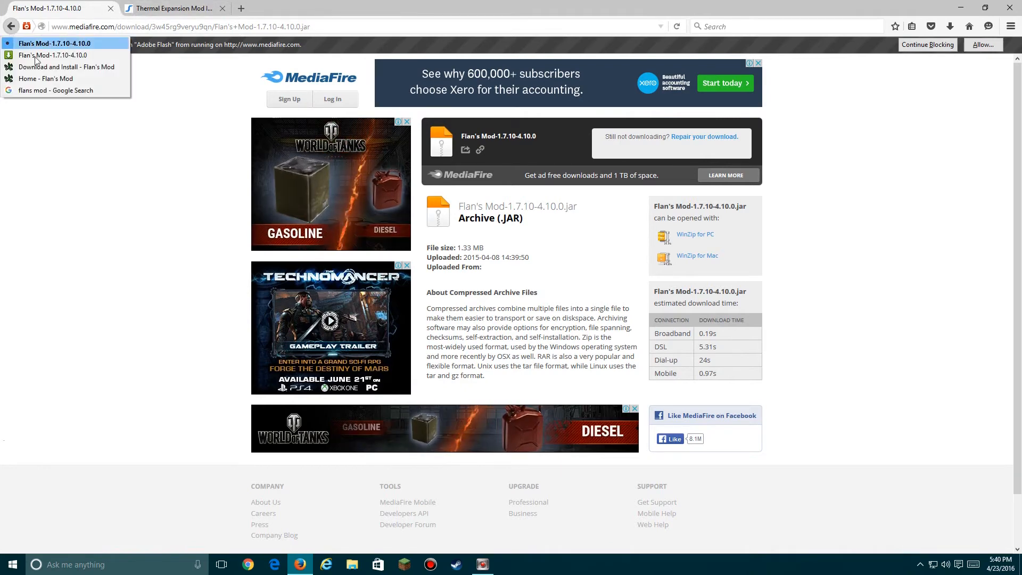
pyautogui.click(45, 78)
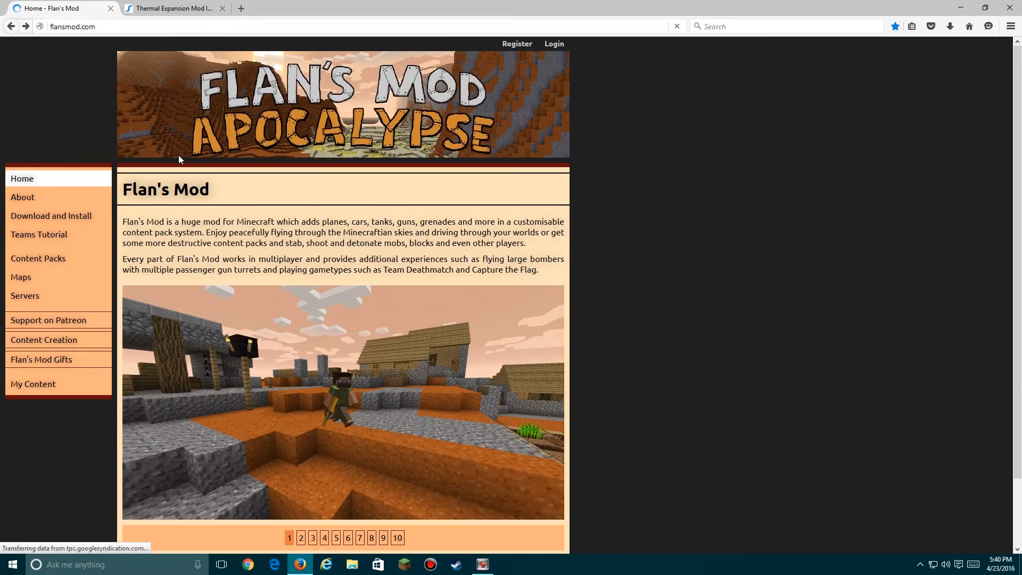
pyautogui.click(38, 258)
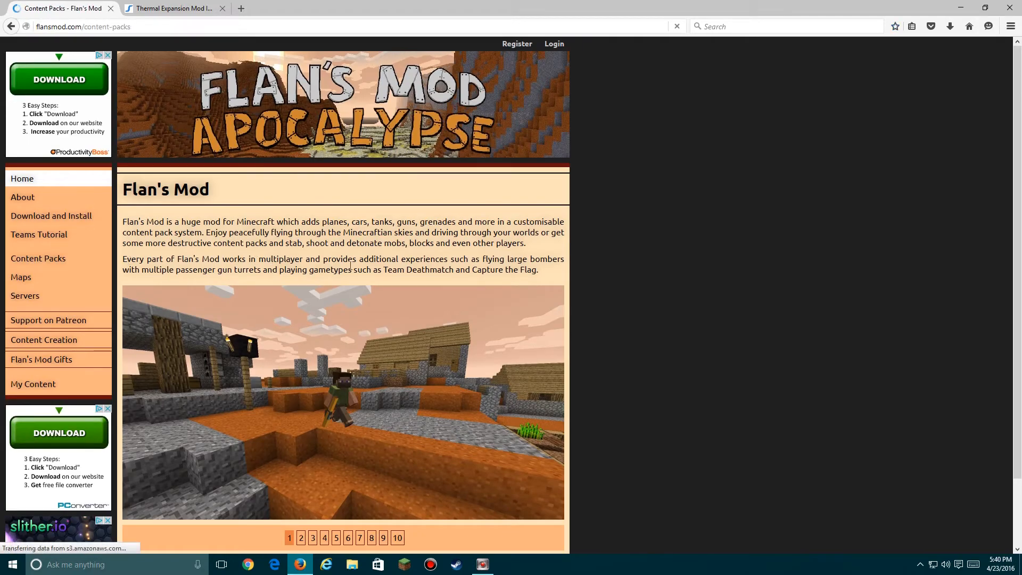
pyautogui.click(38, 258)
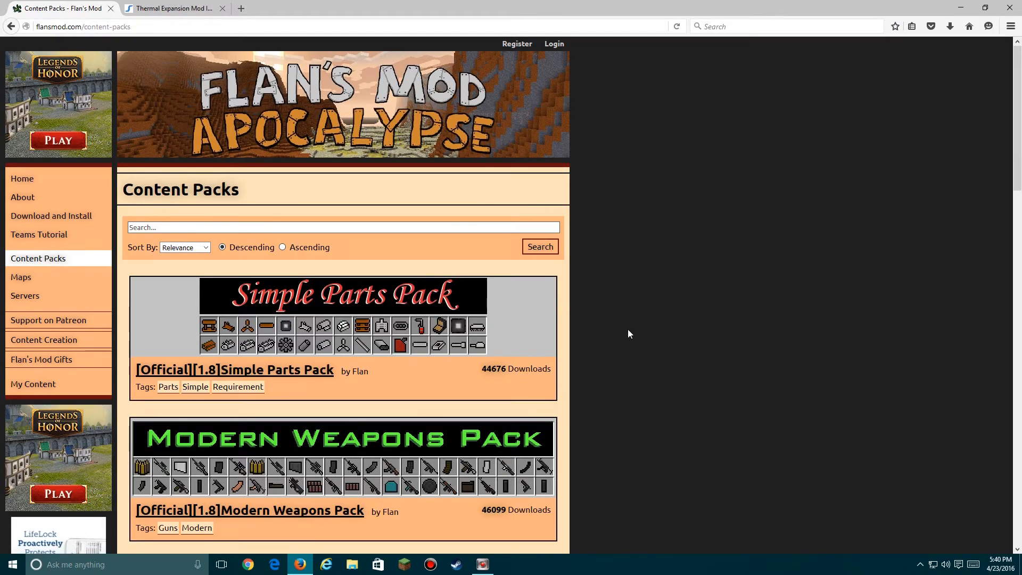
pyautogui.scroll(-3)
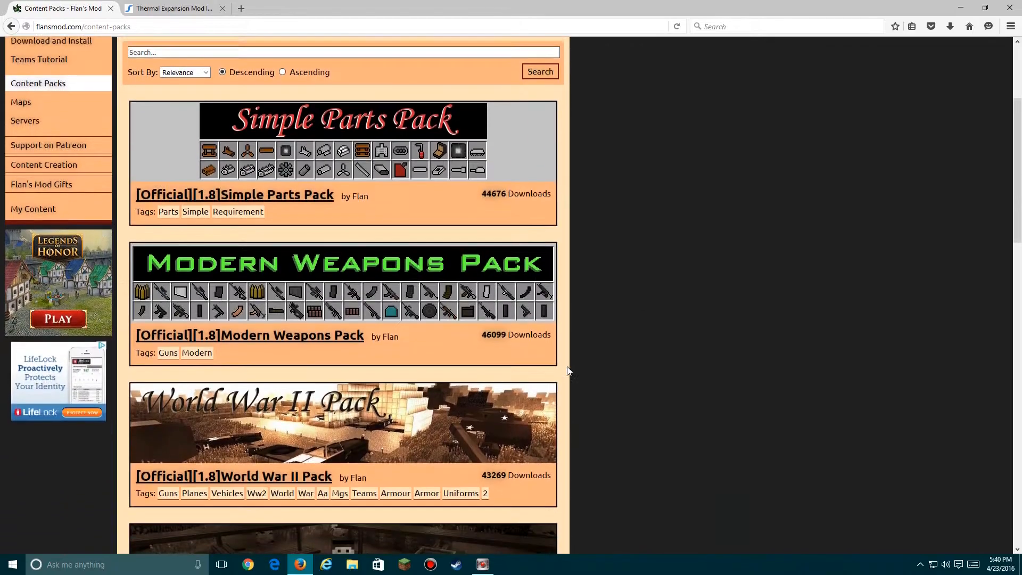
pyautogui.scroll(-3)
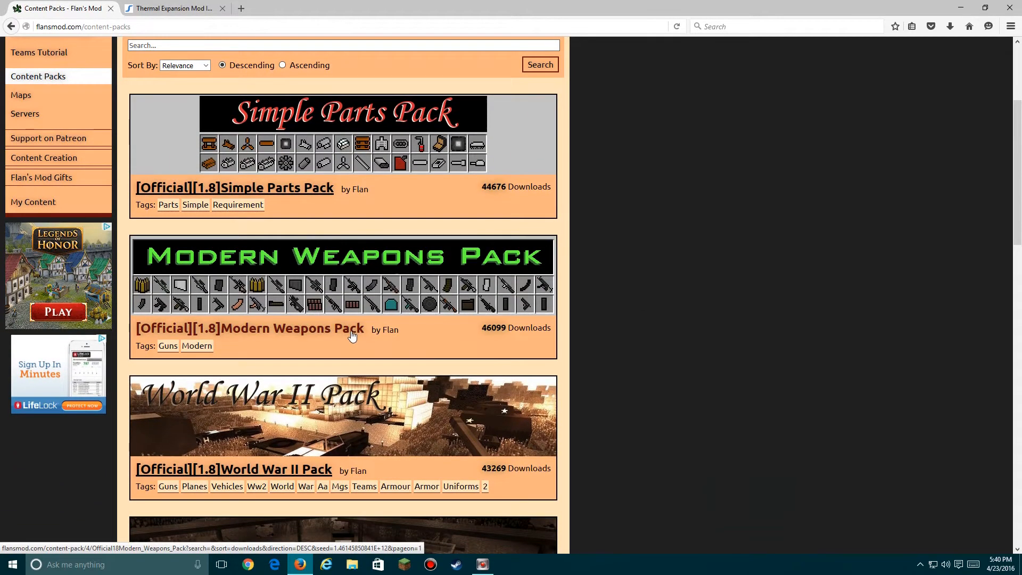
pyautogui.moveTo(351, 199)
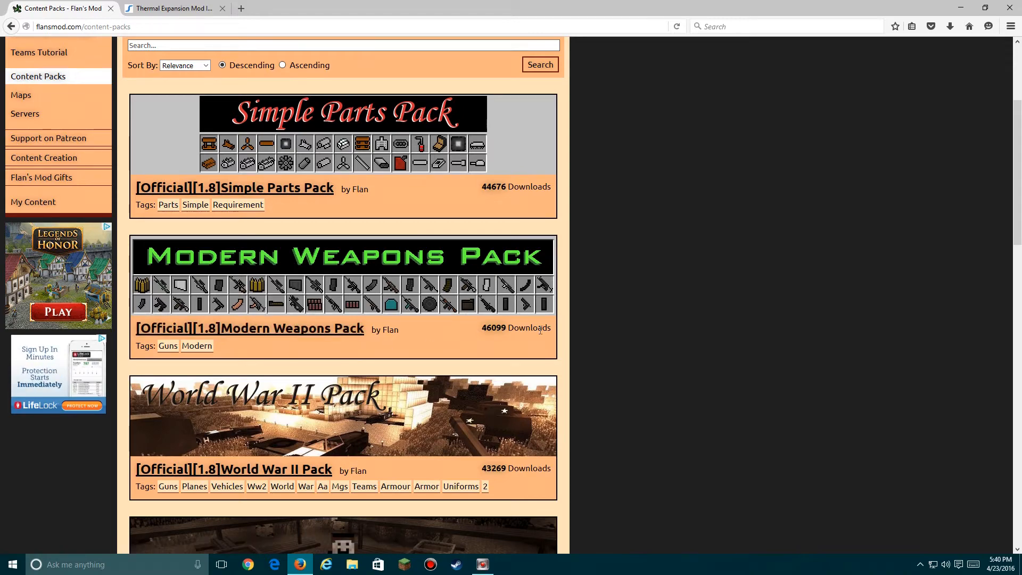
pyautogui.scroll(-3)
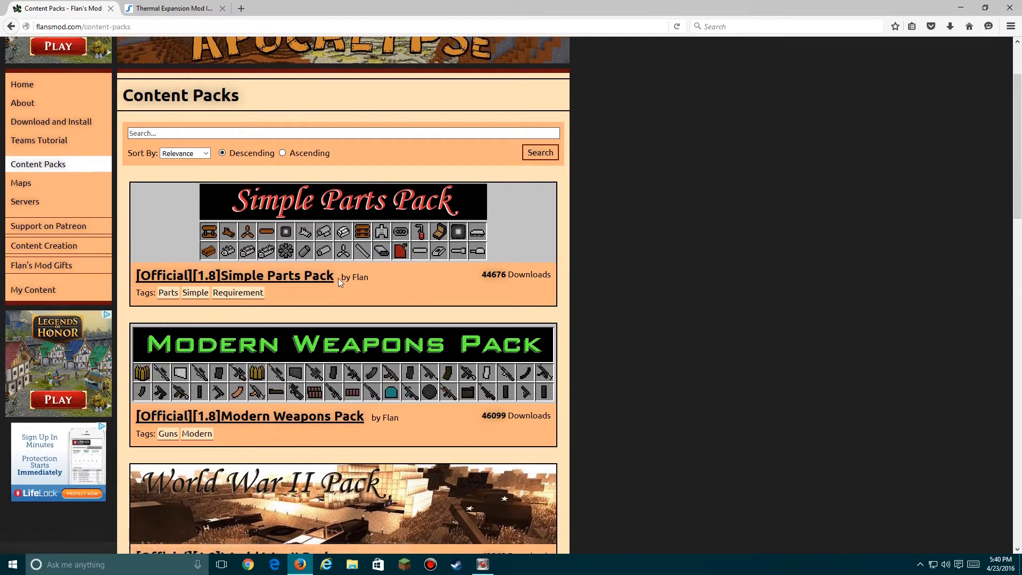
pyautogui.scroll(-3)
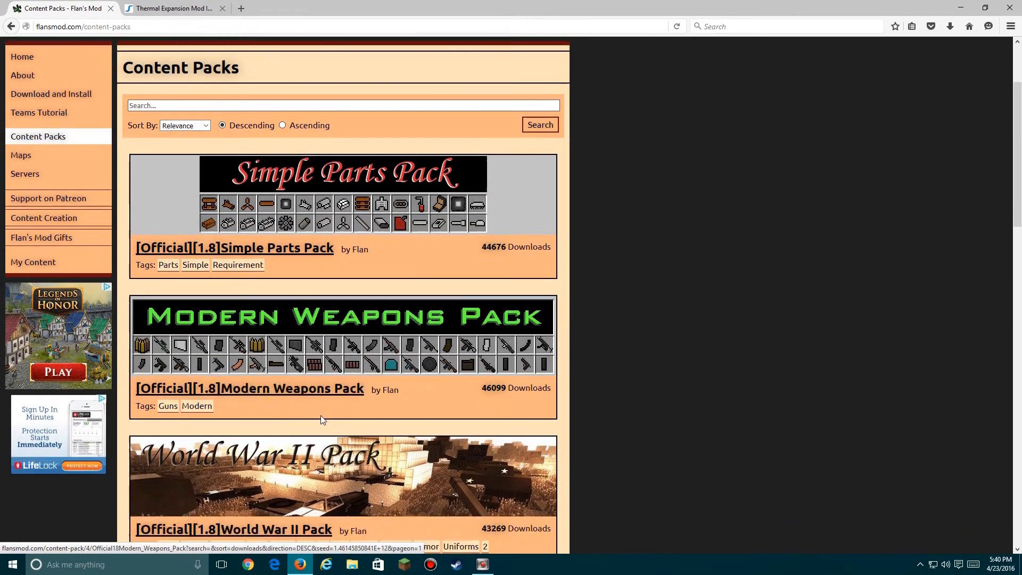
pyautogui.scroll(-3)
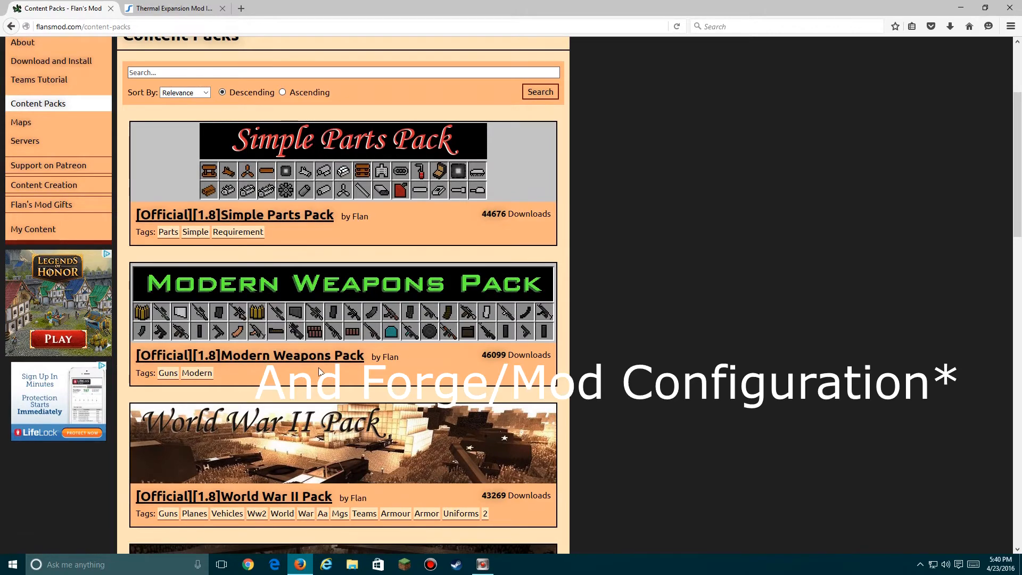
pyautogui.click(234, 215)
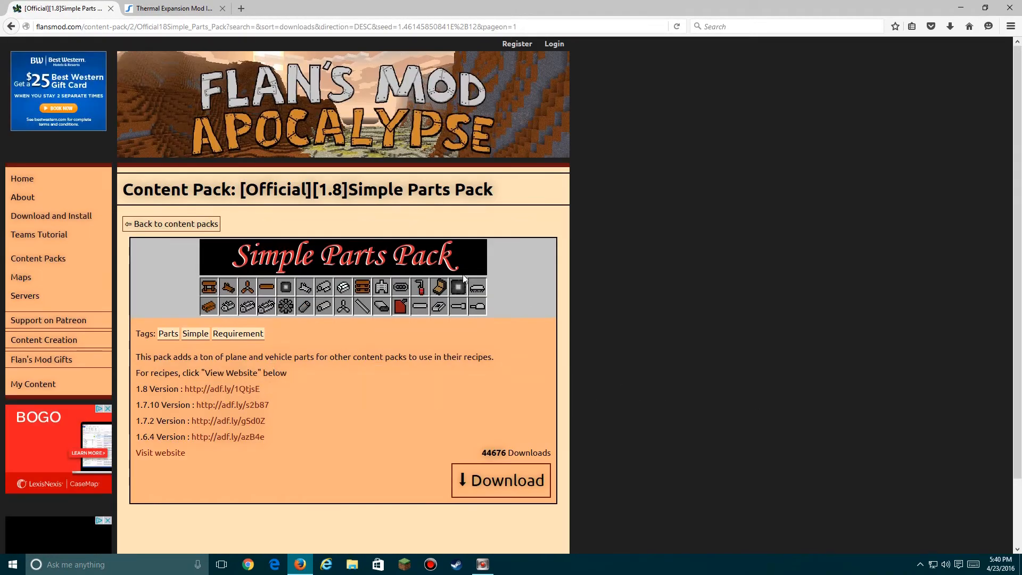
# - Save the Simple Parts Content Pack 1.7.10-4.10.0 jar from MediaFire and return to flansmod.com
pyautogui.scroll(-3)
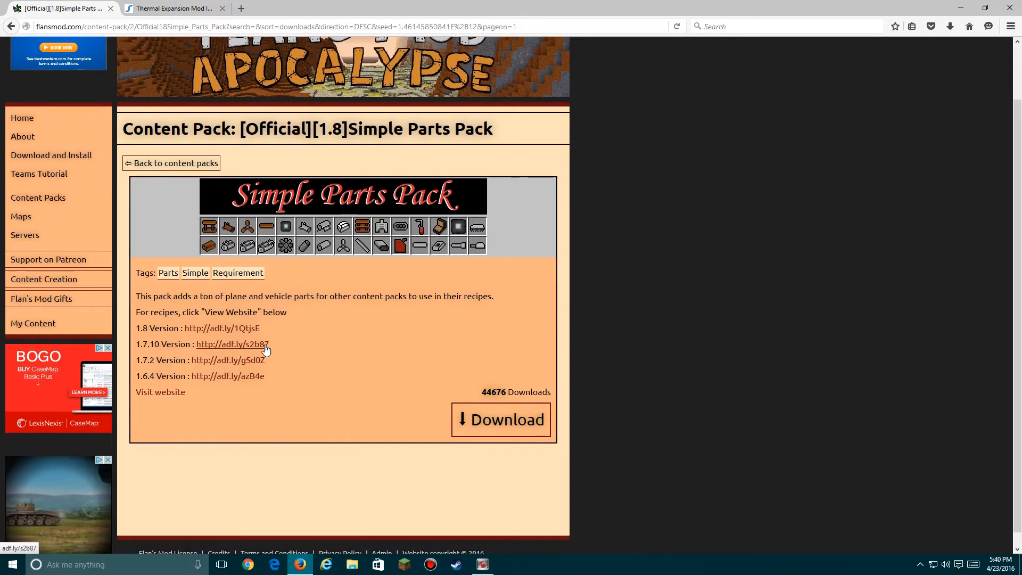
pyautogui.click(232, 344)
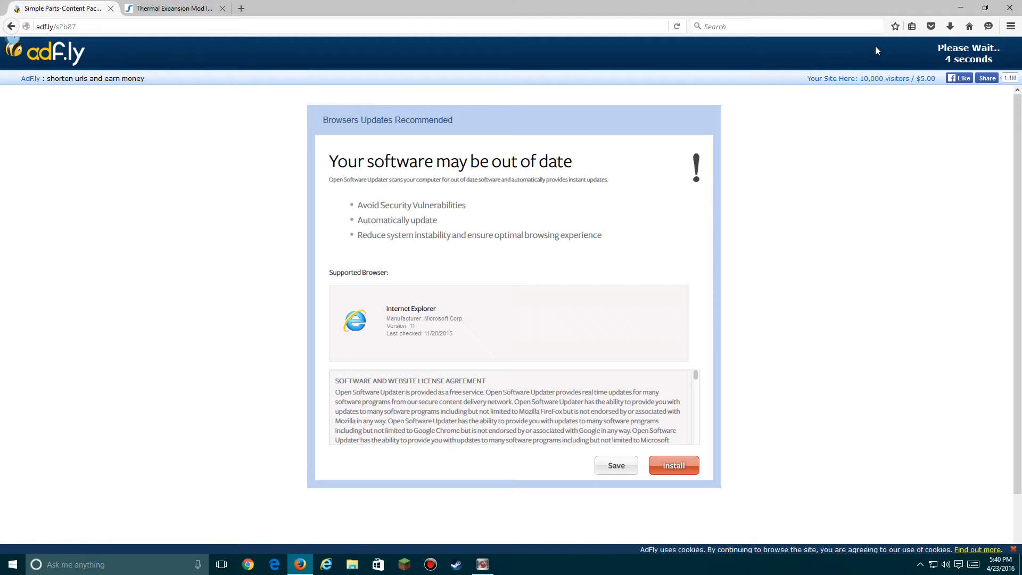
pyautogui.click(673, 465)
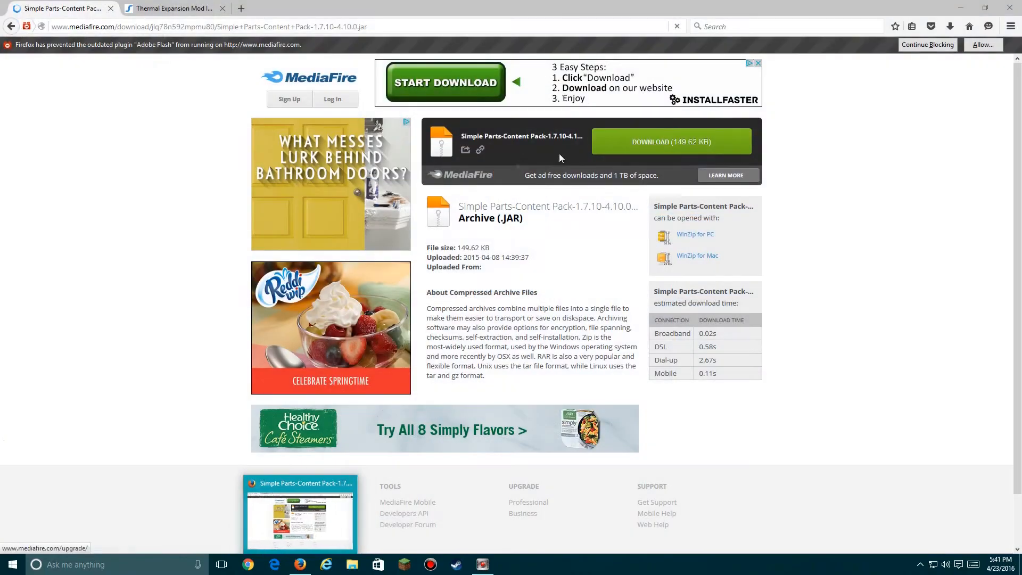
pyautogui.click(670, 142)
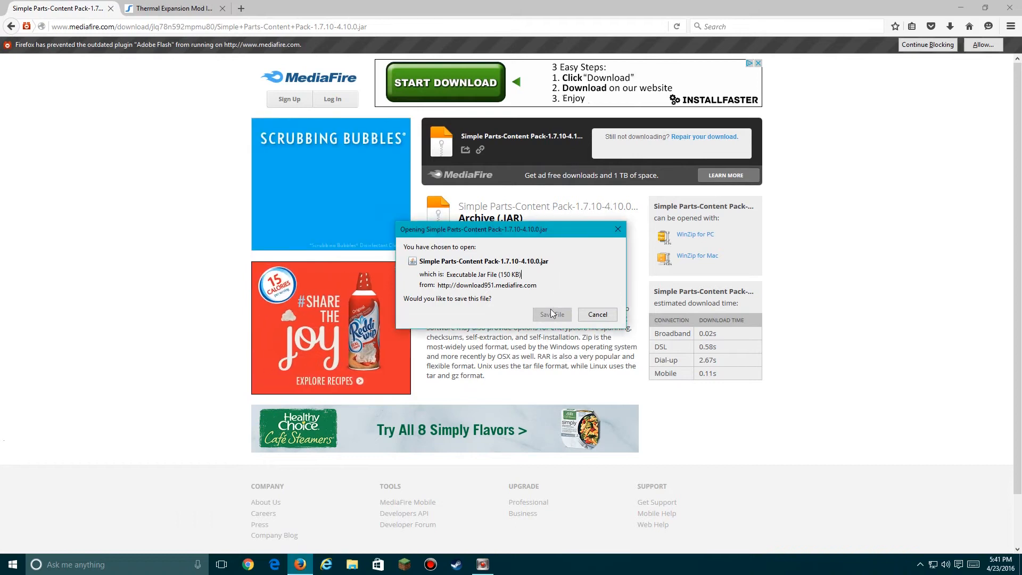
pyautogui.click(550, 314)
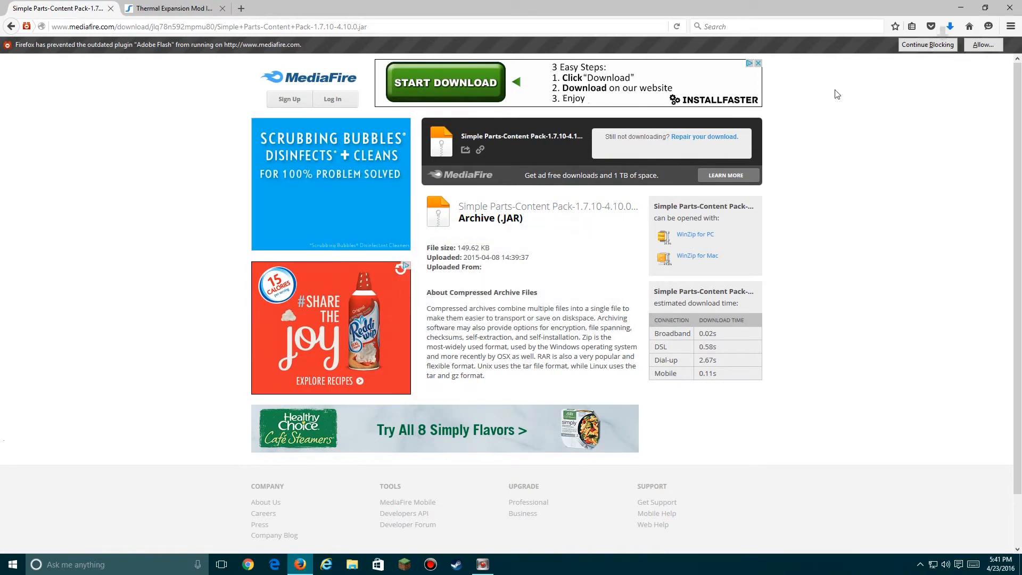
pyautogui.click(949, 26)
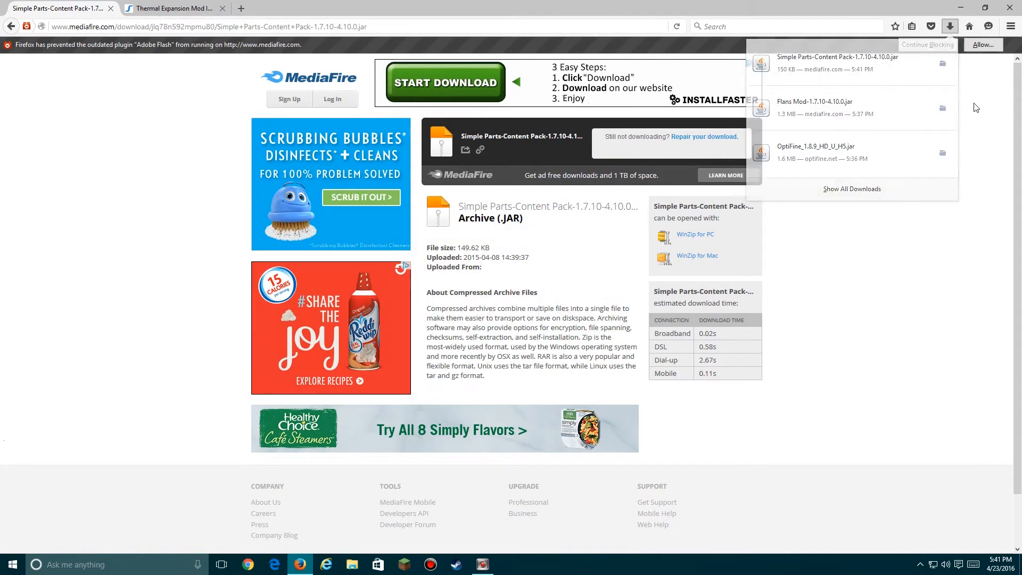
pyautogui.click(12, 26)
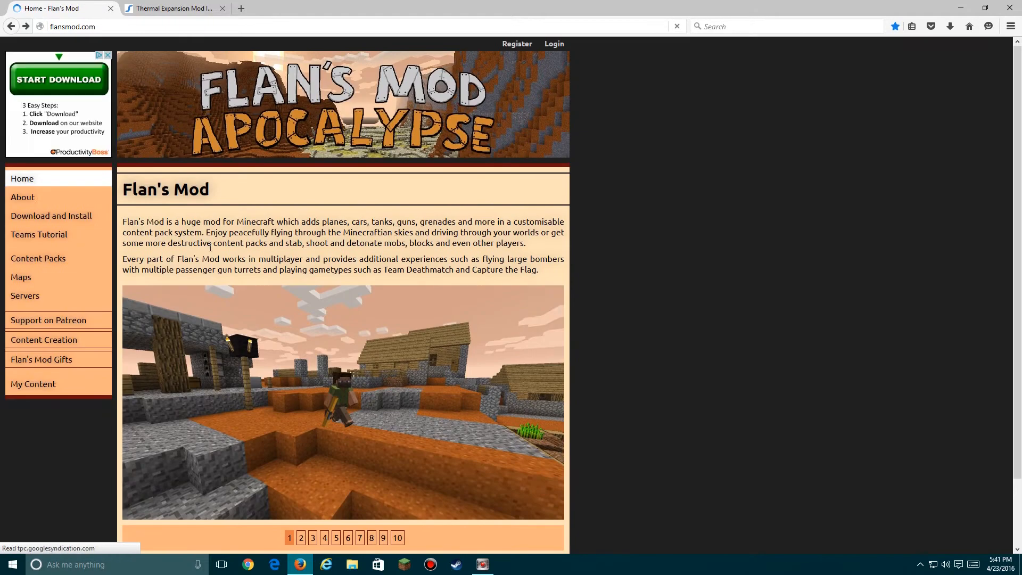
# - Save the Modern Warfare Content Pack 1.7.10-4.10.0 jar from MediaFire via the Modern Weapons Pack page
pyautogui.click(38, 258)
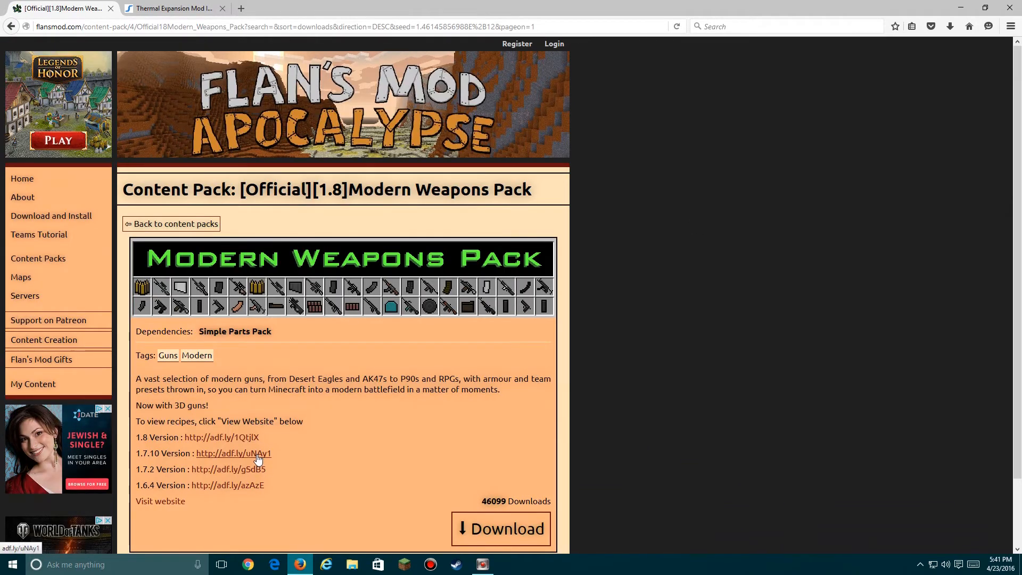
pyautogui.click(233, 452)
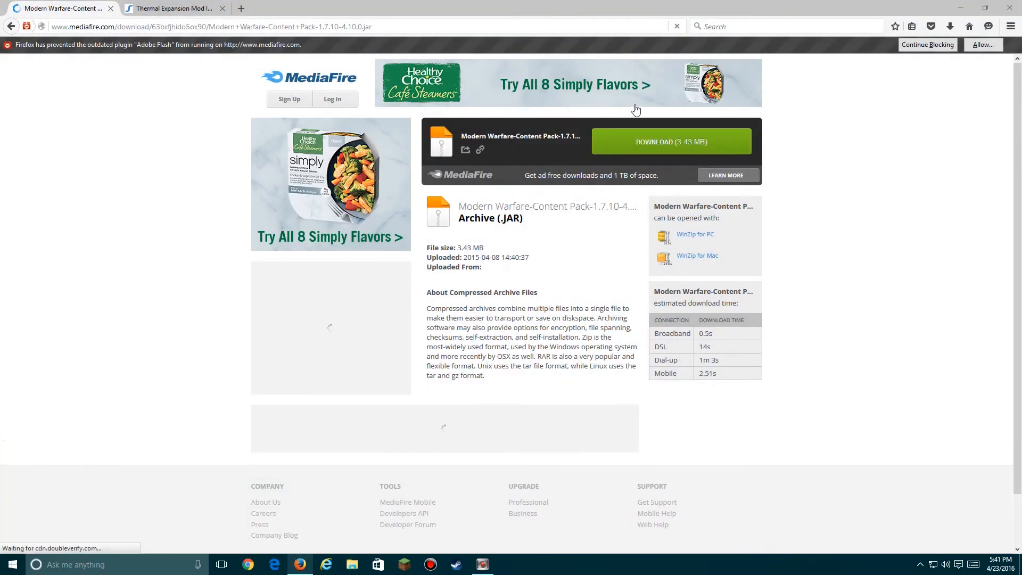
pyautogui.click(670, 142)
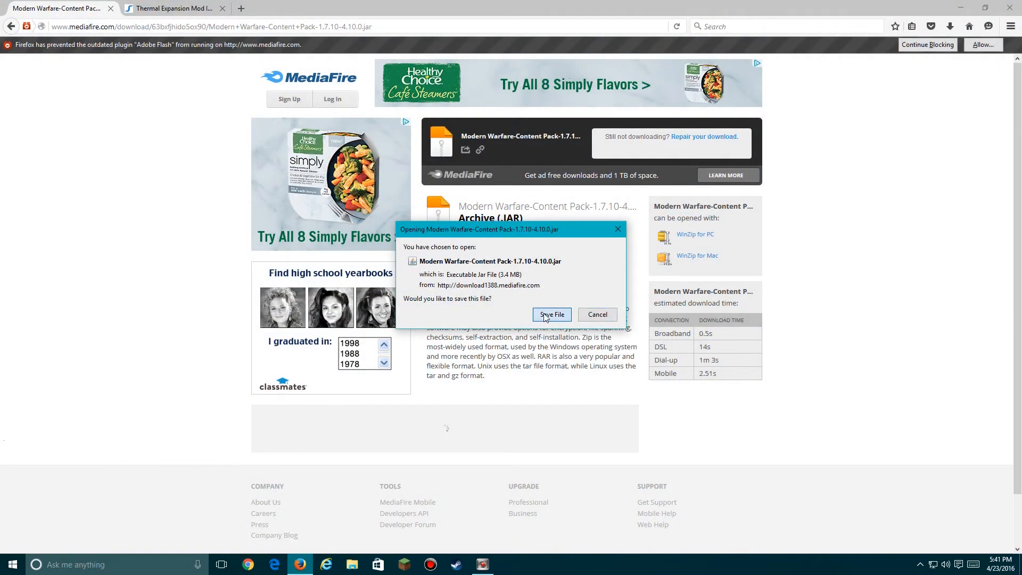
pyautogui.click(551, 314)
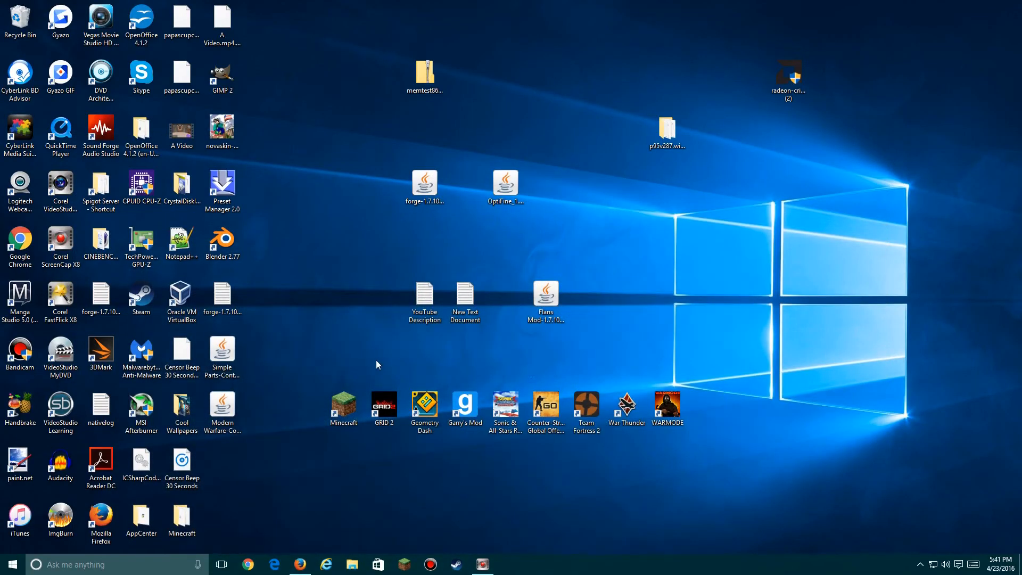
pyautogui.click(223, 352)
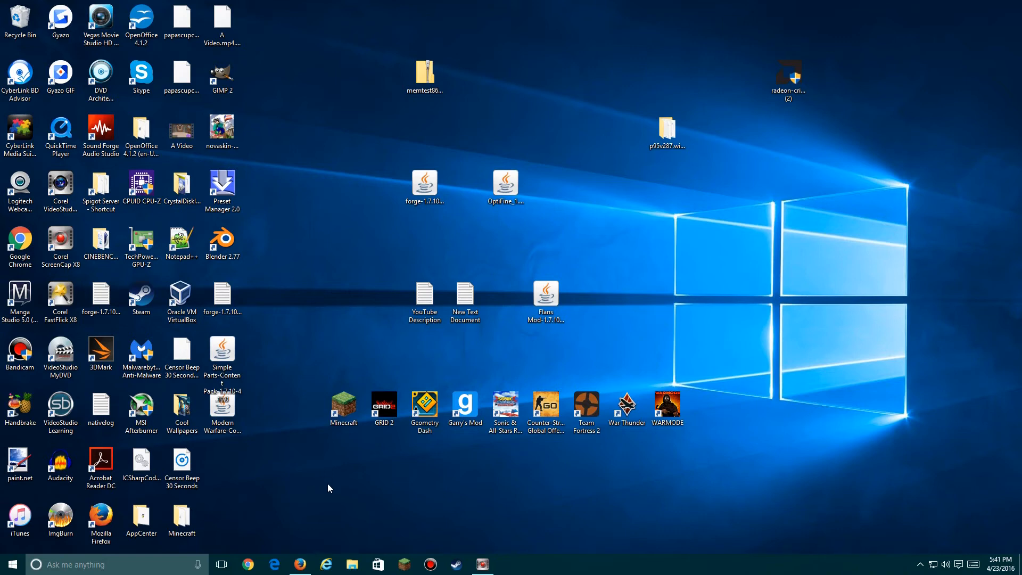
pyautogui.click(11, 563)
pyautogui.write('%appdata%')
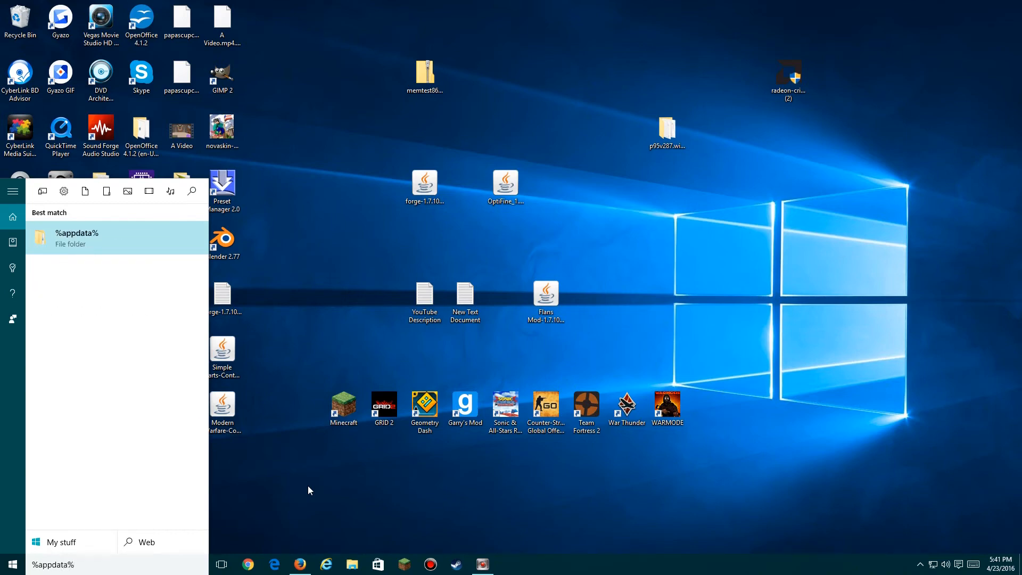
pyautogui.click(76, 238)
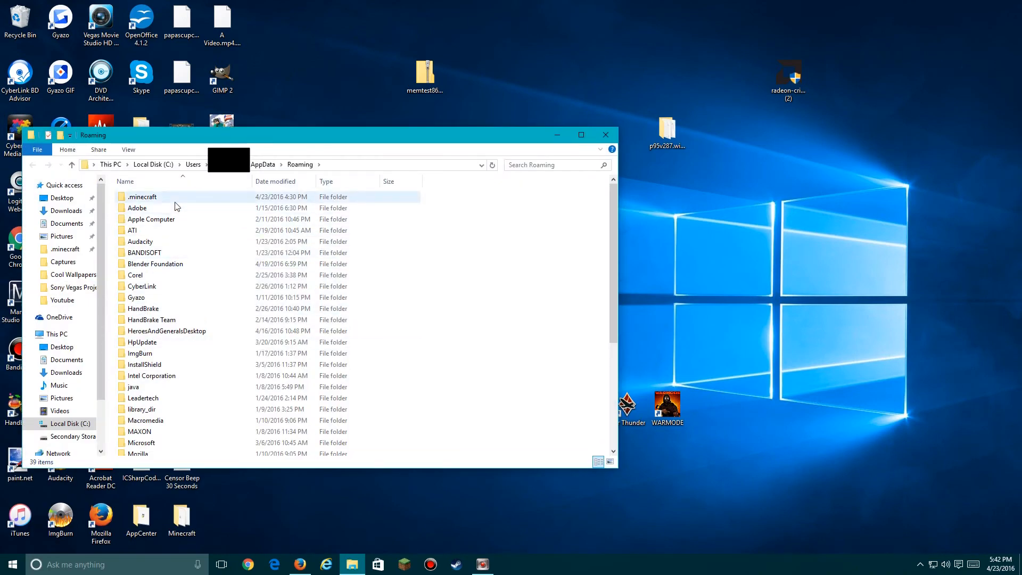
pyautogui.doubleClick(142, 197)
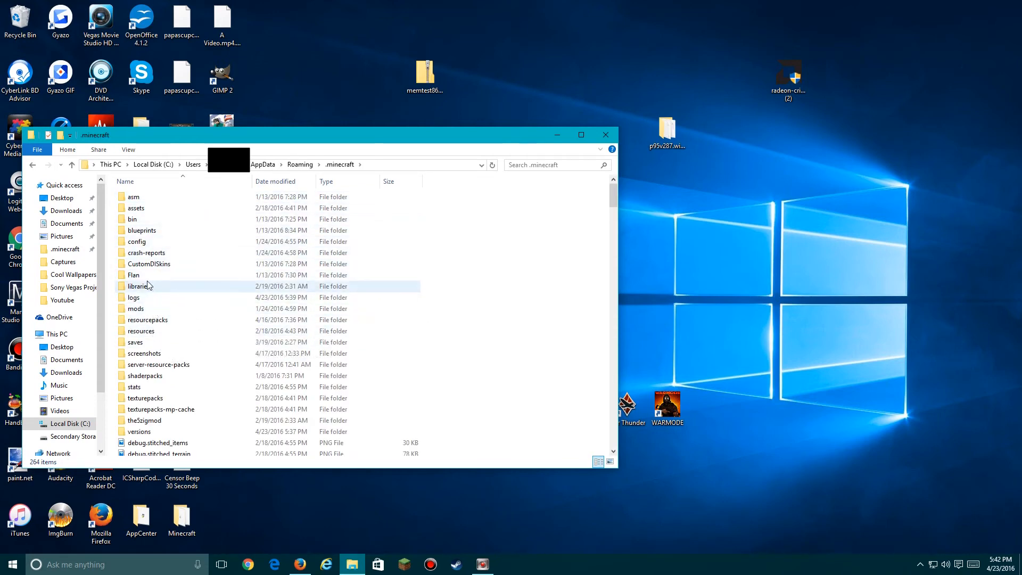
pyautogui.doubleClick(134, 274)
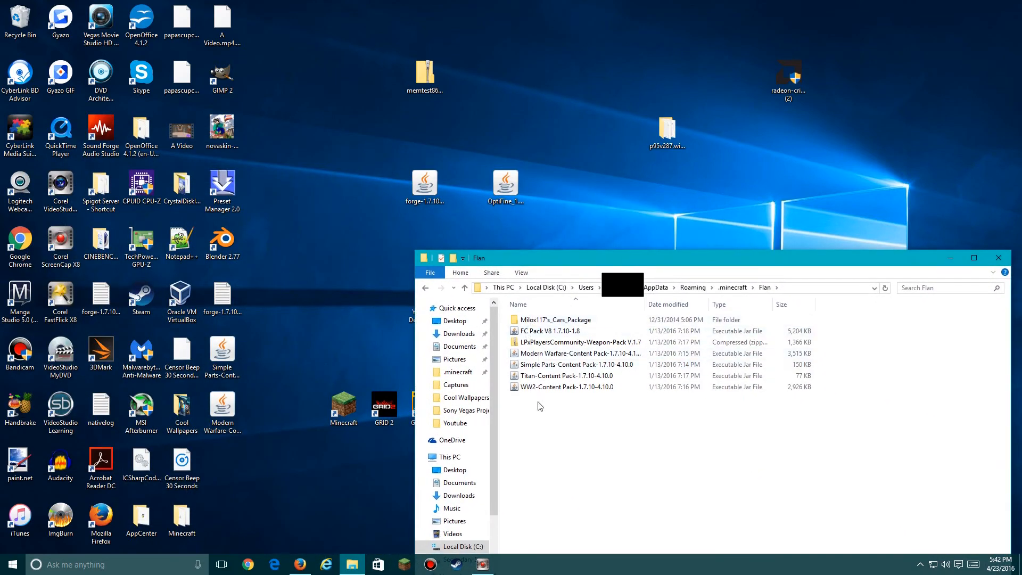
pyautogui.click(567, 364)
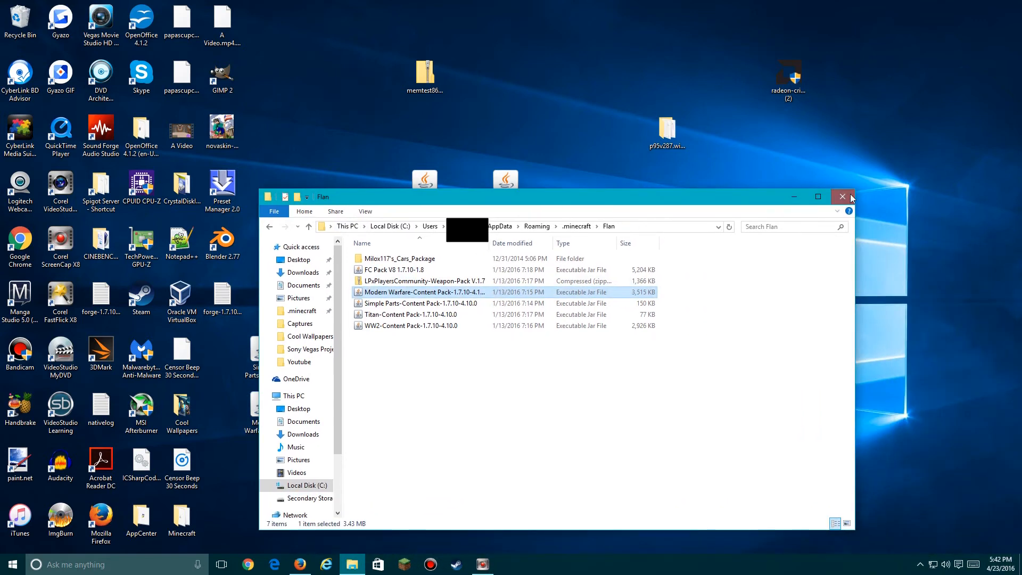
pyautogui.click(844, 197)
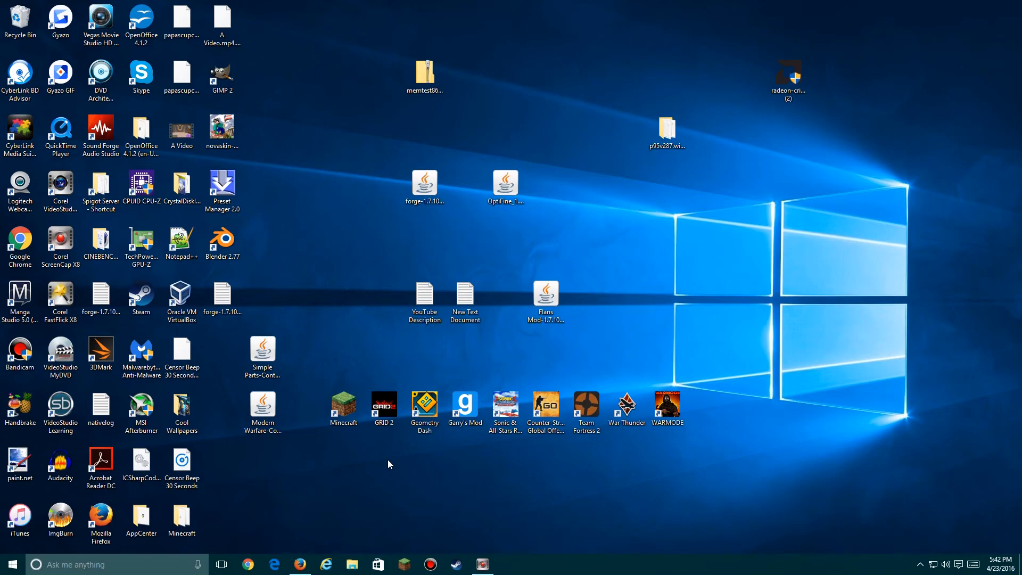
pyautogui.click(298, 564)
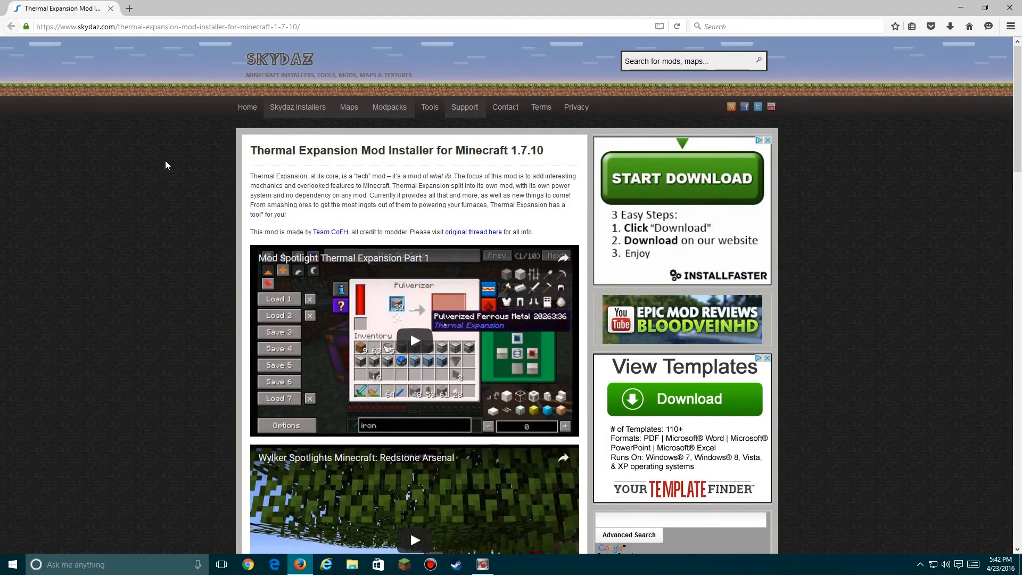
pyautogui.moveTo(209, 222)
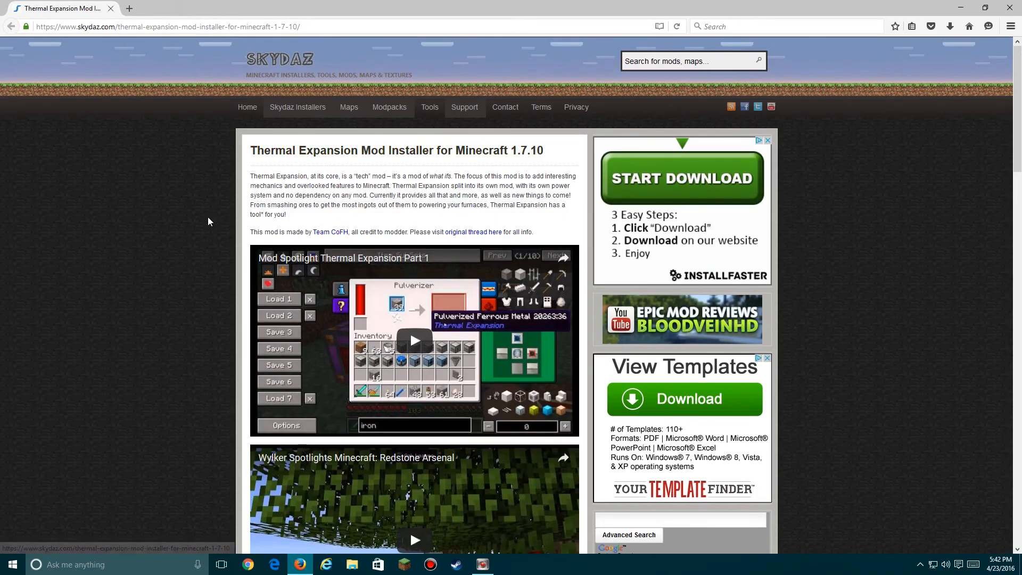
# - Download the Thermal Expansion installer .exe from Skydaz's DOWNLOADS section, then minimize Firefox
pyautogui.scroll(-3)
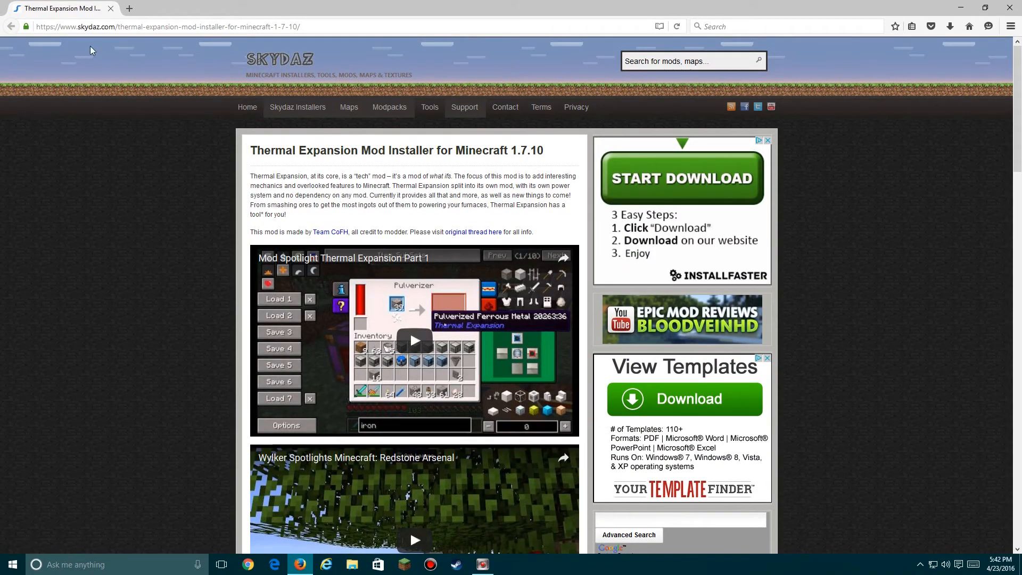
pyautogui.scroll(-3)
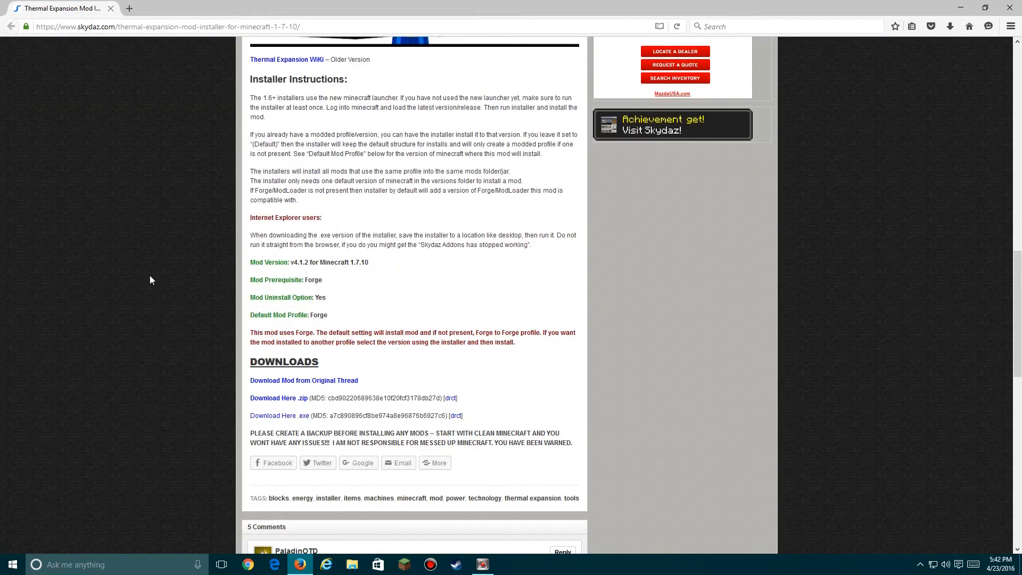
pyautogui.click(273, 415)
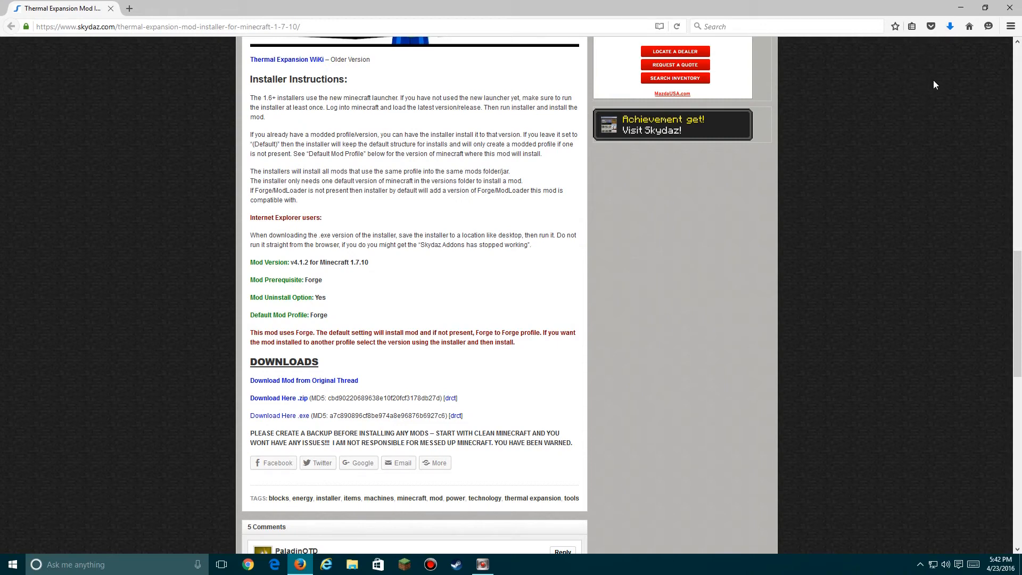
pyautogui.click(949, 26)
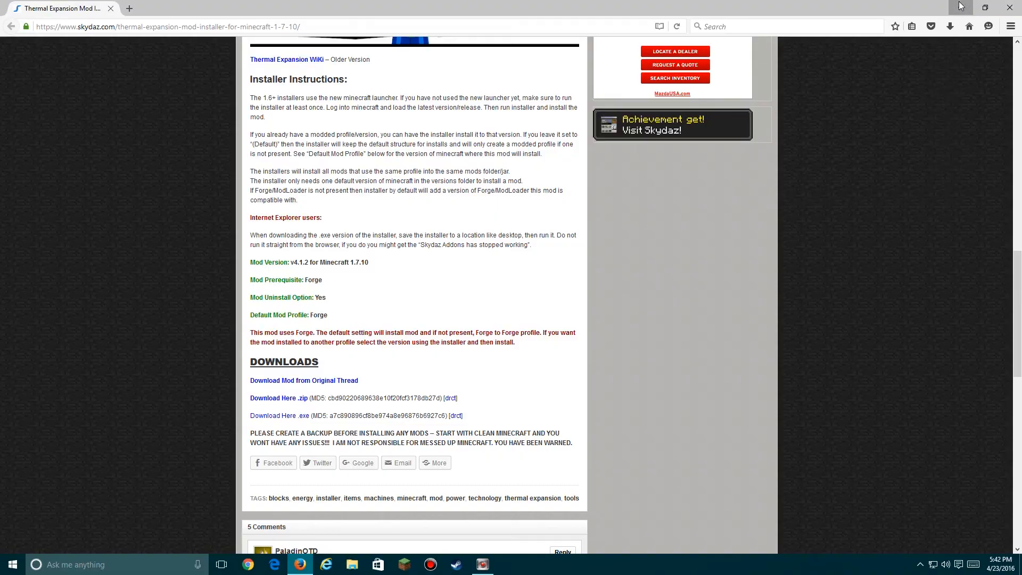
pyautogui.click(1005, 7)
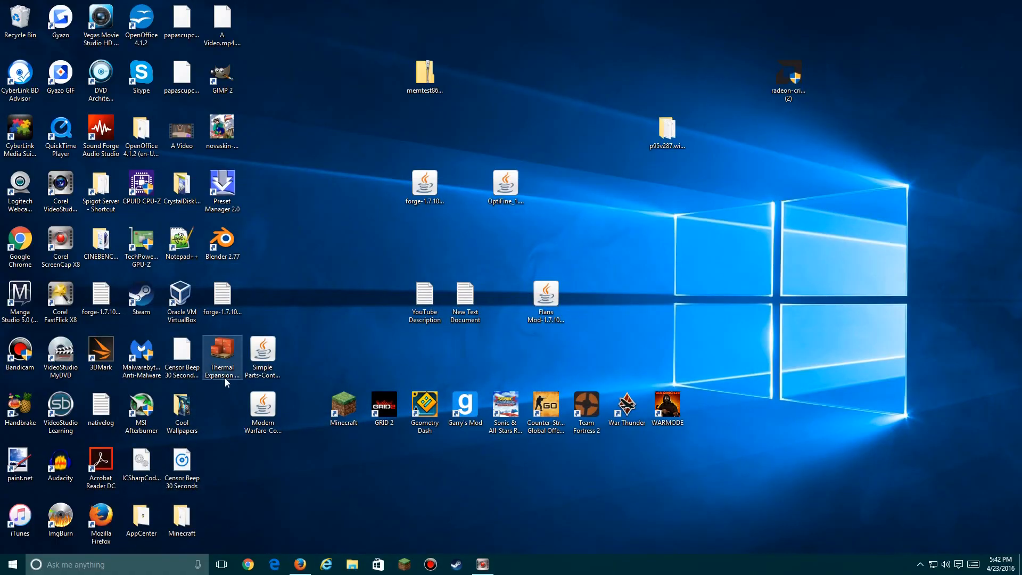
# - Run the Thermal Expansion installer, install the mod skipping the Minecraft backup, then close it
pyautogui.doubleClick(221, 357)
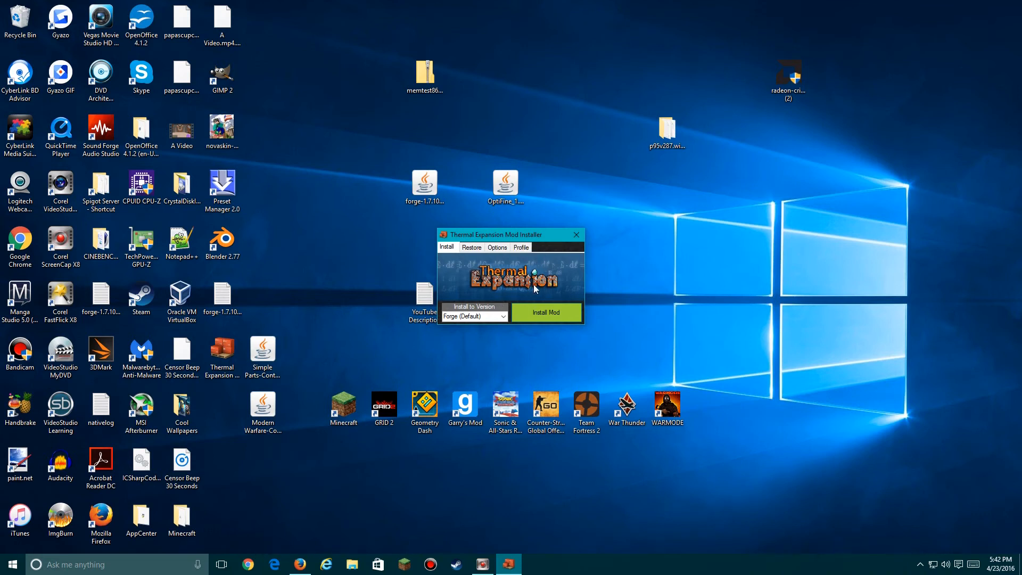
pyautogui.moveTo(550, 241)
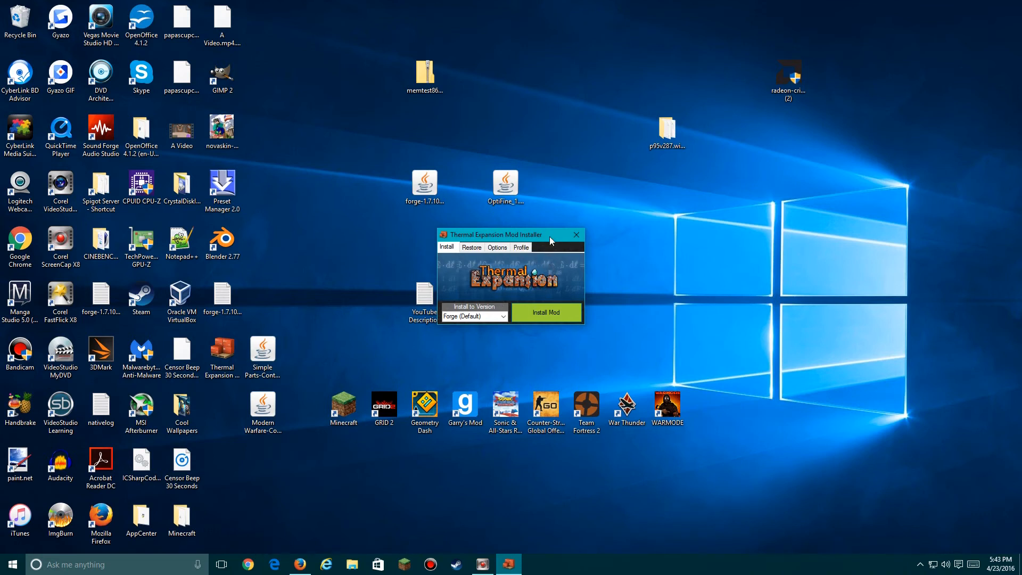
pyautogui.moveTo(496, 332)
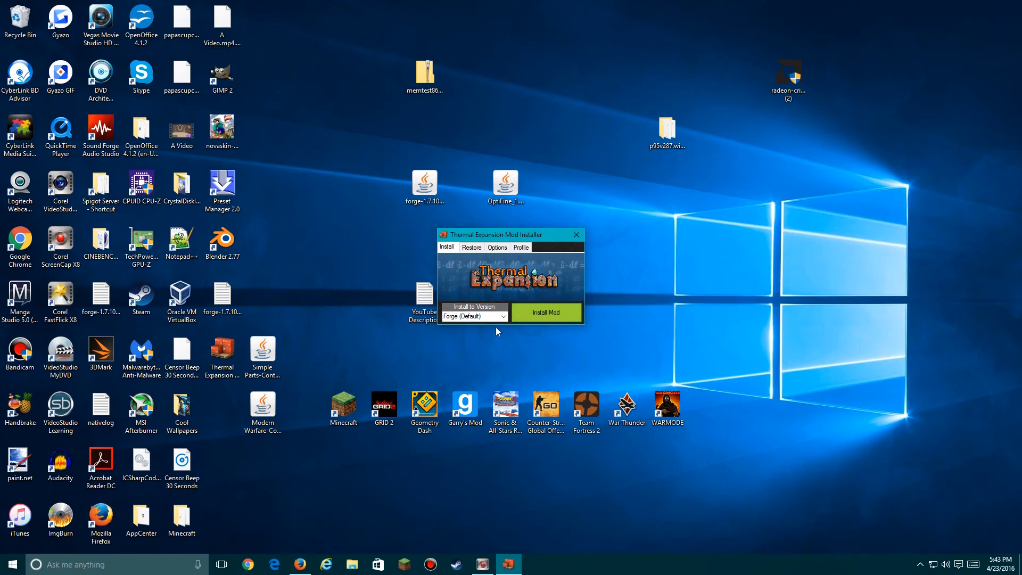
pyautogui.click(545, 312)
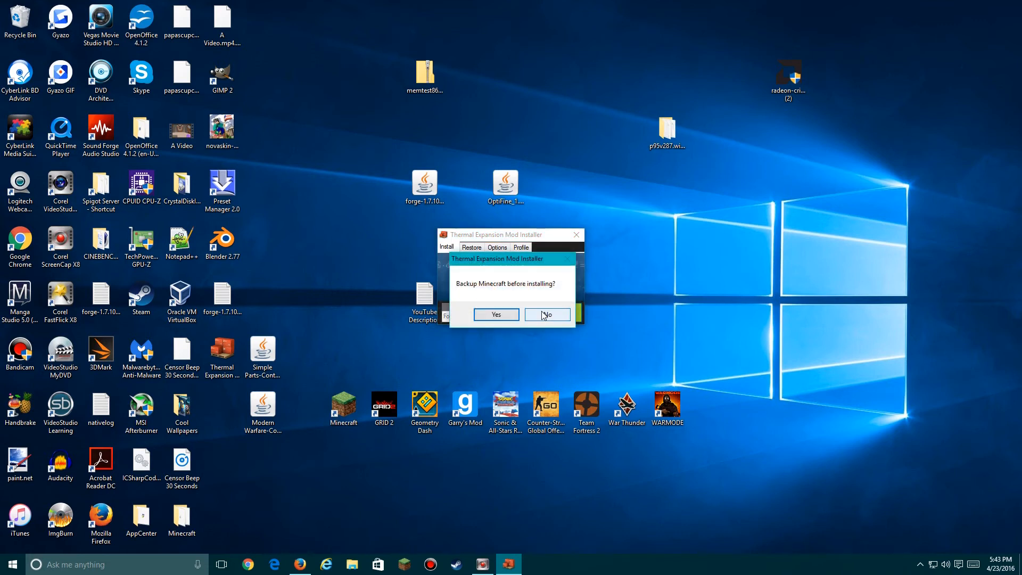
pyautogui.click(547, 314)
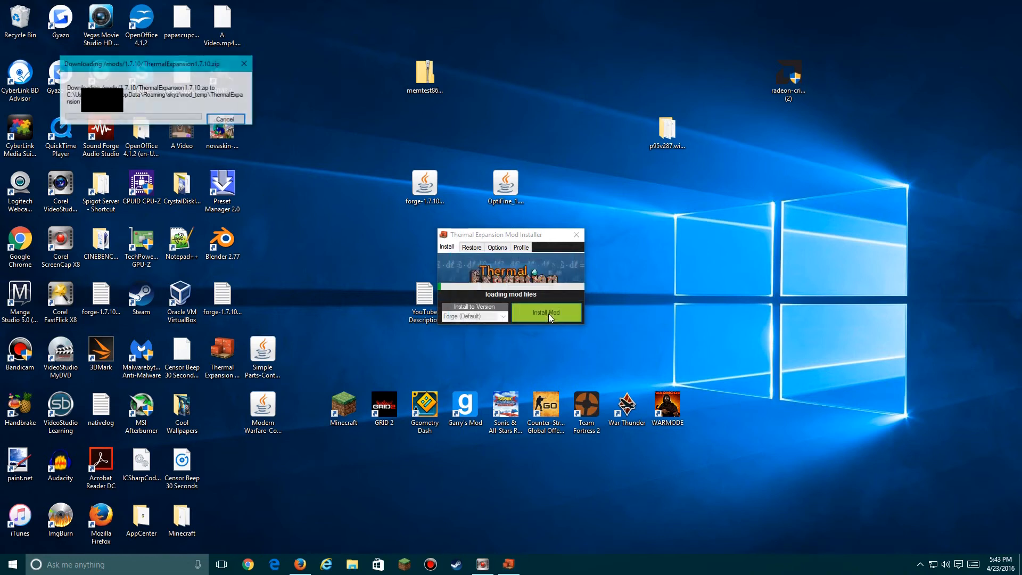
pyautogui.click(546, 313)
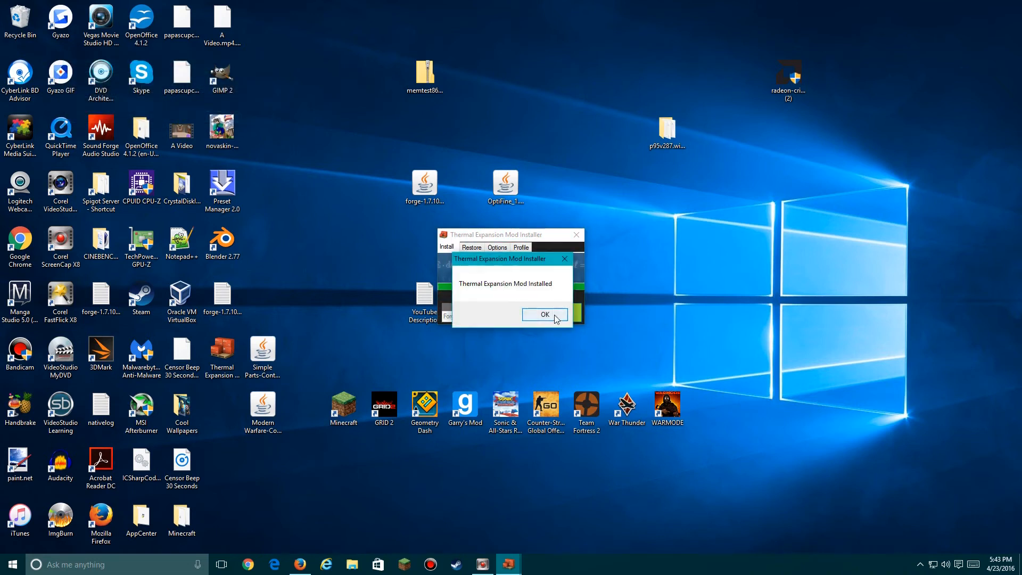
pyautogui.click(544, 314)
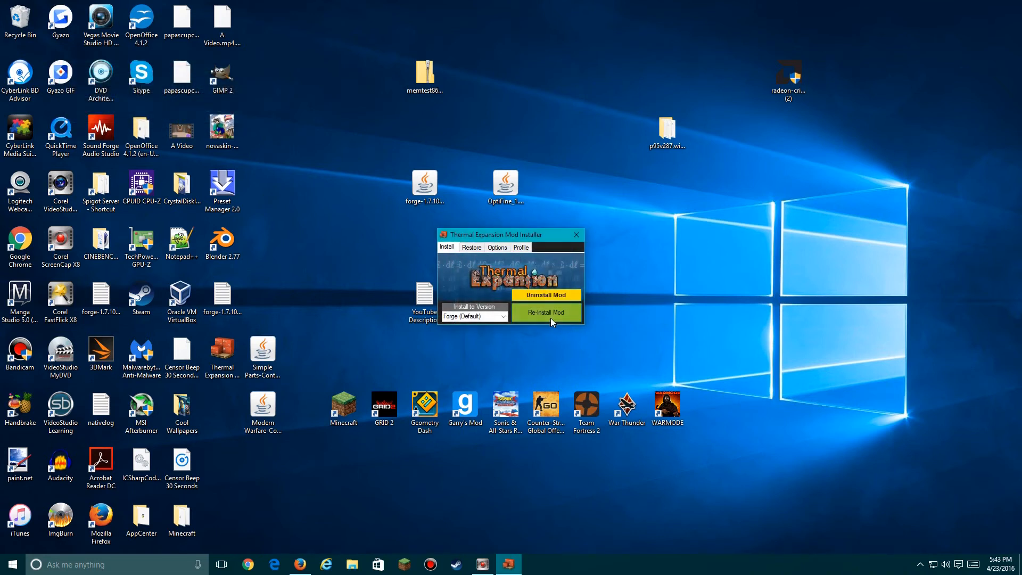
pyautogui.click(575, 234)
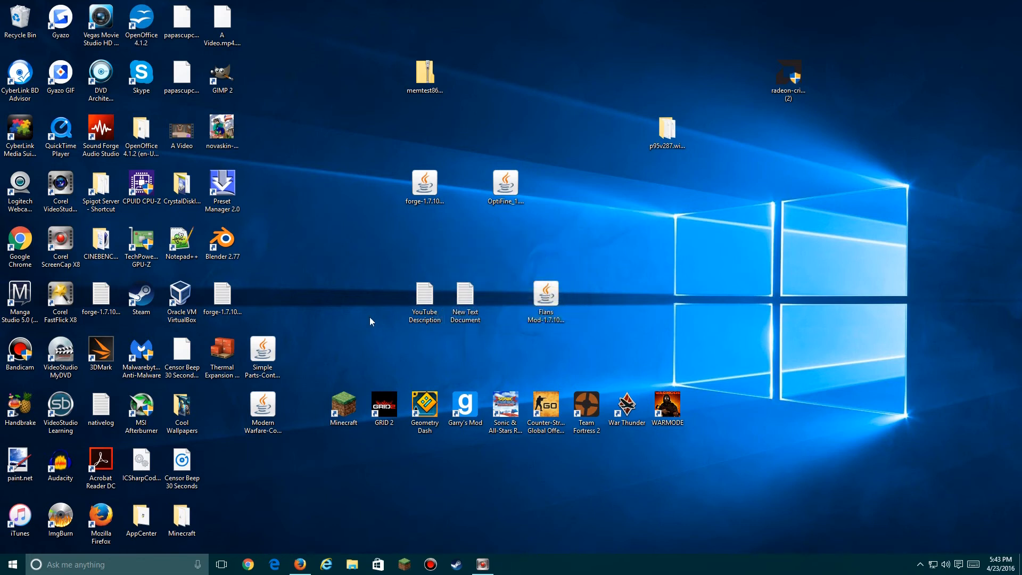
pyautogui.moveTo(355, 320)
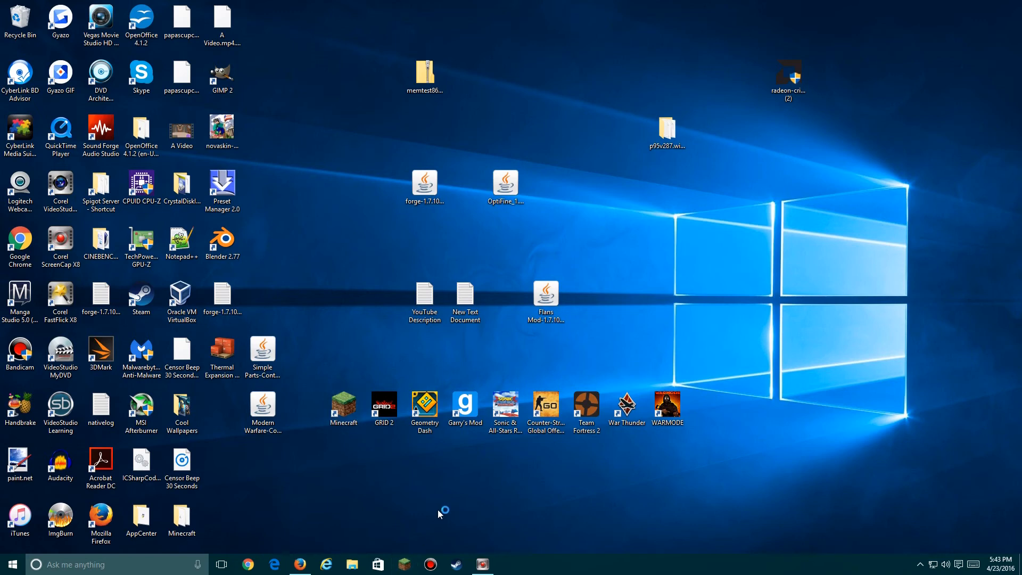
# - Launch Forge from the Minecraft Launcher, check the Java access-violation crash output, then close the launcher
pyautogui.doubleClick(344, 404)
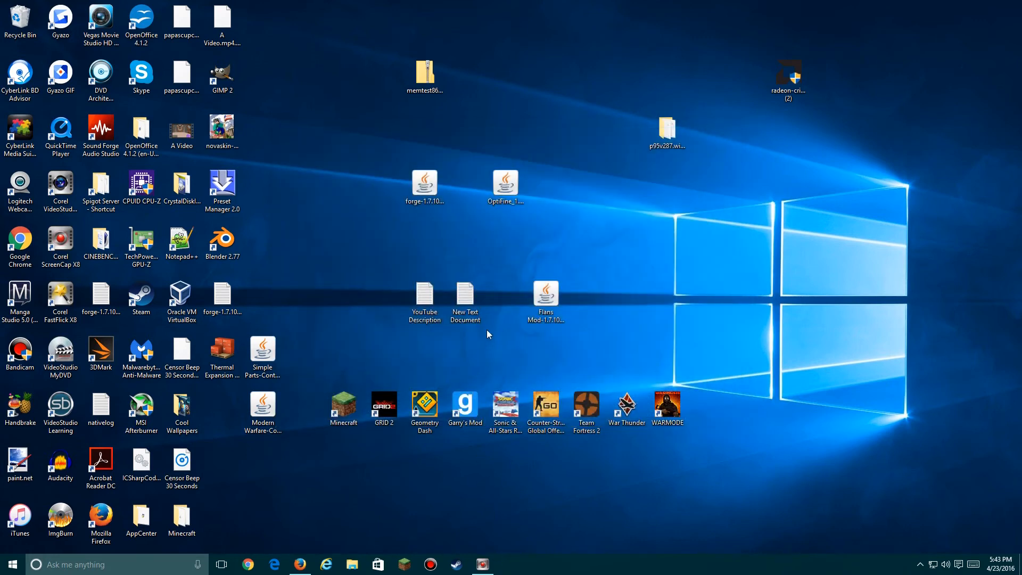
pyautogui.moveTo(518, 344)
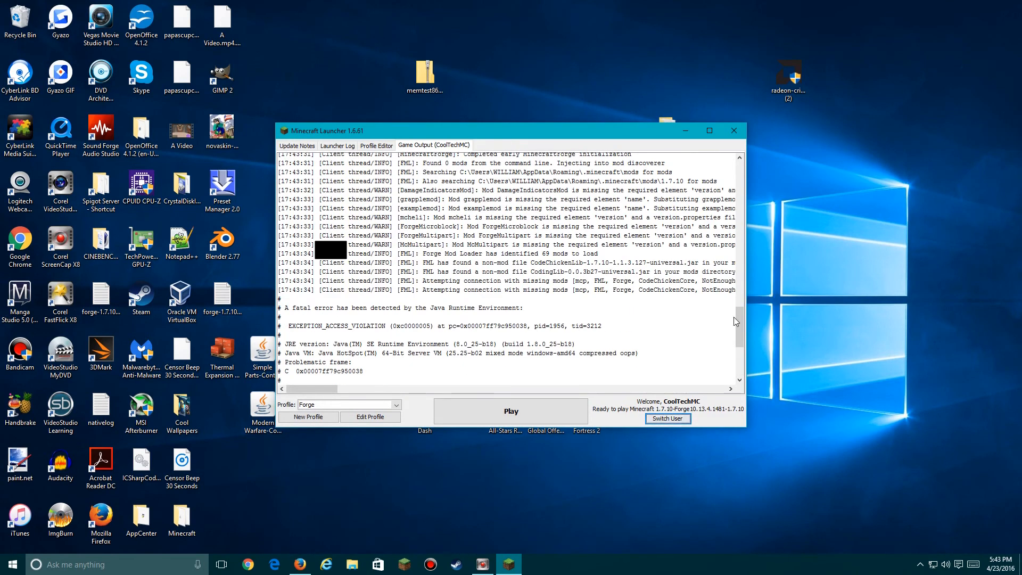
pyautogui.scroll(-3)
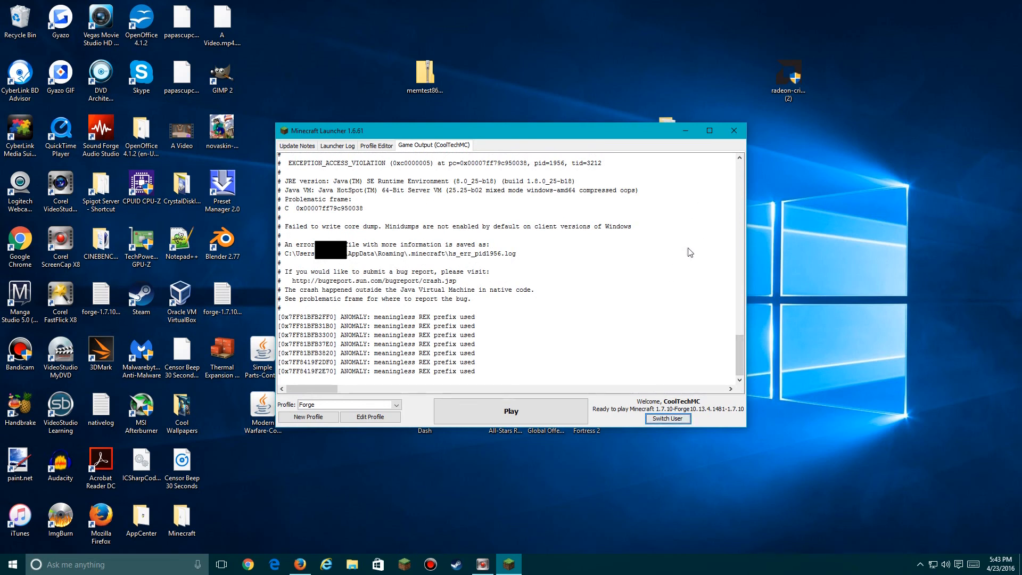
pyautogui.click(732, 130)
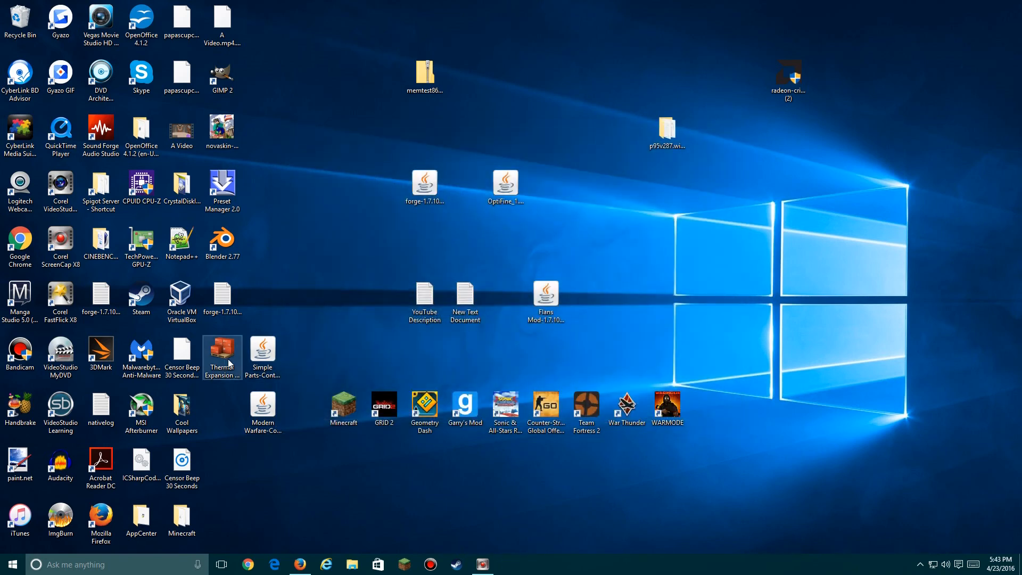
# - Reopen the Thermal Expansion installer, uninstall the mod, and confirm 'Mod Successfully Removed!'
pyautogui.doubleClick(222, 357)
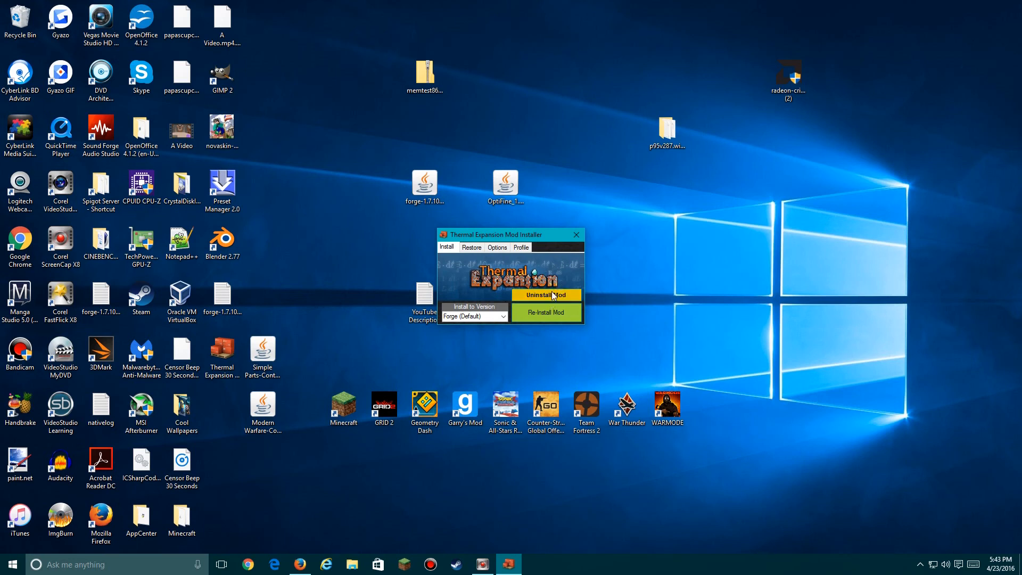
pyautogui.click(546, 294)
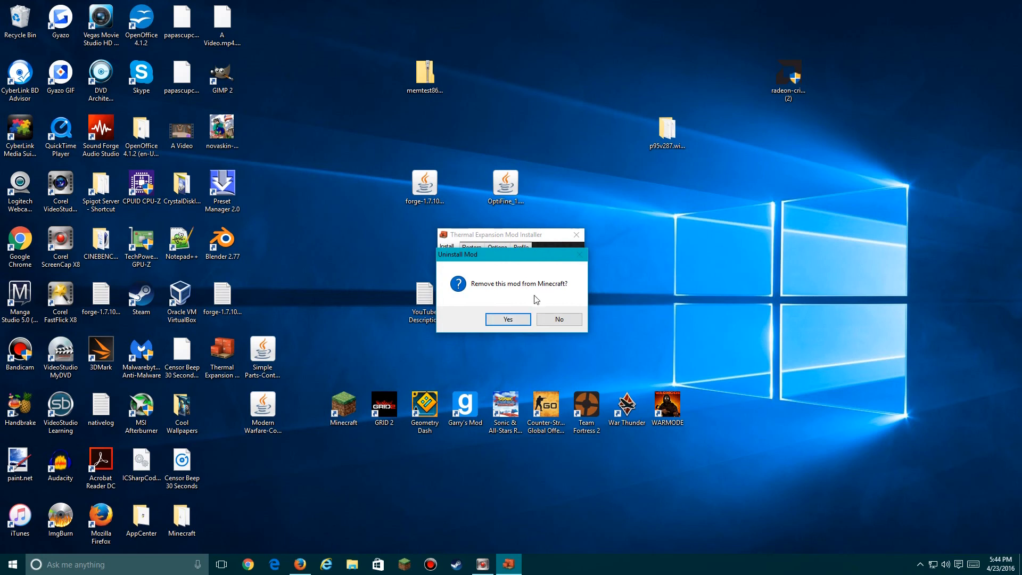
pyautogui.click(507, 320)
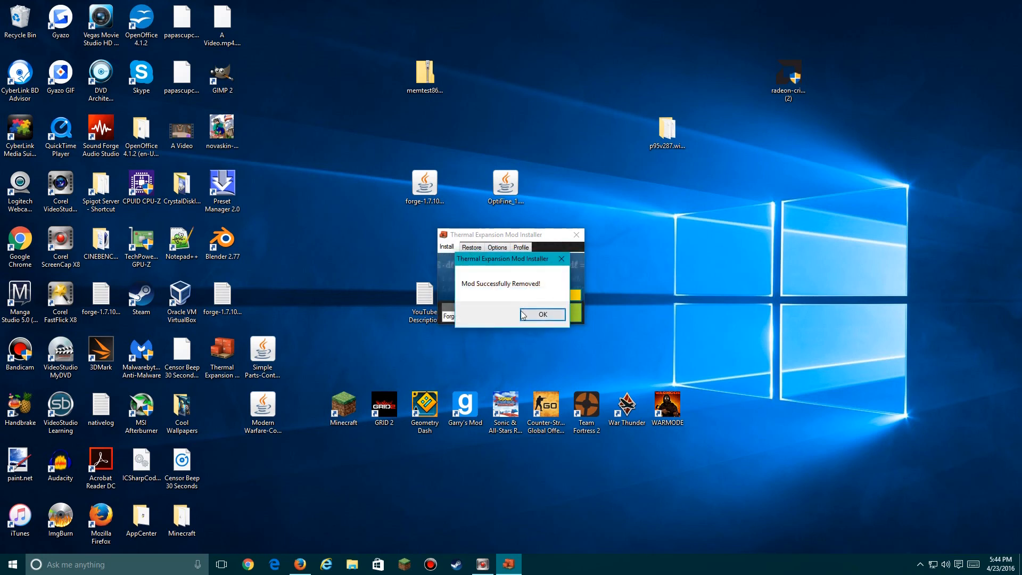
pyautogui.click(540, 314)
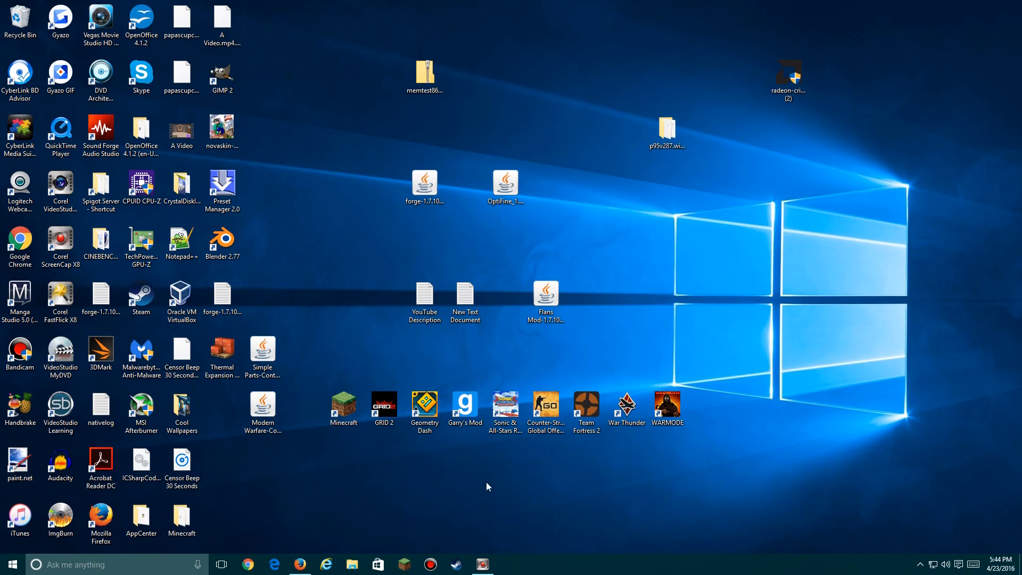
pyautogui.moveTo(491, 474)
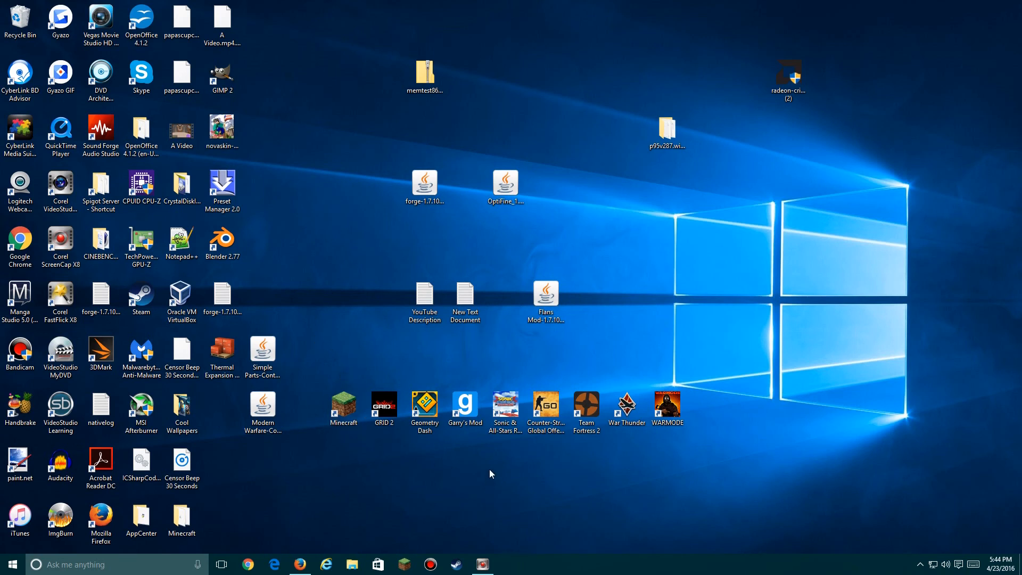
pyautogui.moveTo(486, 365)
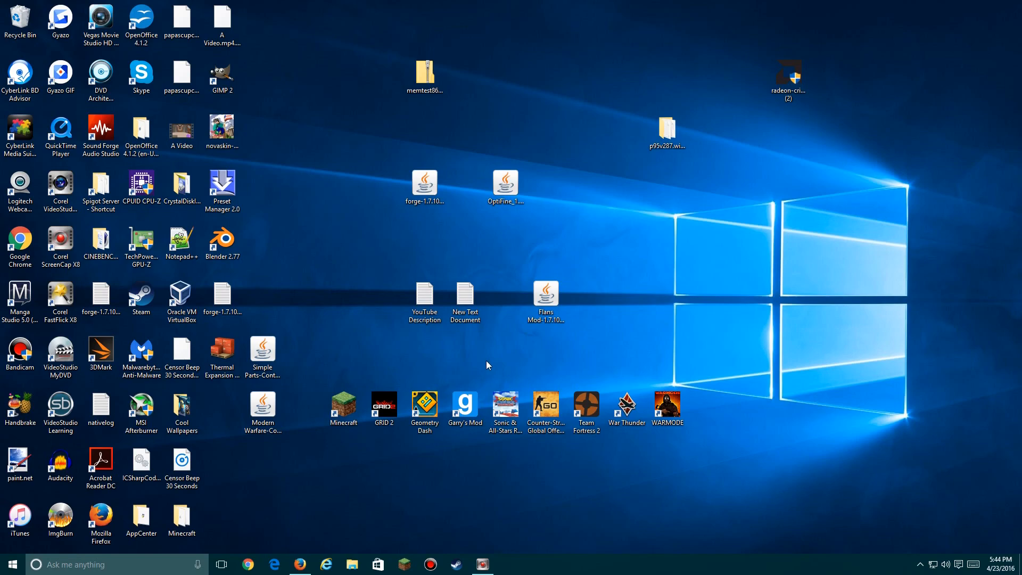
pyautogui.moveTo(365, 418)
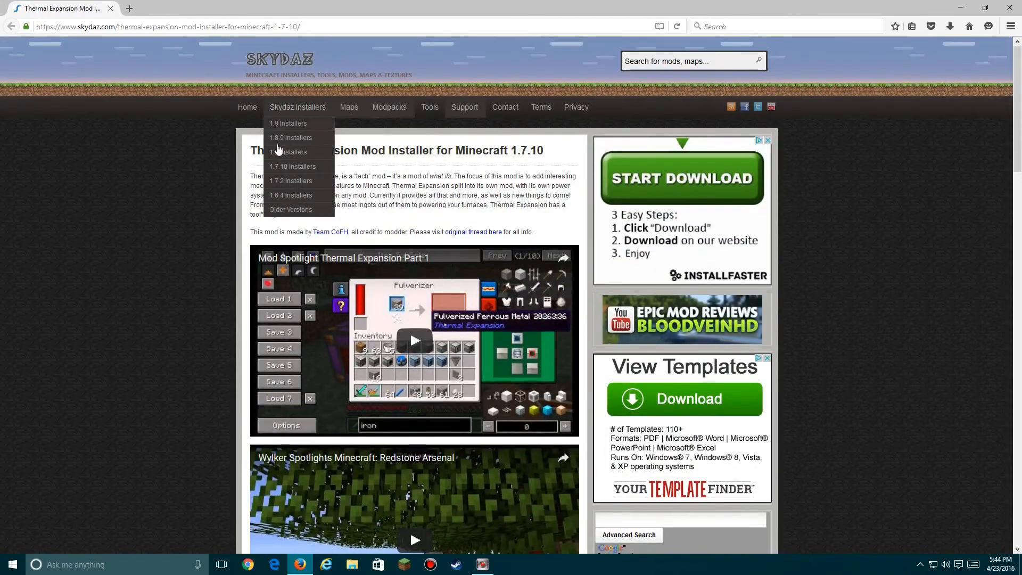
# - Scroll through Skydaz's Thermal Expansion 1.7.10 installer page in Firefox
pyautogui.scroll(-3)
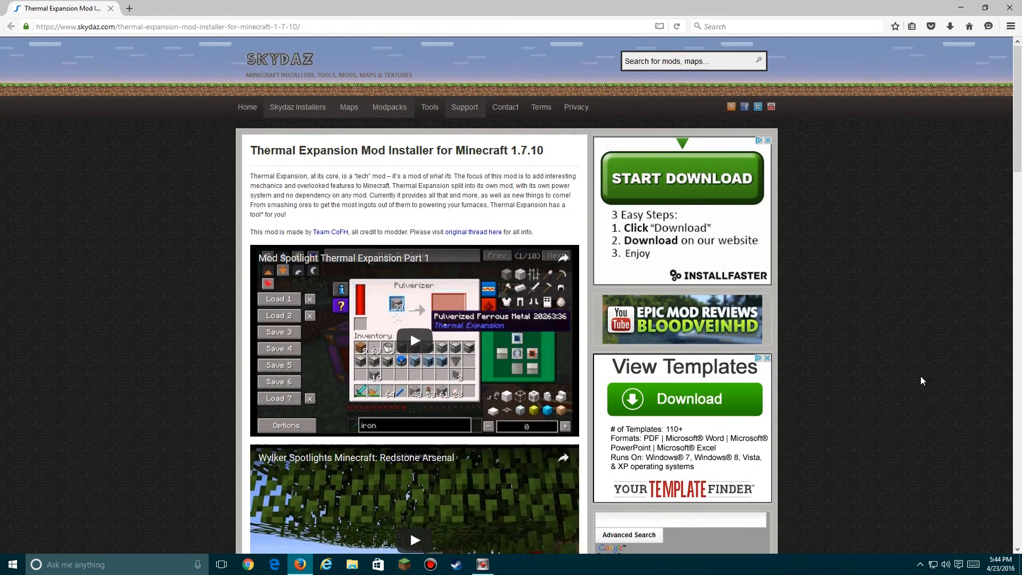
pyautogui.moveTo(917, 384)
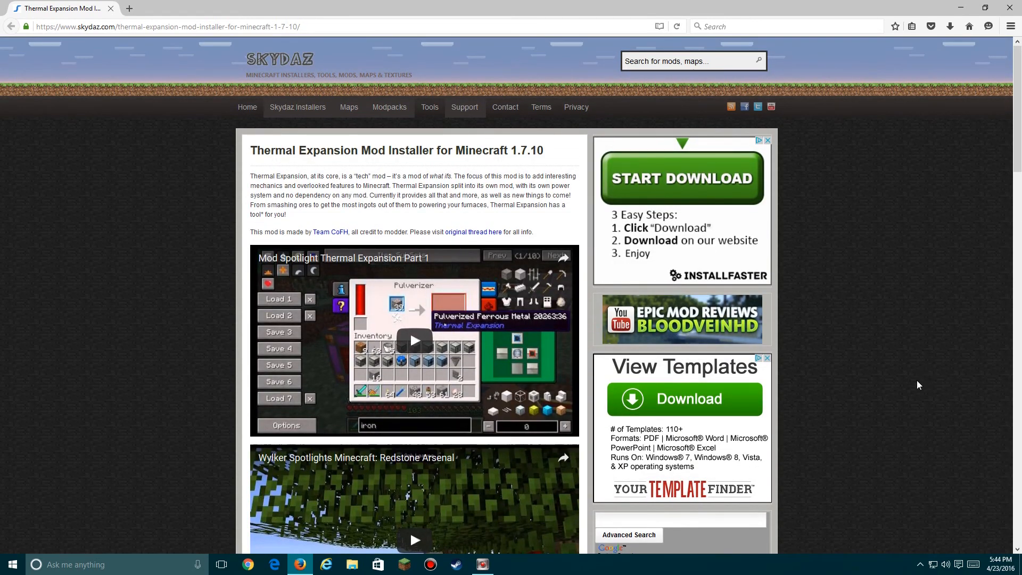
pyautogui.moveTo(898, 350)
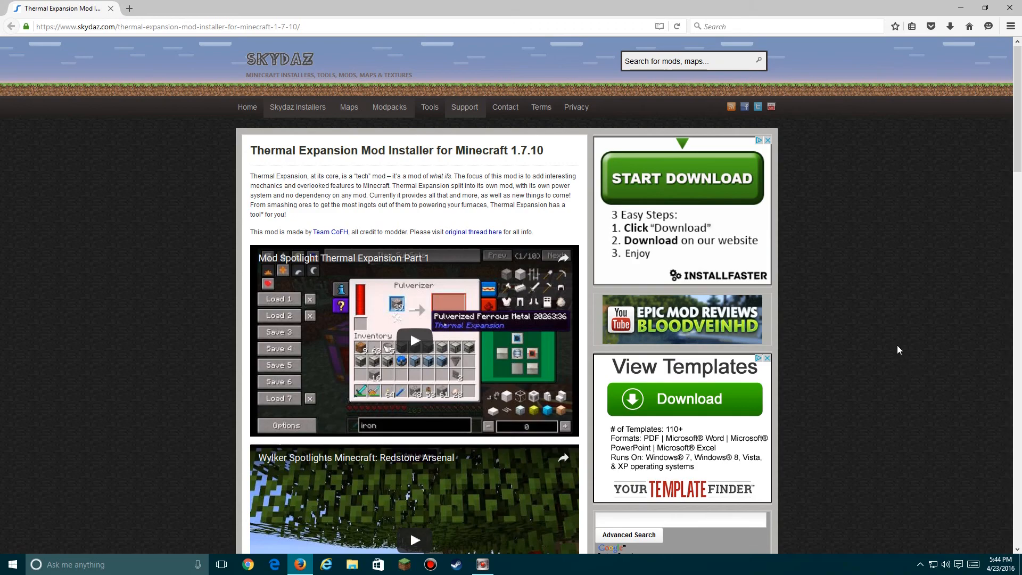
pyautogui.scroll(-3)
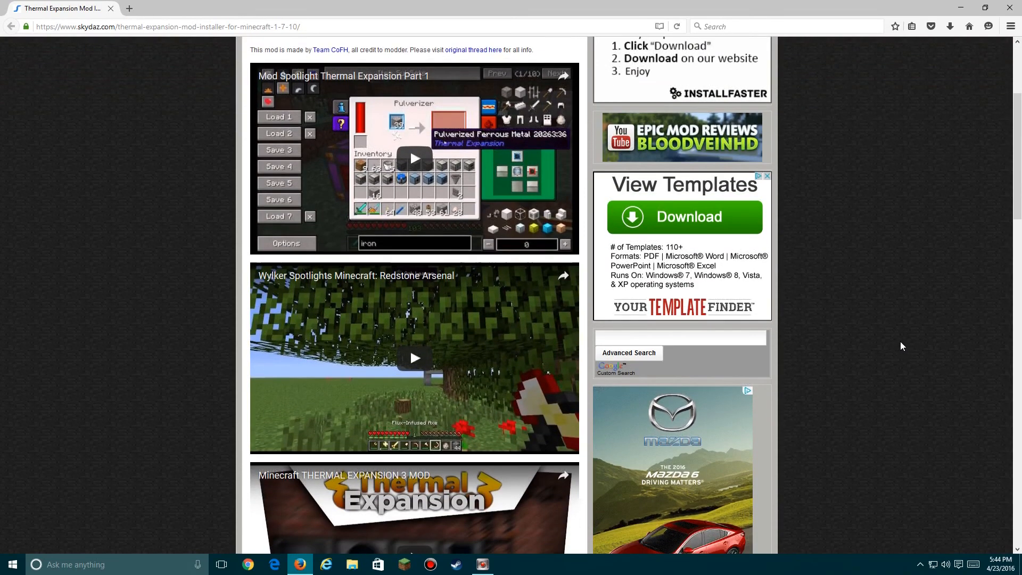
pyautogui.scroll(-3)
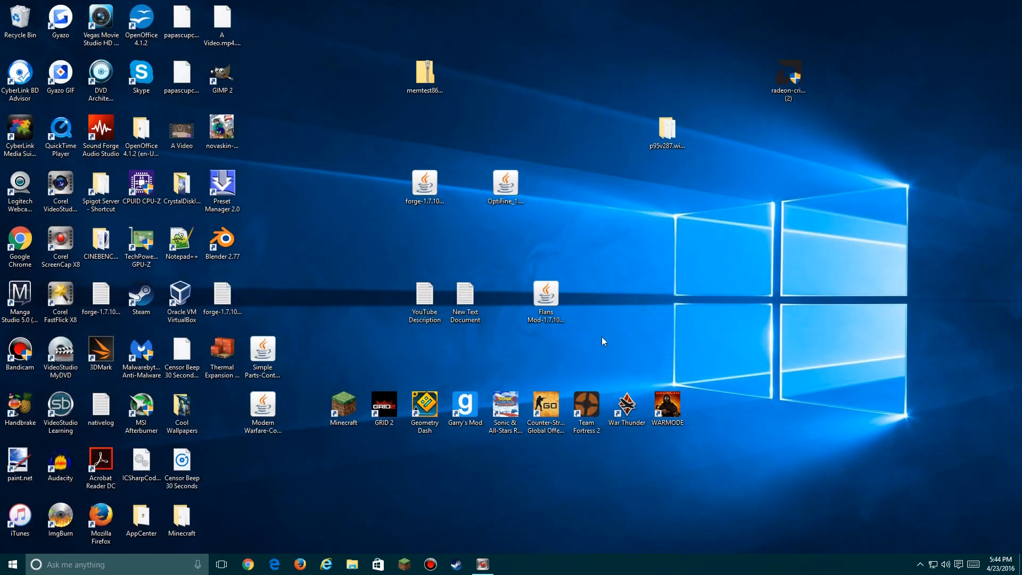
pyautogui.moveTo(665, 322)
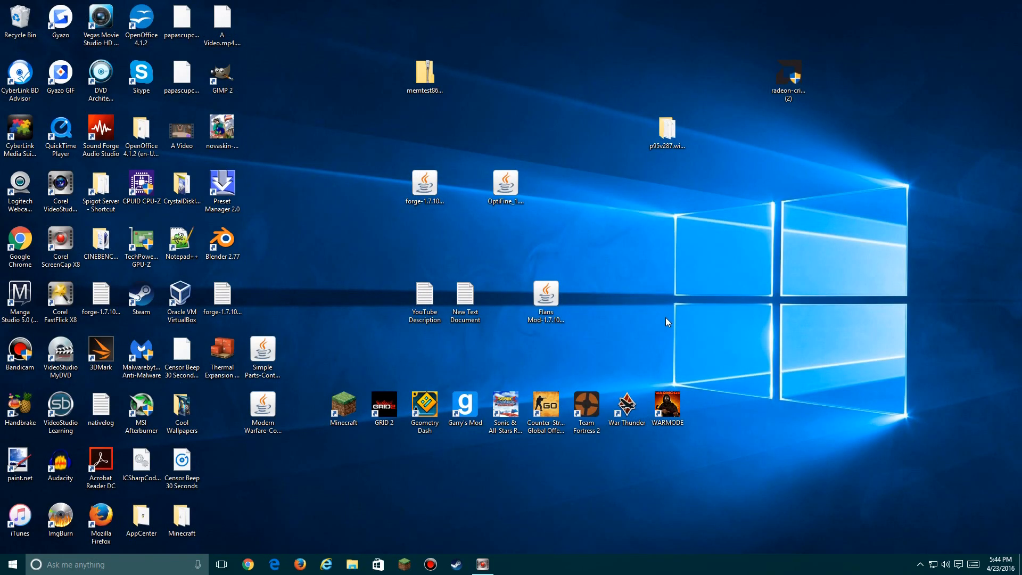
pyautogui.moveTo(680, 322)
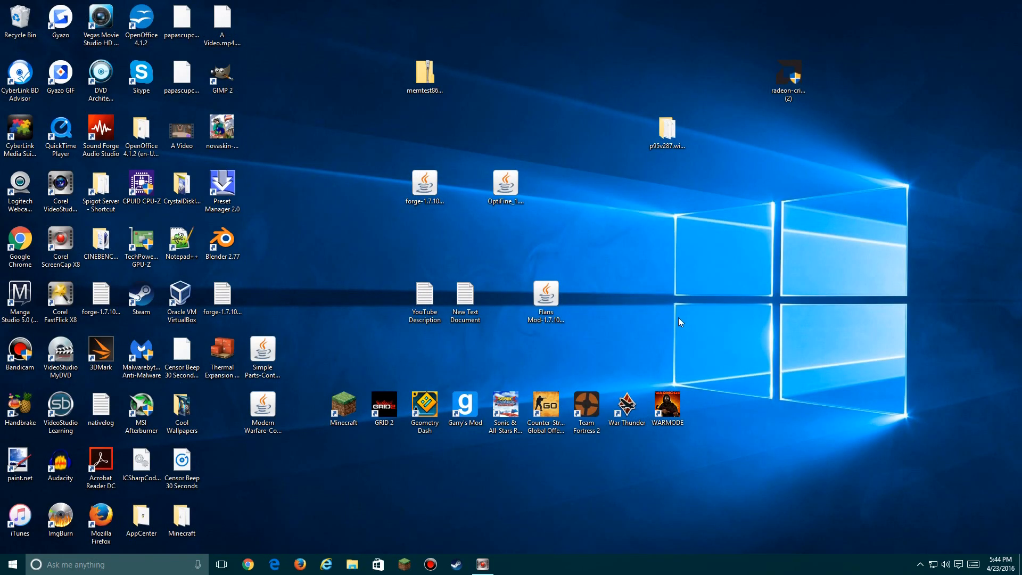